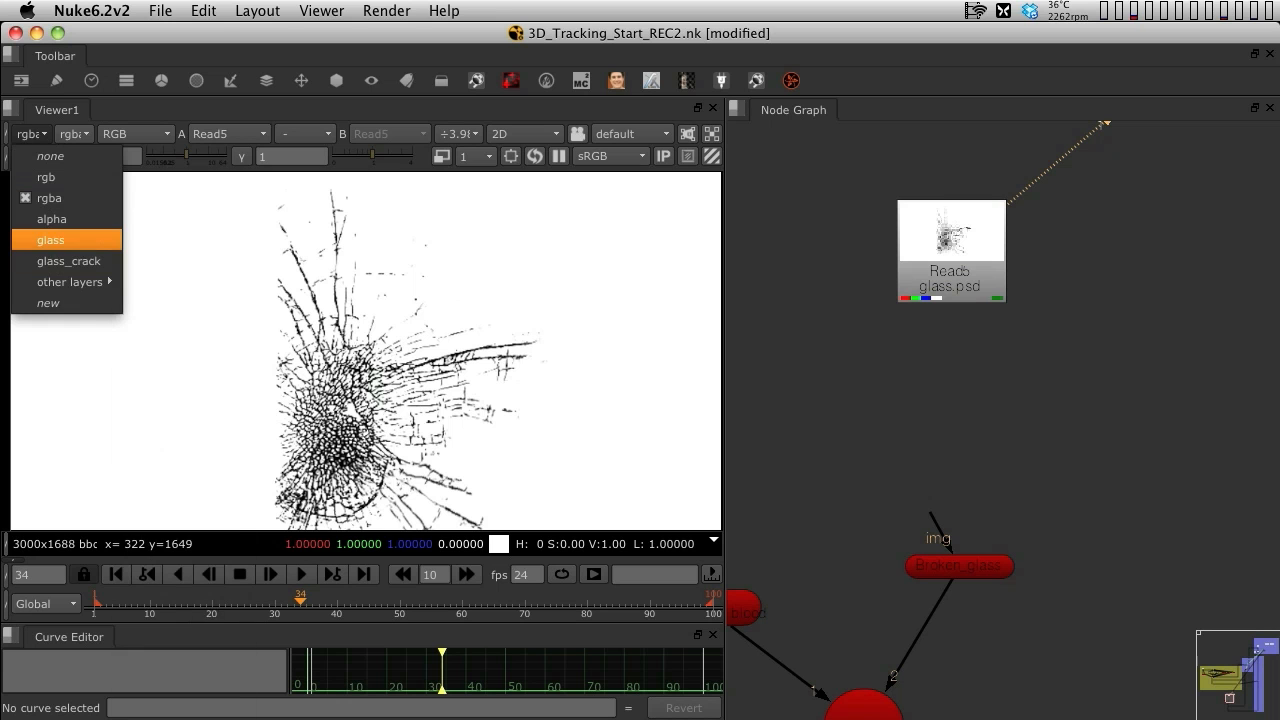
mouse_move(68, 260)
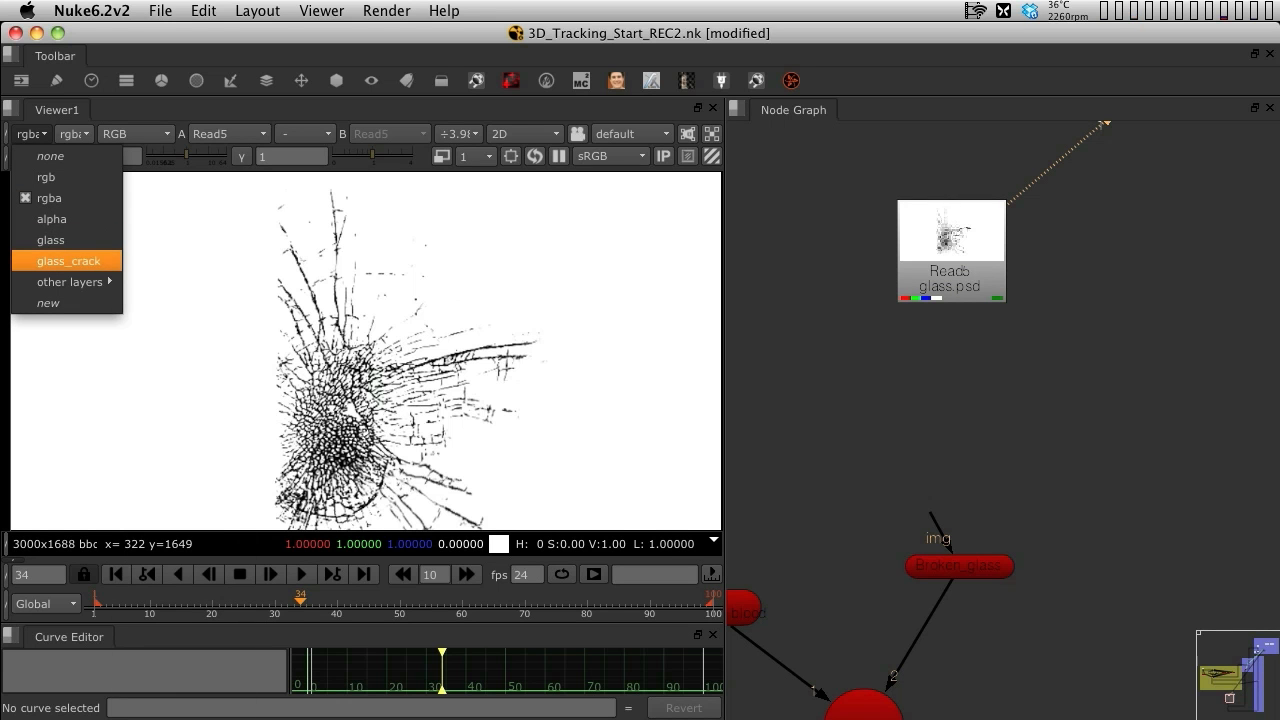
mouse_move(50, 240)
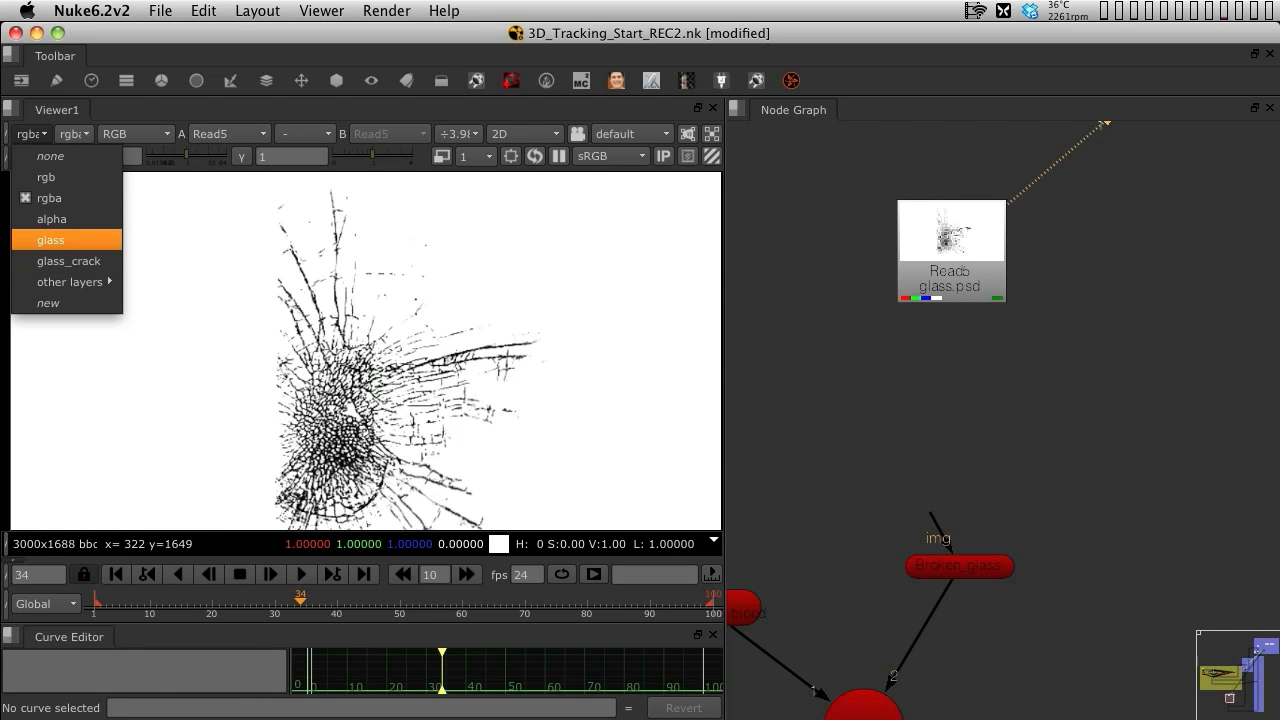
Show the glass layer in the Viewer and add a Shuffle node under the glass.psd read
click(50, 240)
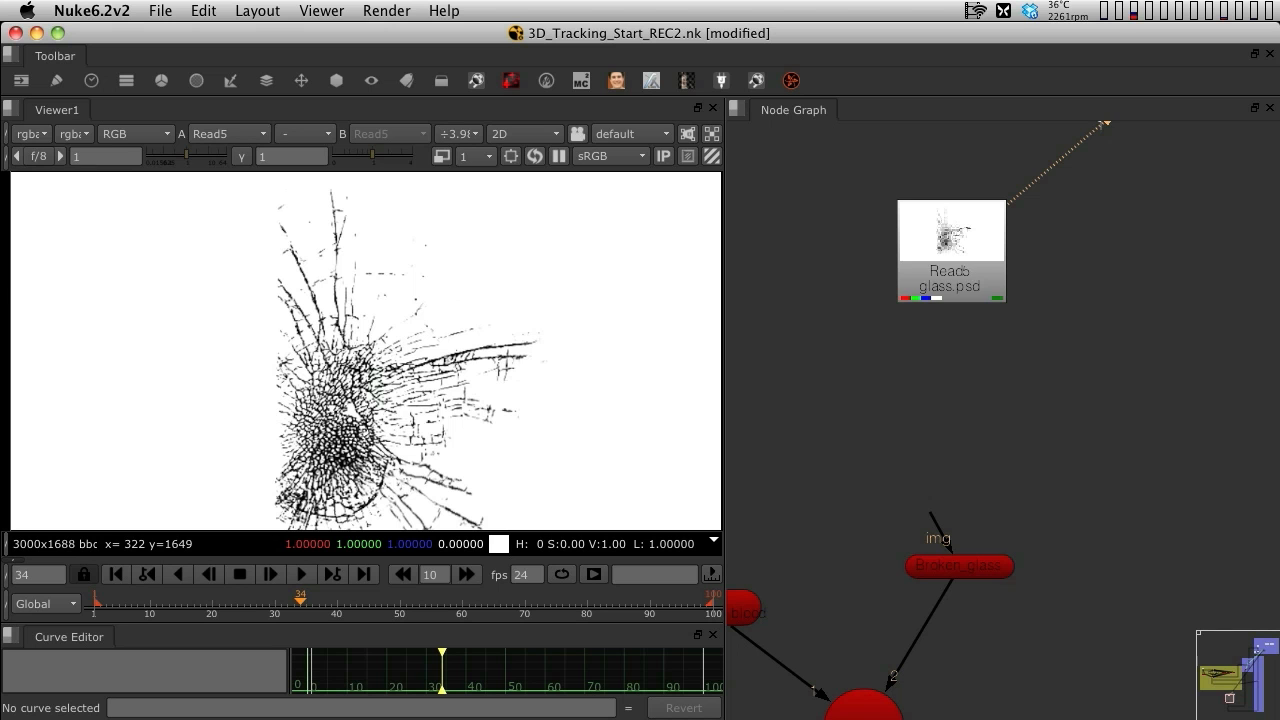
click(948, 230)
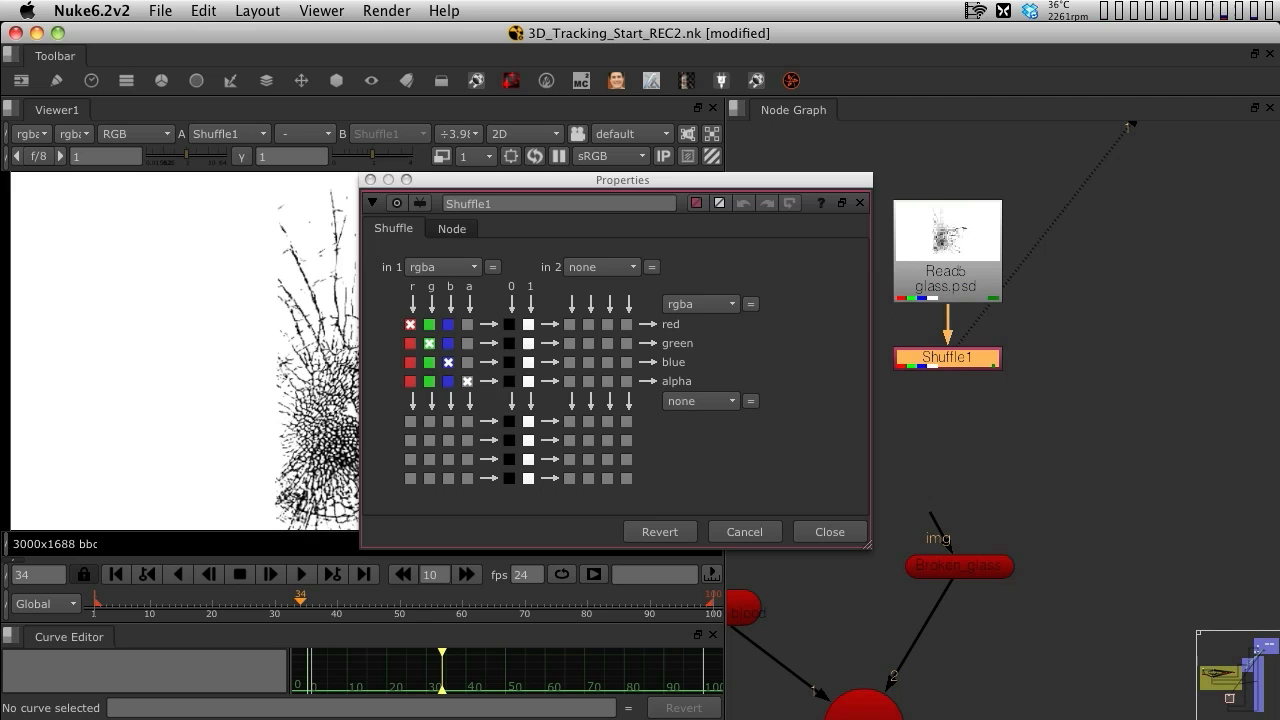
click(472, 266)
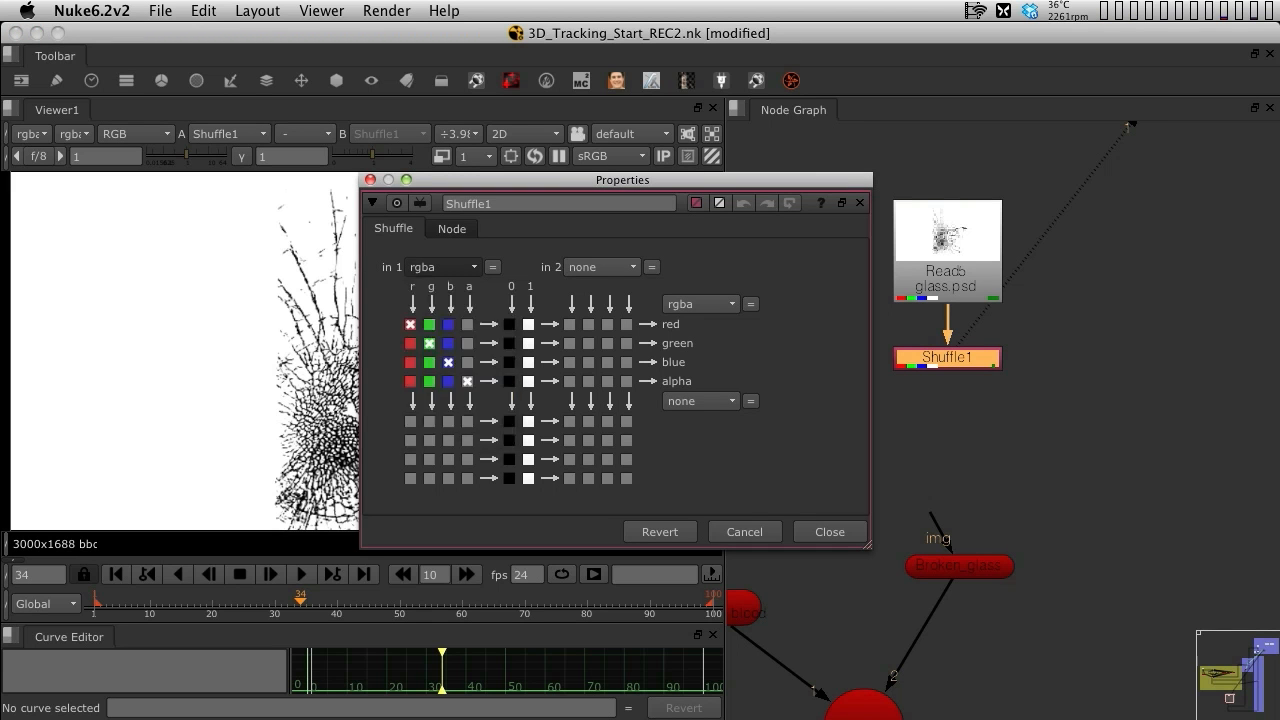
Add Invert and Grade nodes below Shuffle1 in the glass chain
click(828, 532)
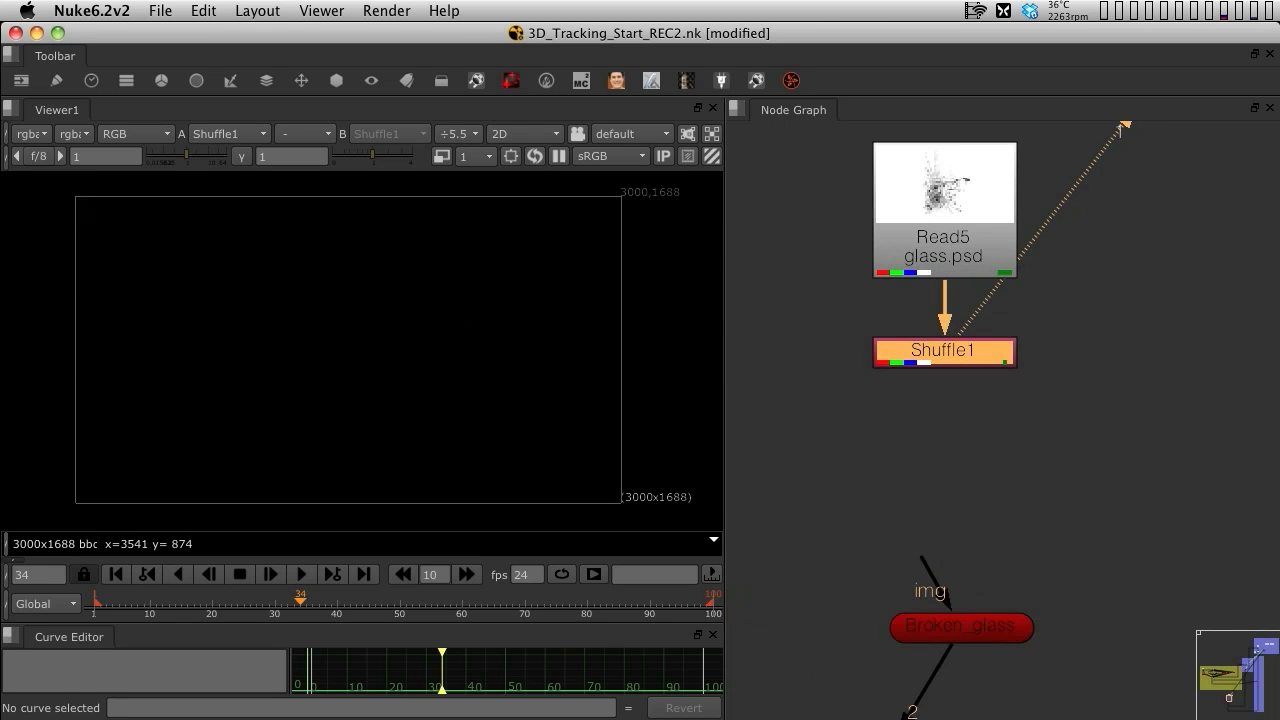
text(in)
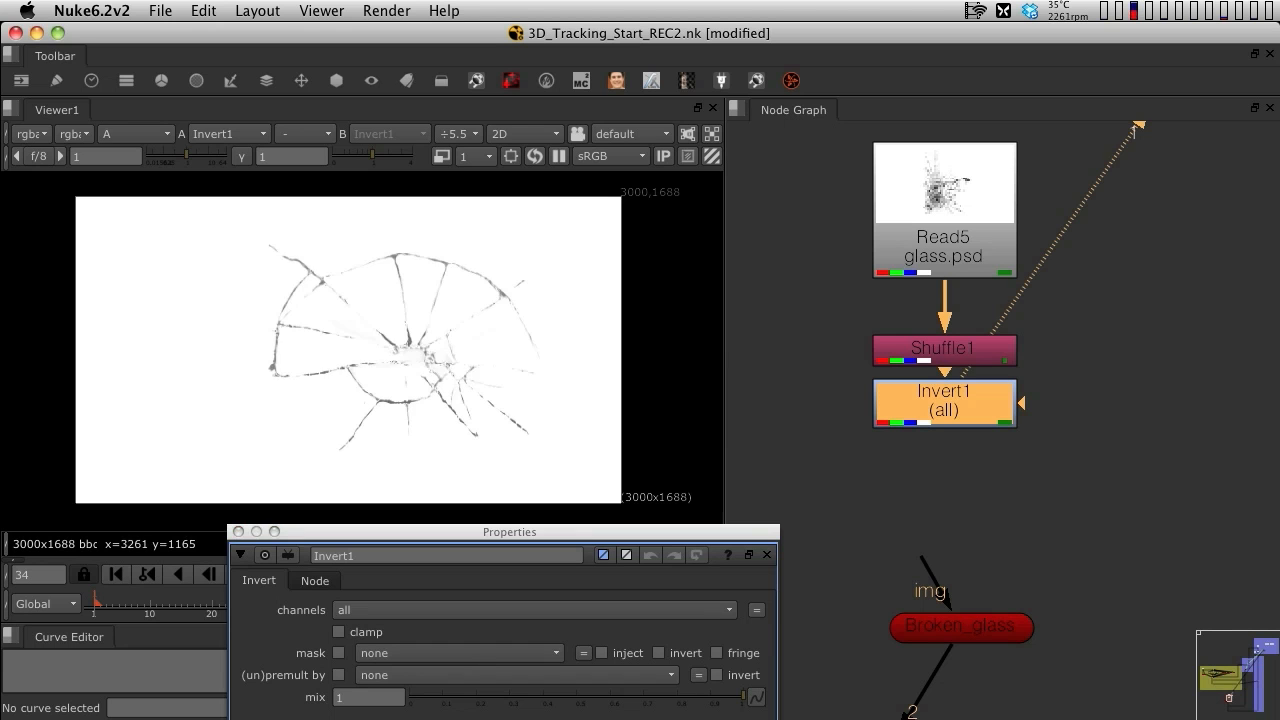
click(136, 132)
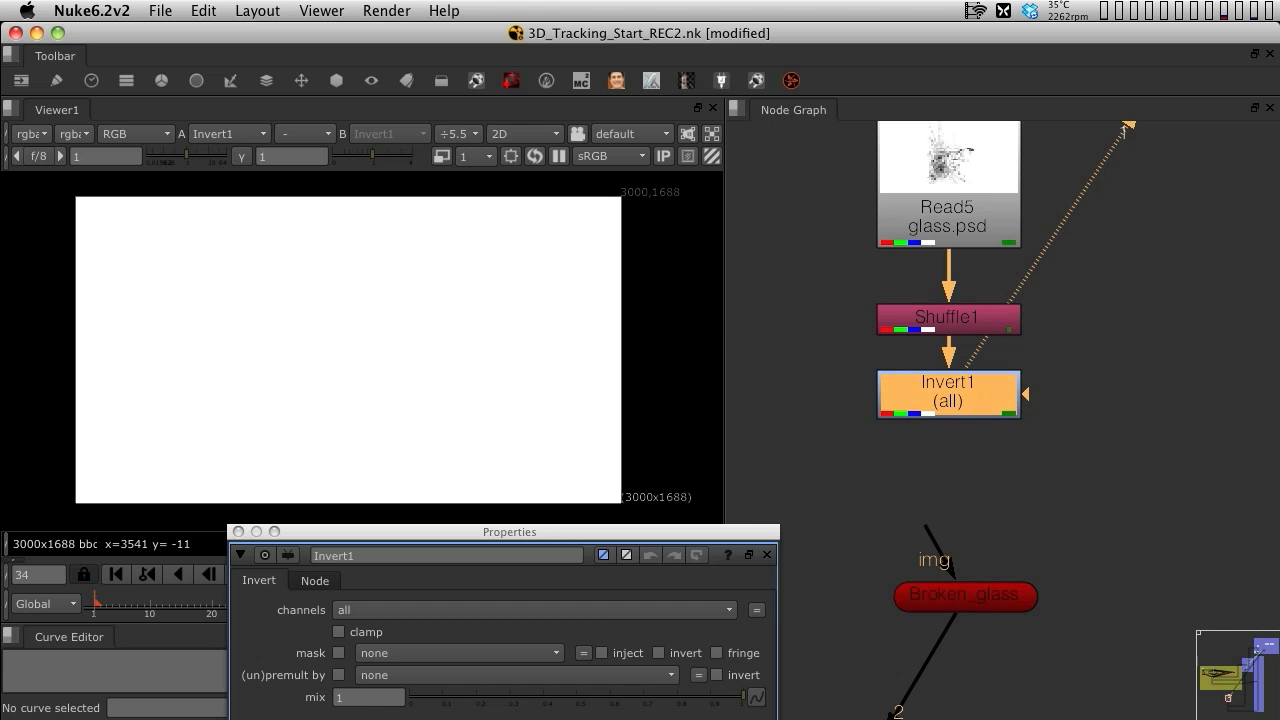
text(g)
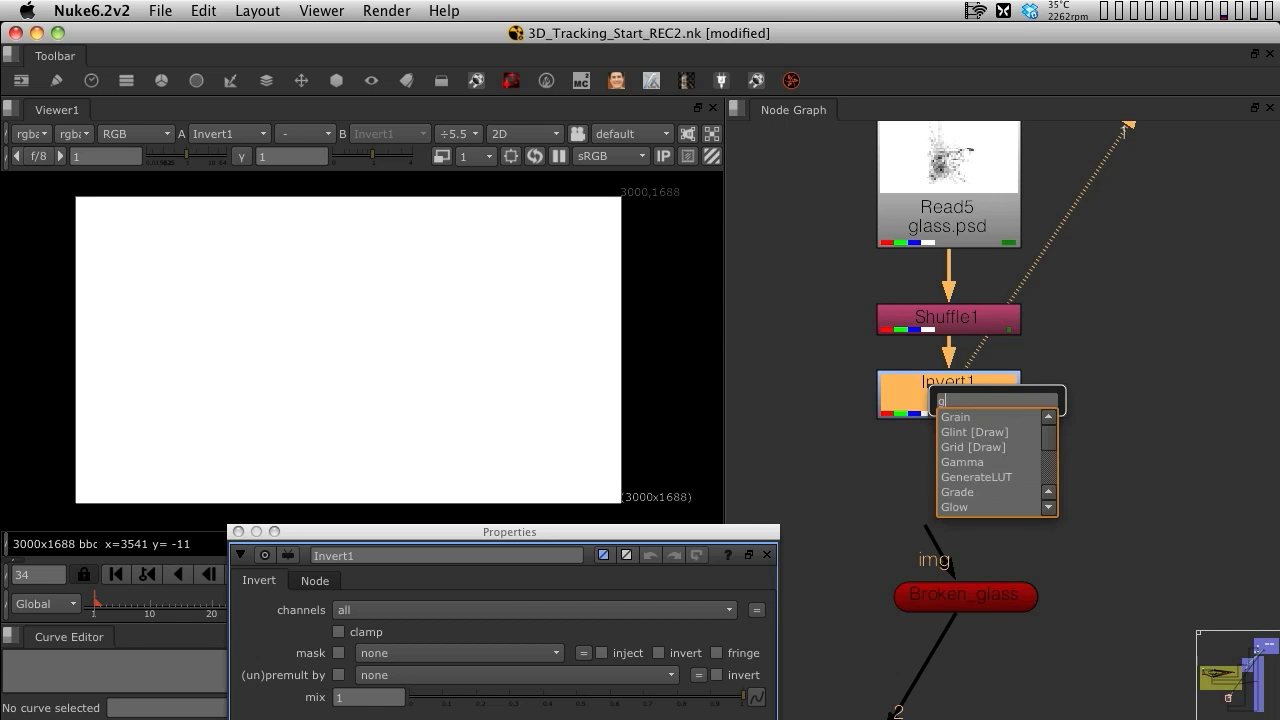
click(956, 492)
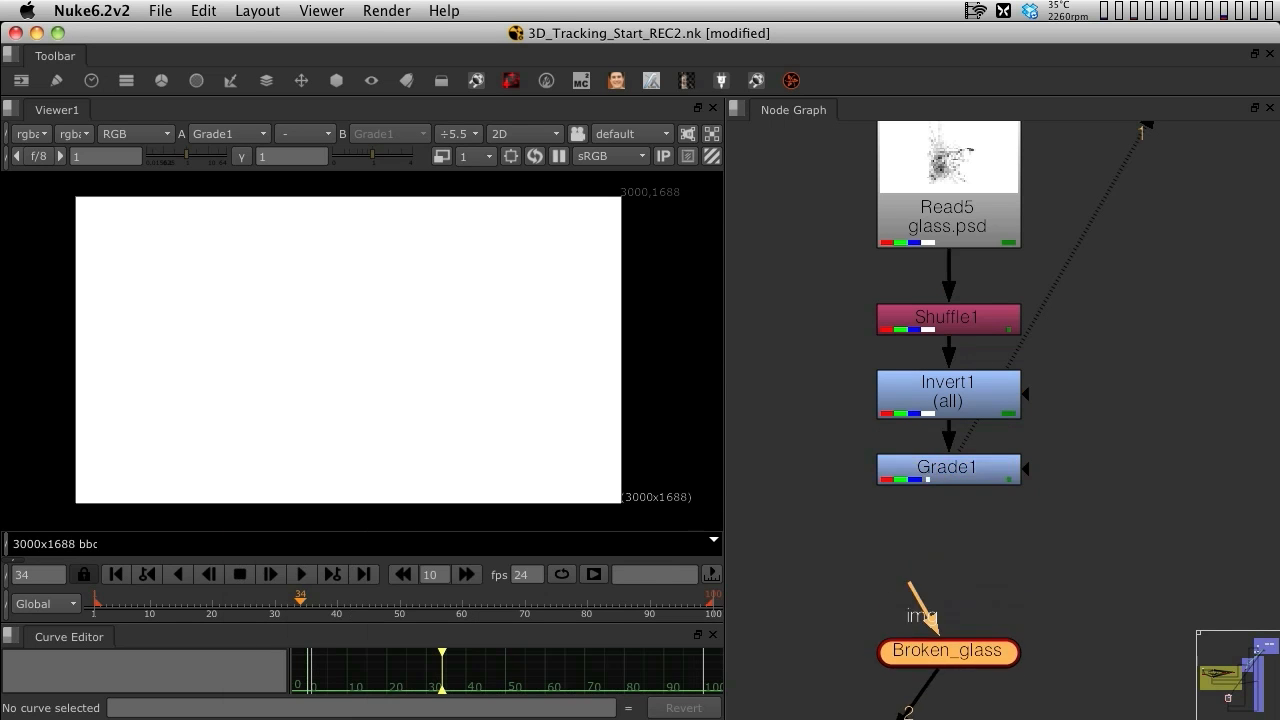
Add a Premult node after the Grade to premultiply the crack image
click(948, 468)
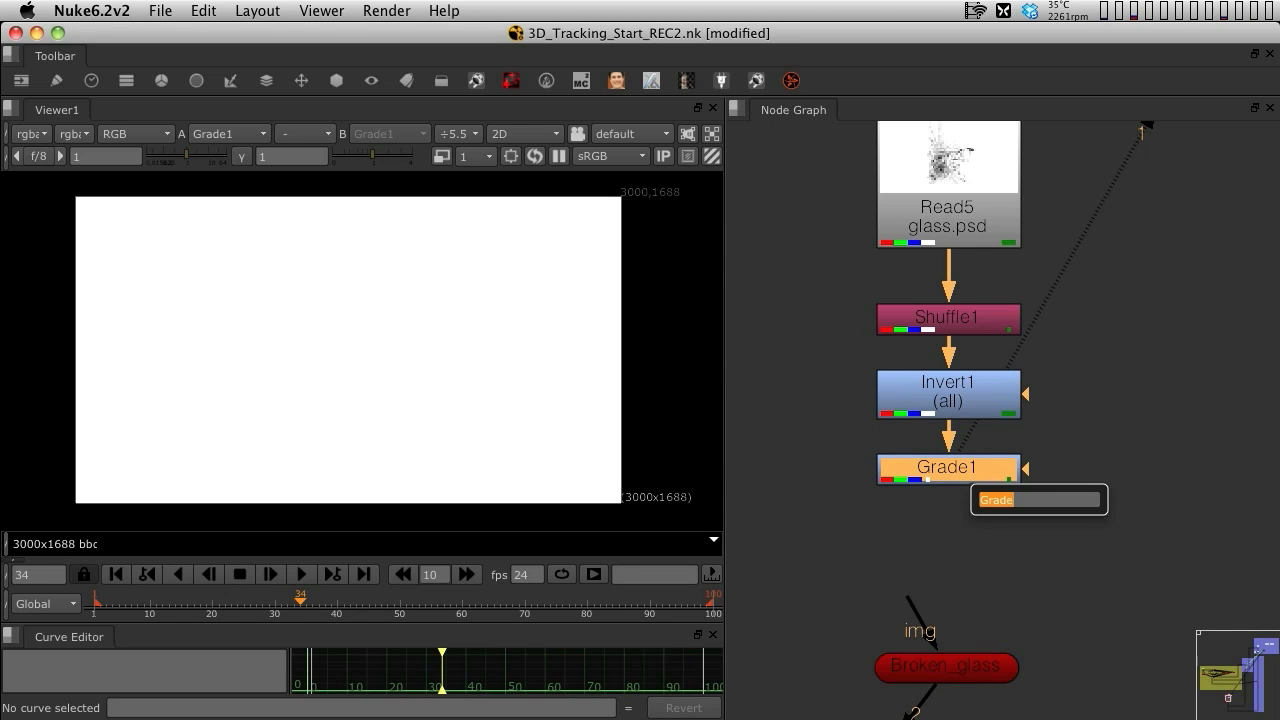
text(pr)
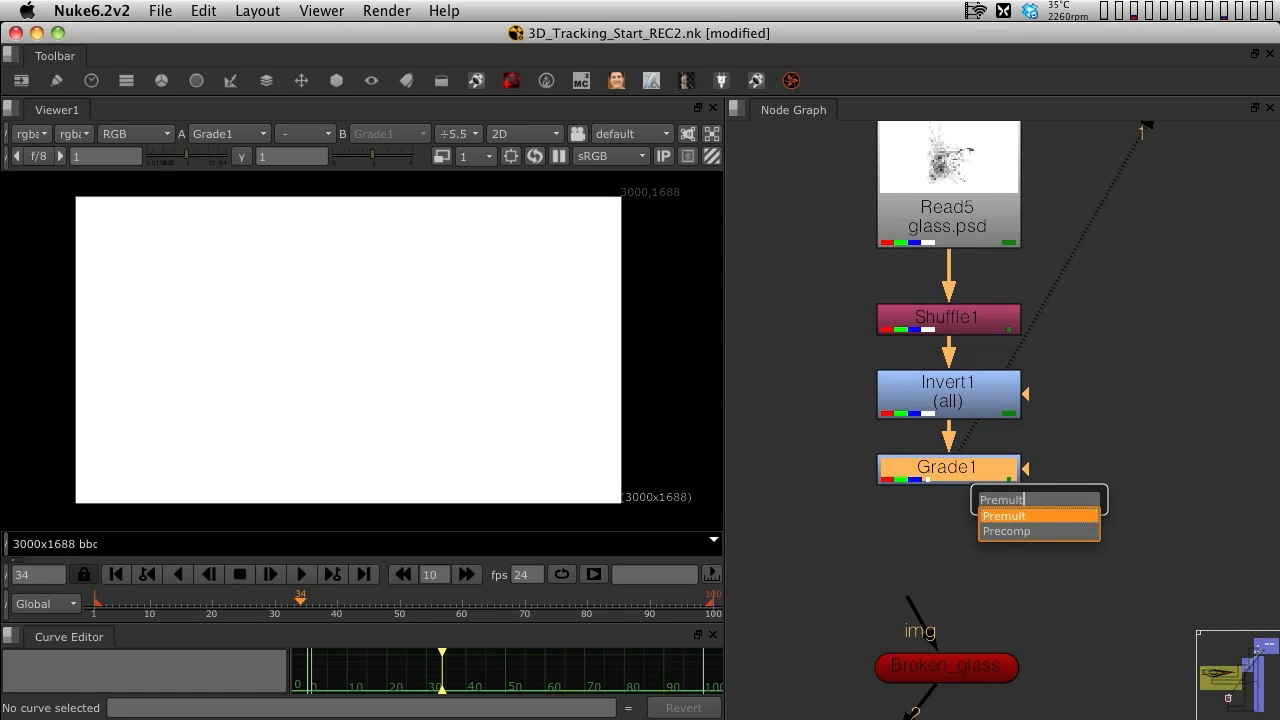
click(1004, 516)
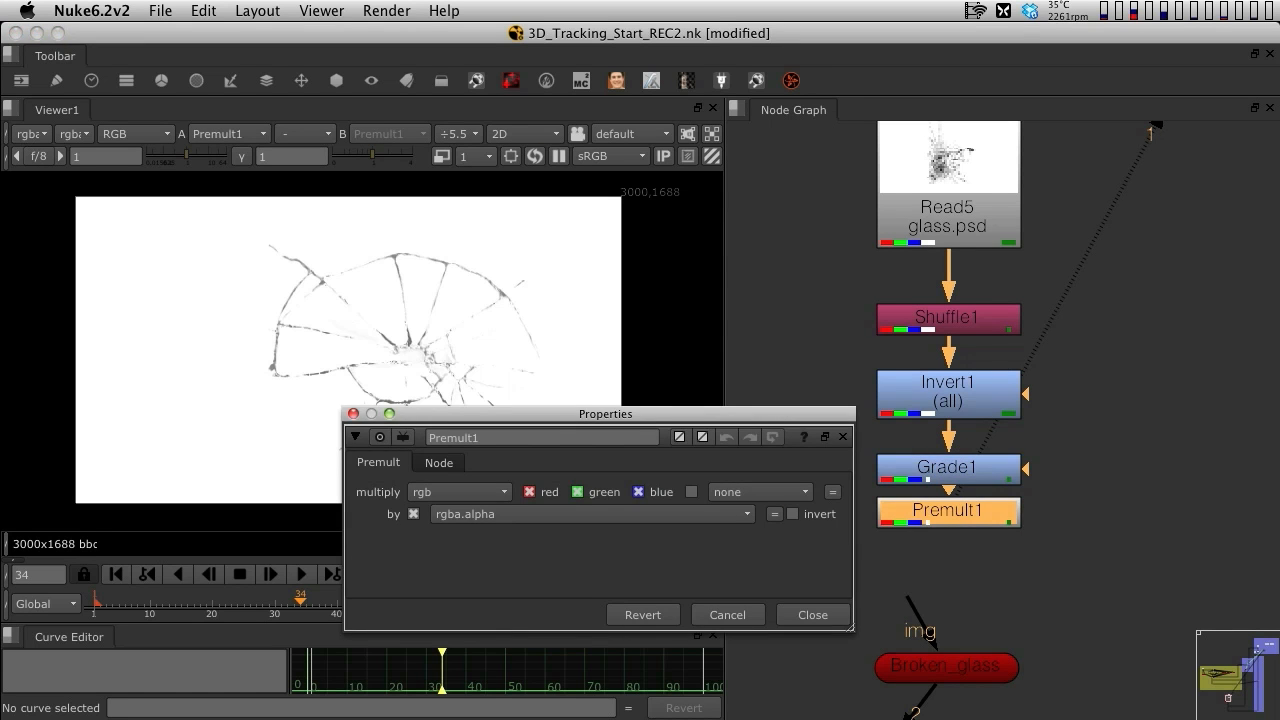
click(812, 614)
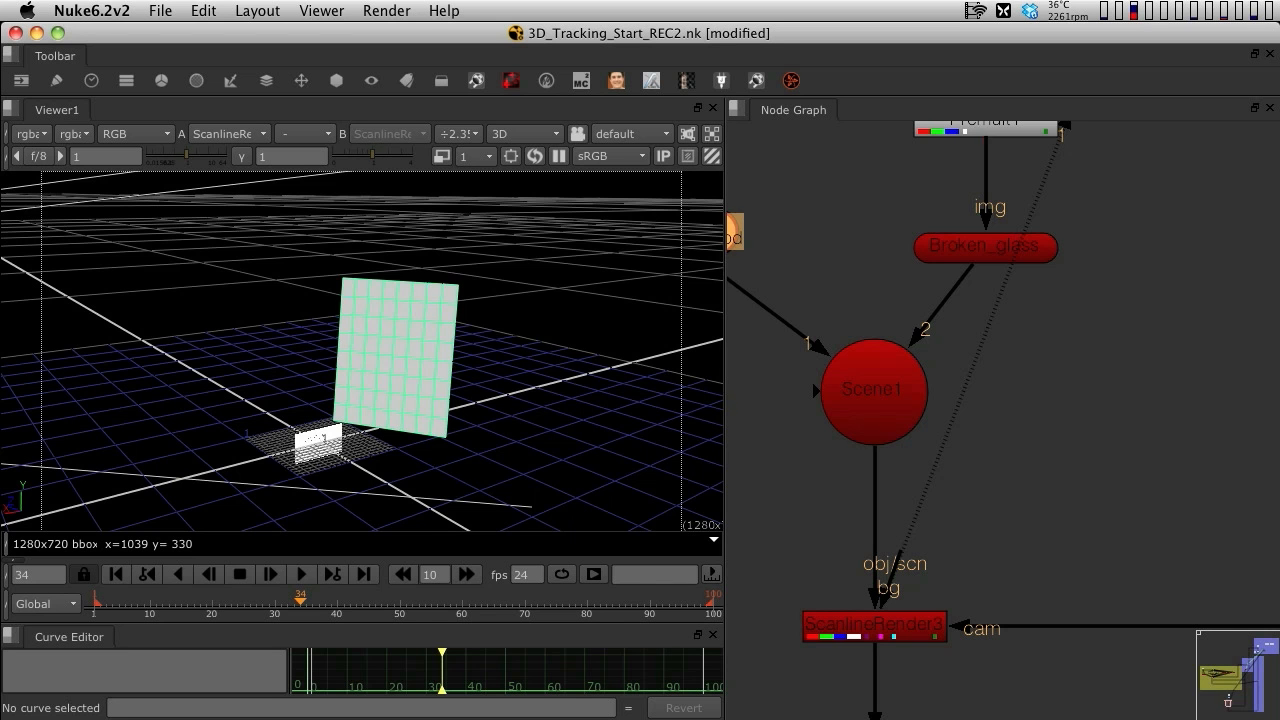
Inspect the Broken_glass card's settings with the crack image feeding its img input
click(984, 252)
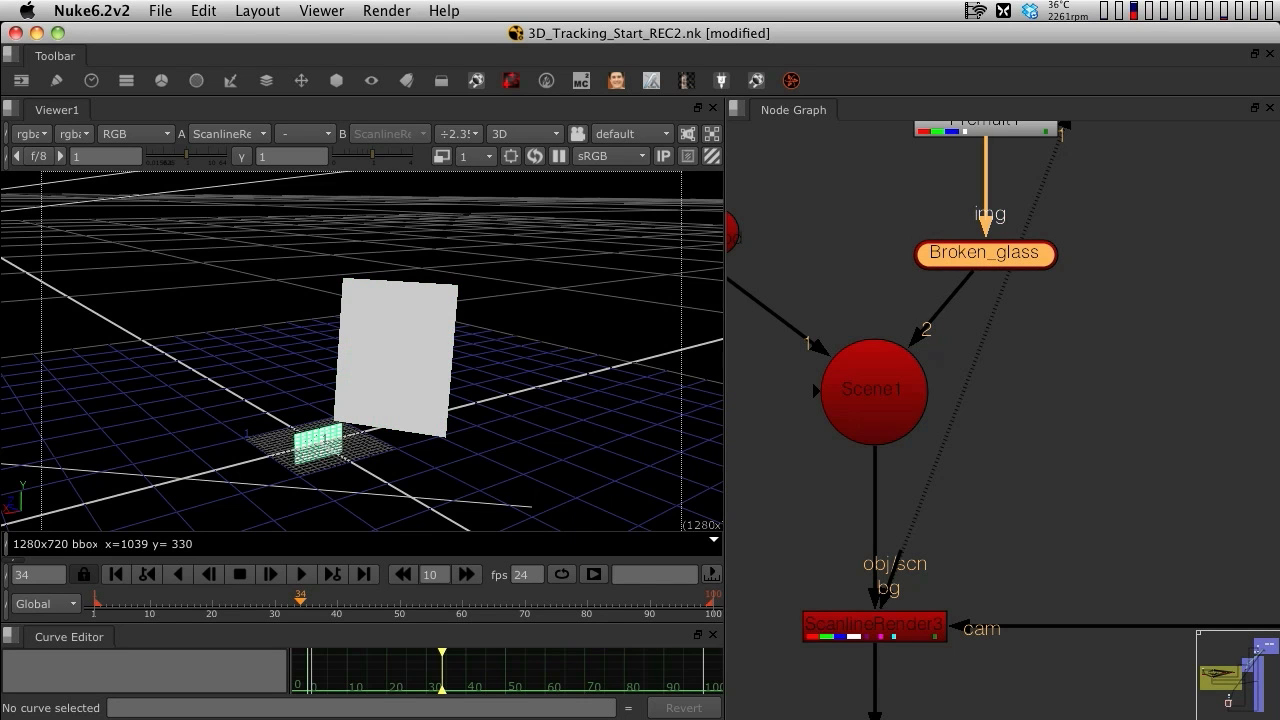
double_click(984, 252)
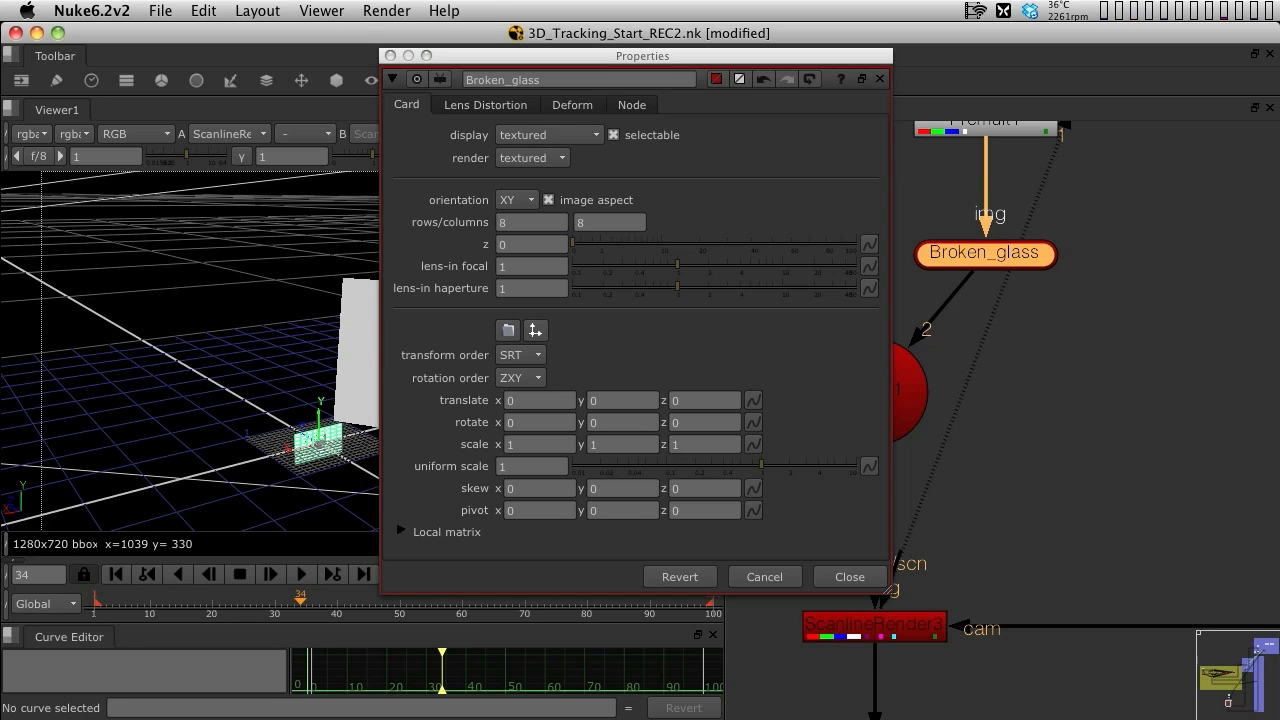
click(848, 576)
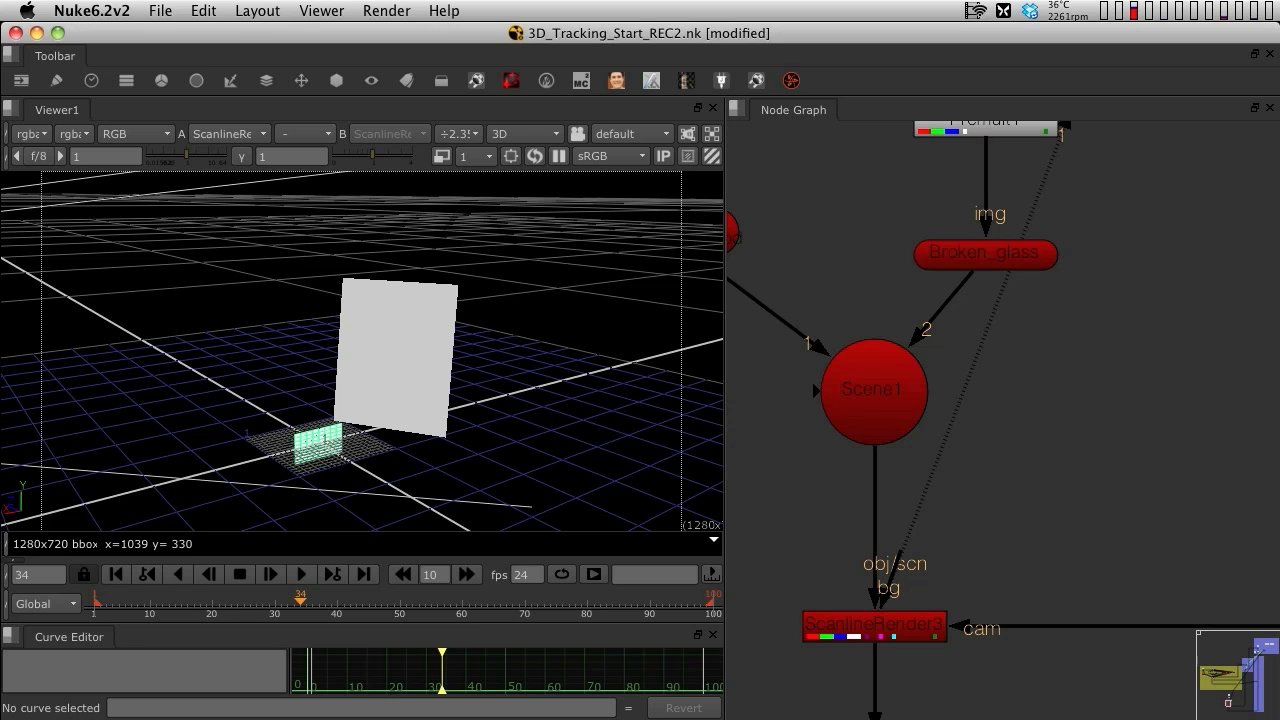
Set Invert1's channels from all to rgb so the cracks show white on black
click(524, 132)
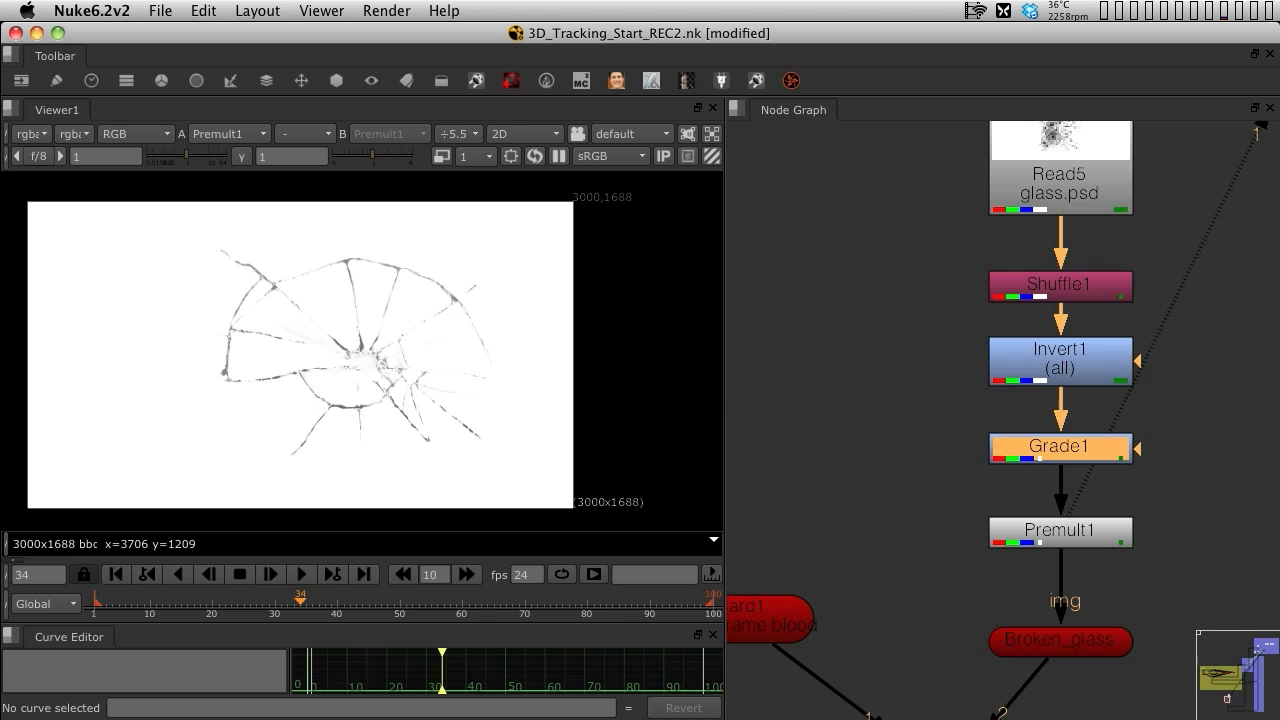
double_click(1060, 360)
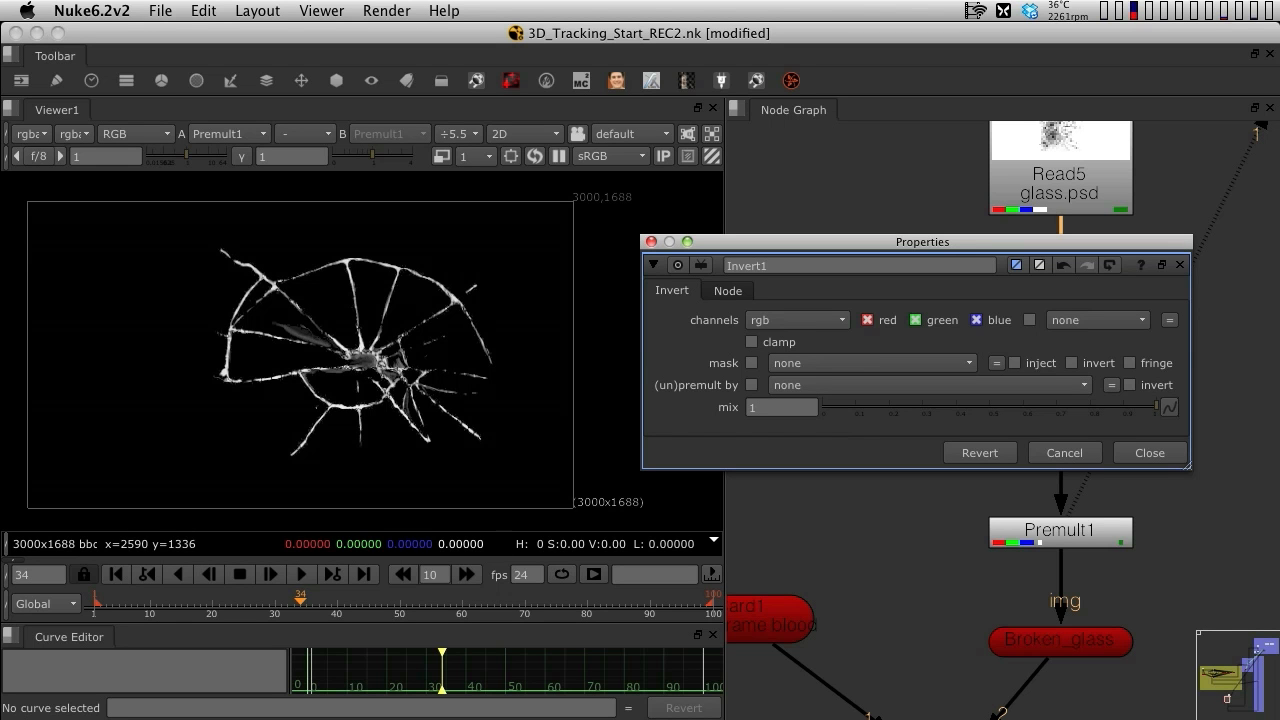
mouse_move(400, 370)
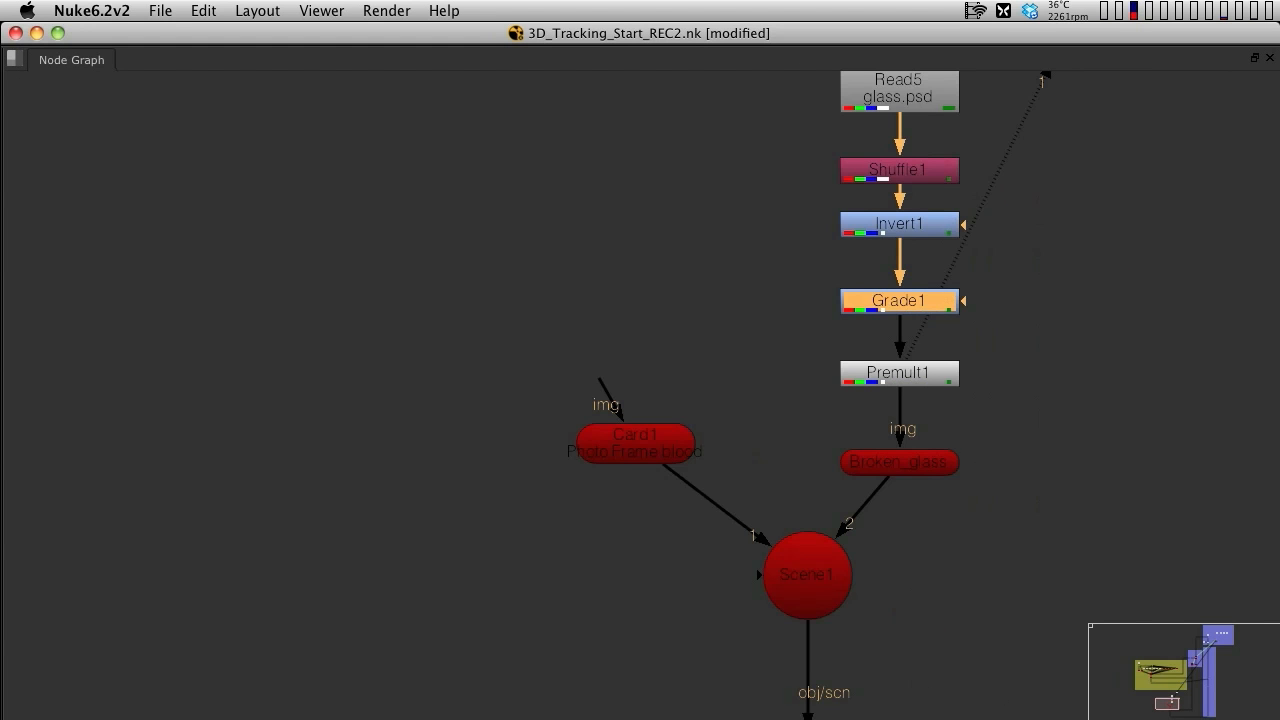
Copy Card1's translate and rotate values onto the Broken_glass card
double_click(632, 440)
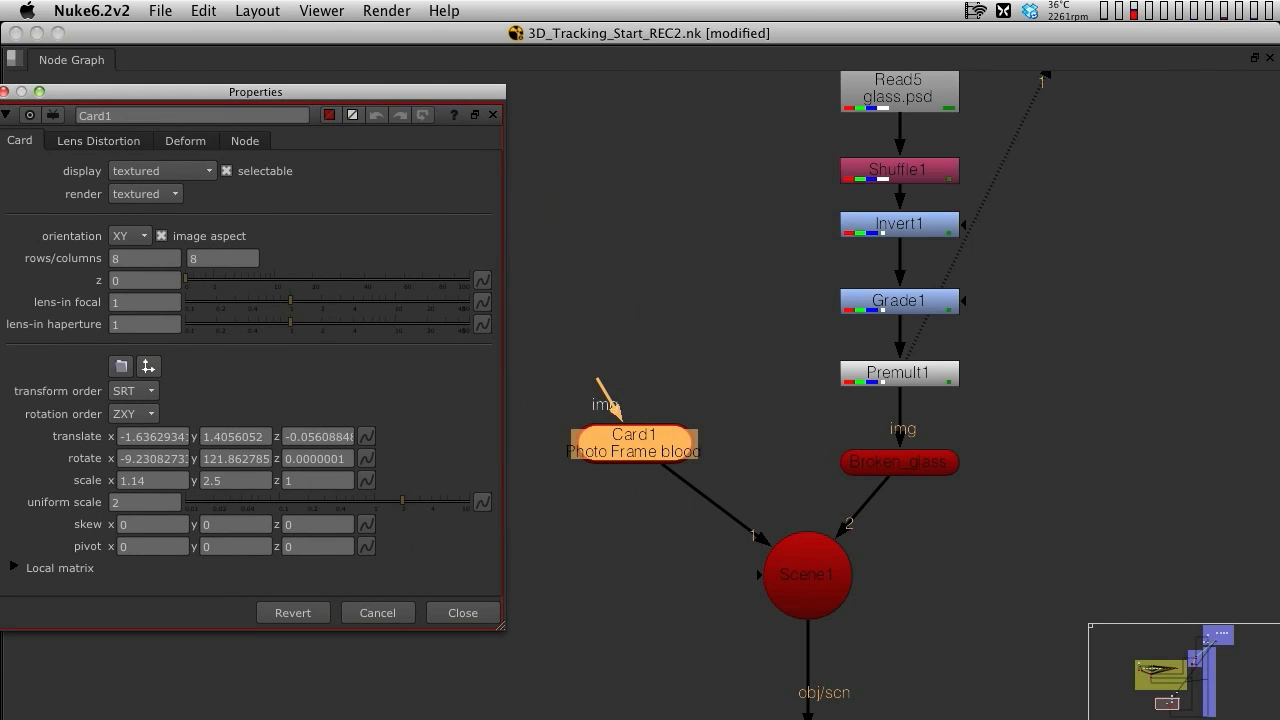
double_click(898, 462)
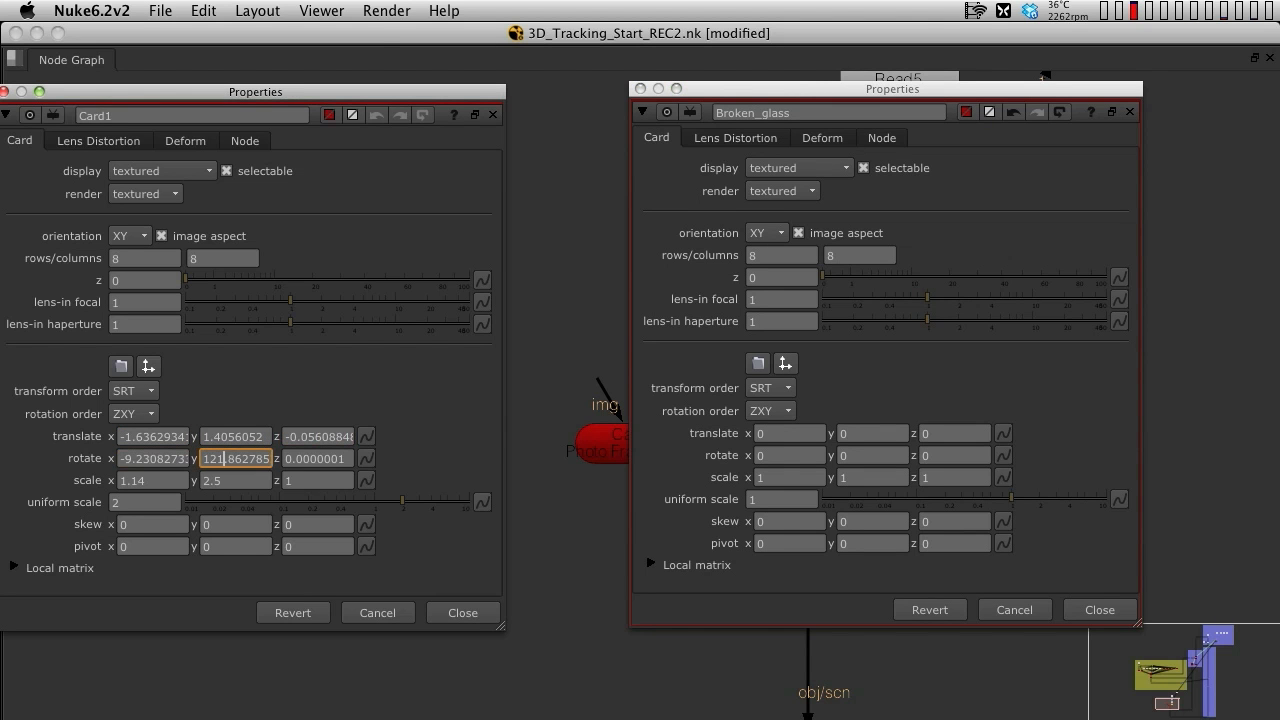
click(316, 458)
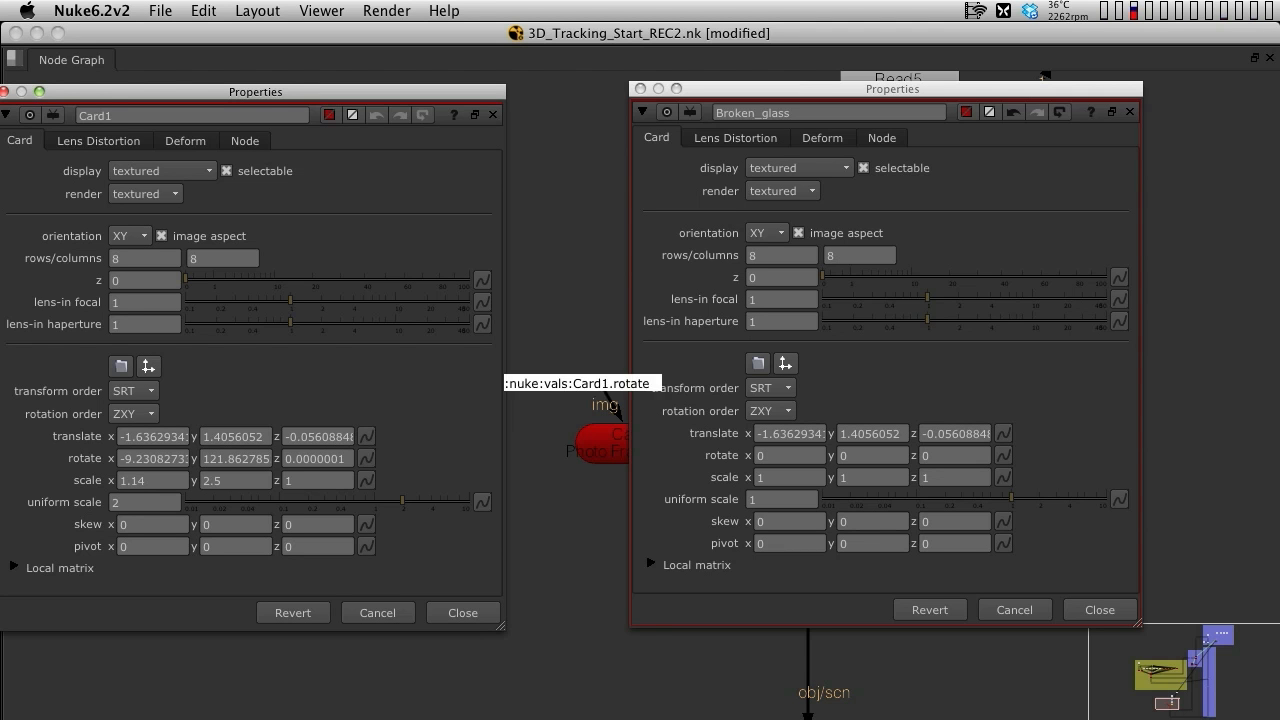
mouse_move(956, 456)
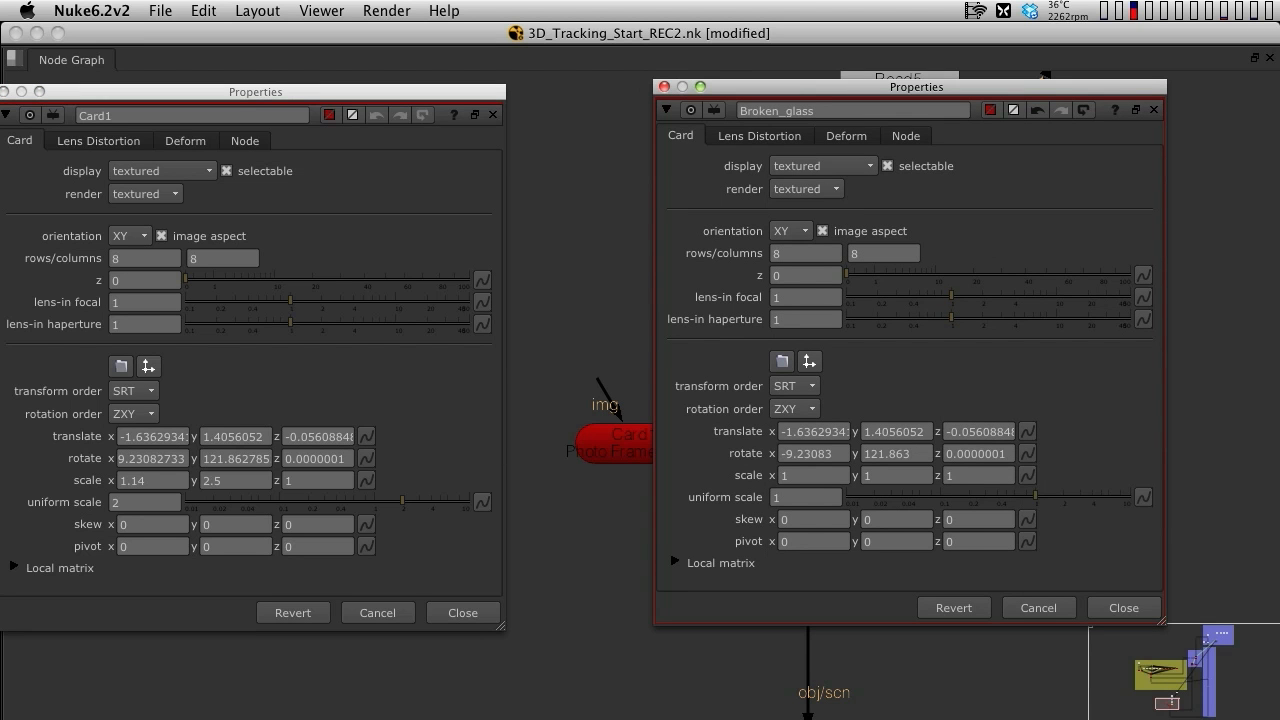
click(1122, 608)
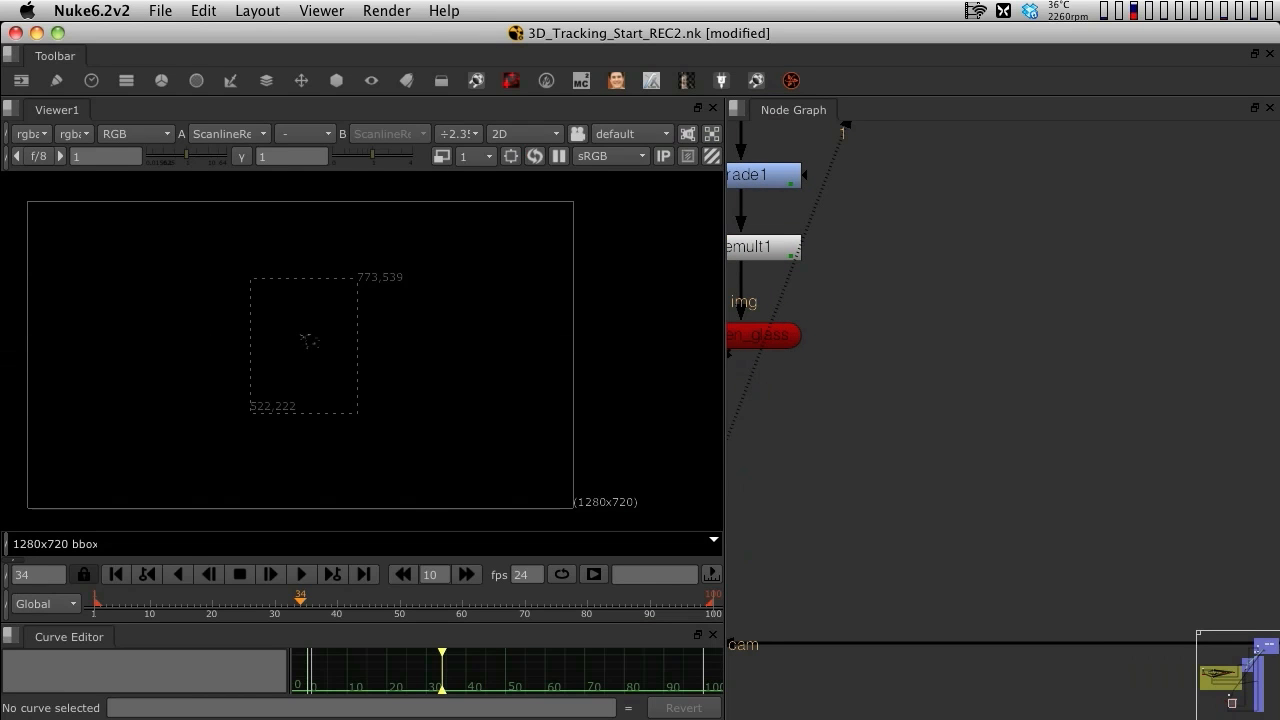
View the Merge2 output in 2D showing the cracked glass over the photo-frame footage
click(524, 132)
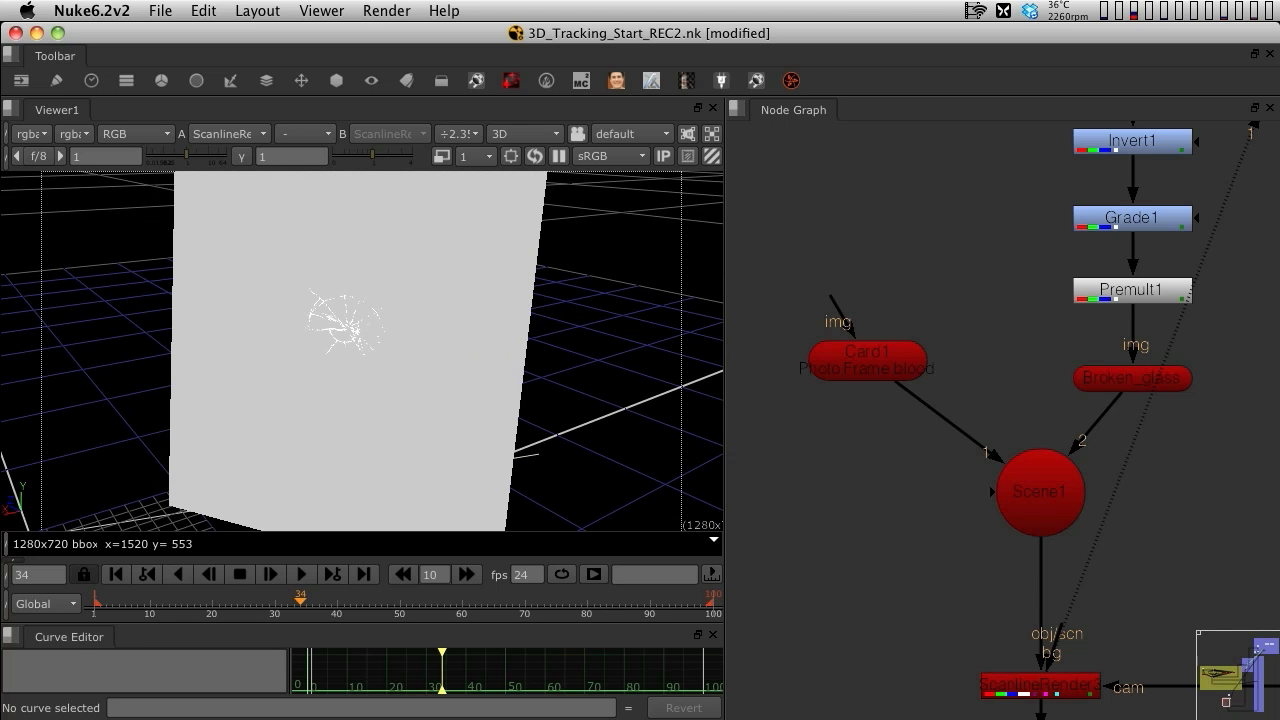
click(864, 360)
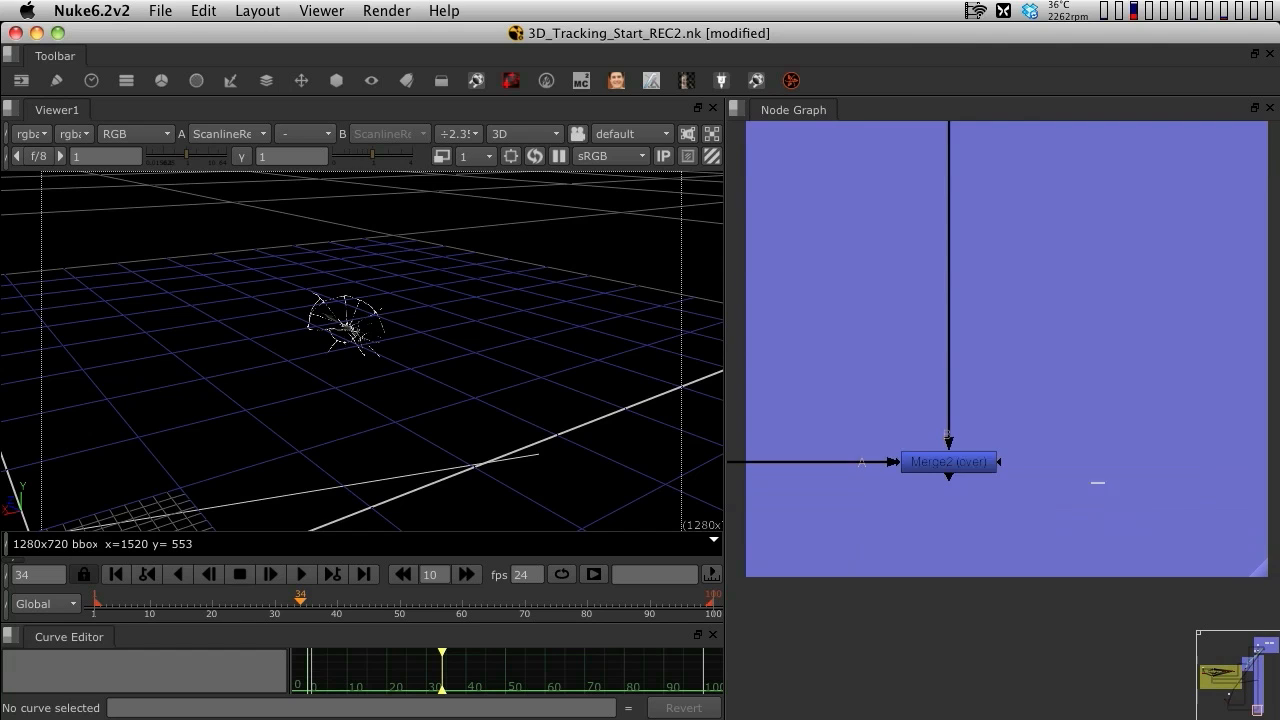
click(948, 460)
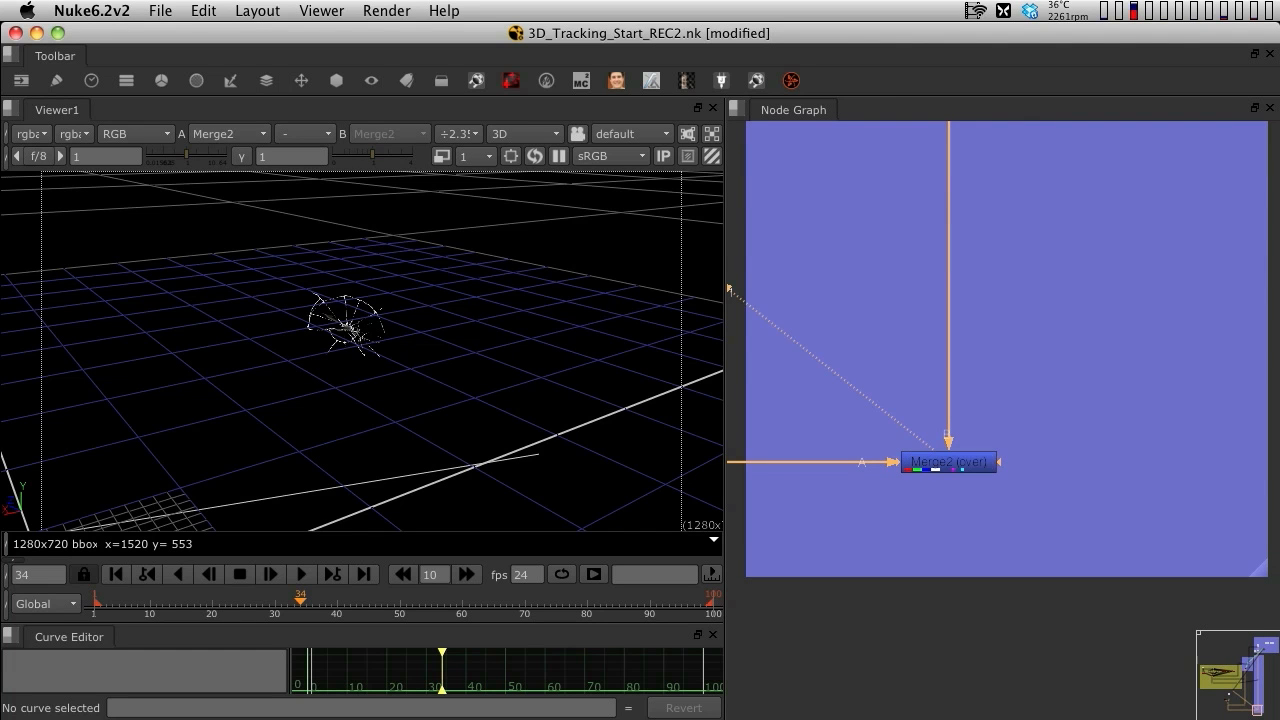
click(524, 132)
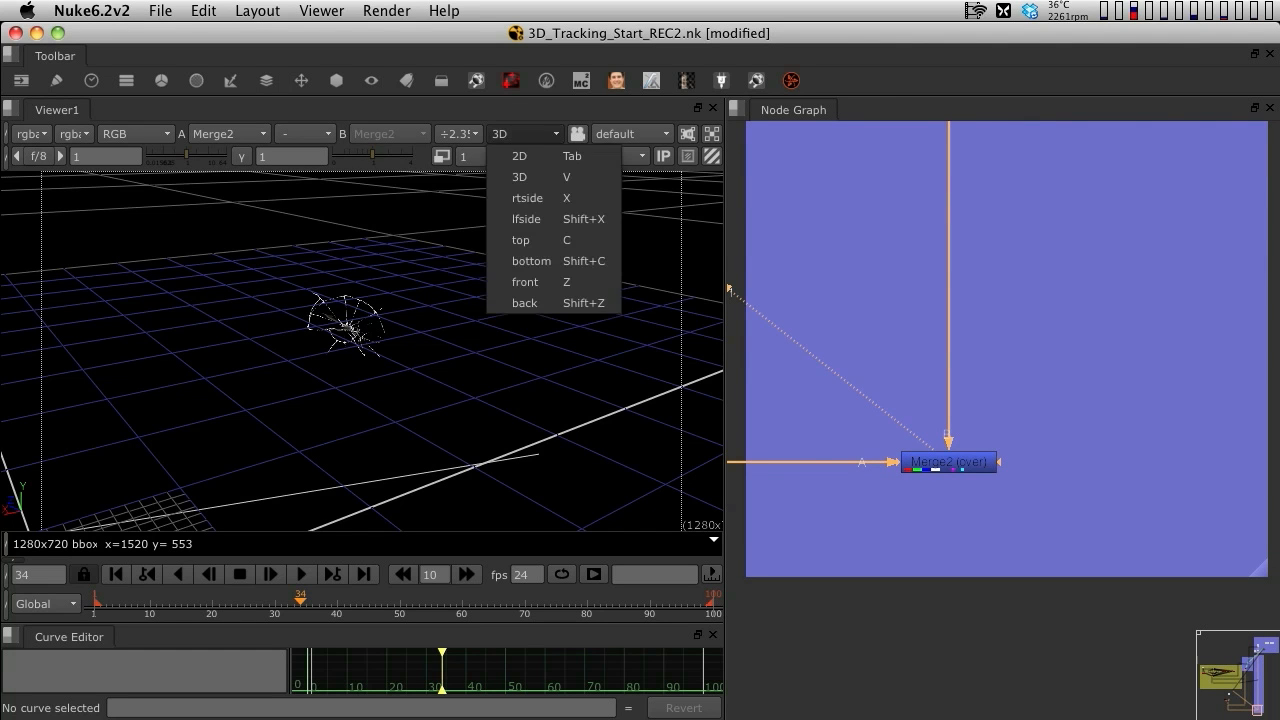
click(520, 156)
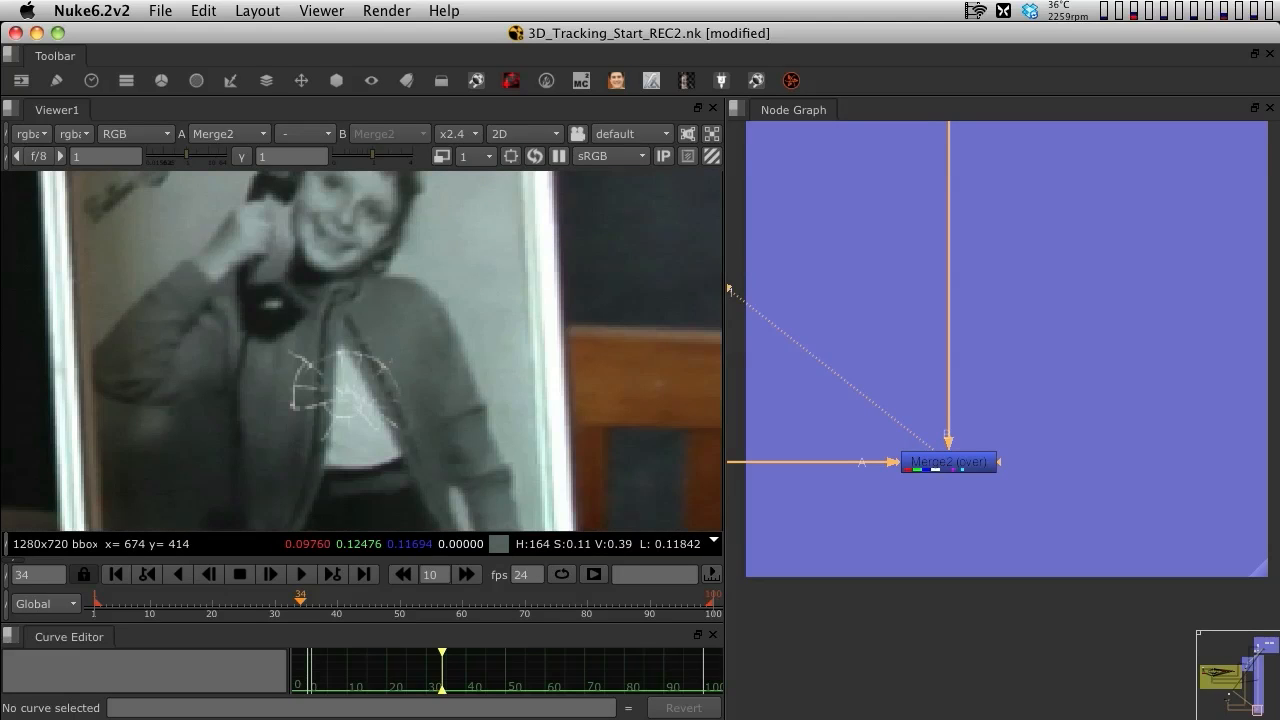
click(444, 132)
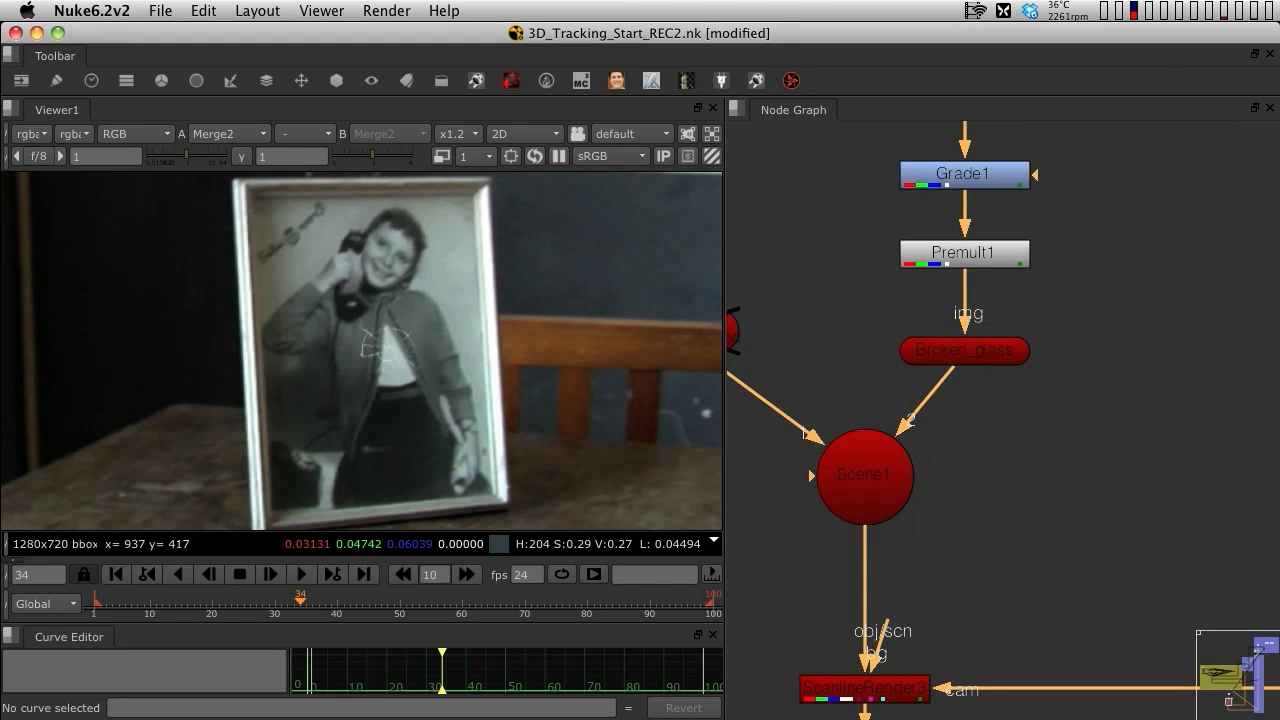
Set the Broken_glass card's uniform scale to 4 then 5 so the cracks cover the framed photo
double_click(964, 350)
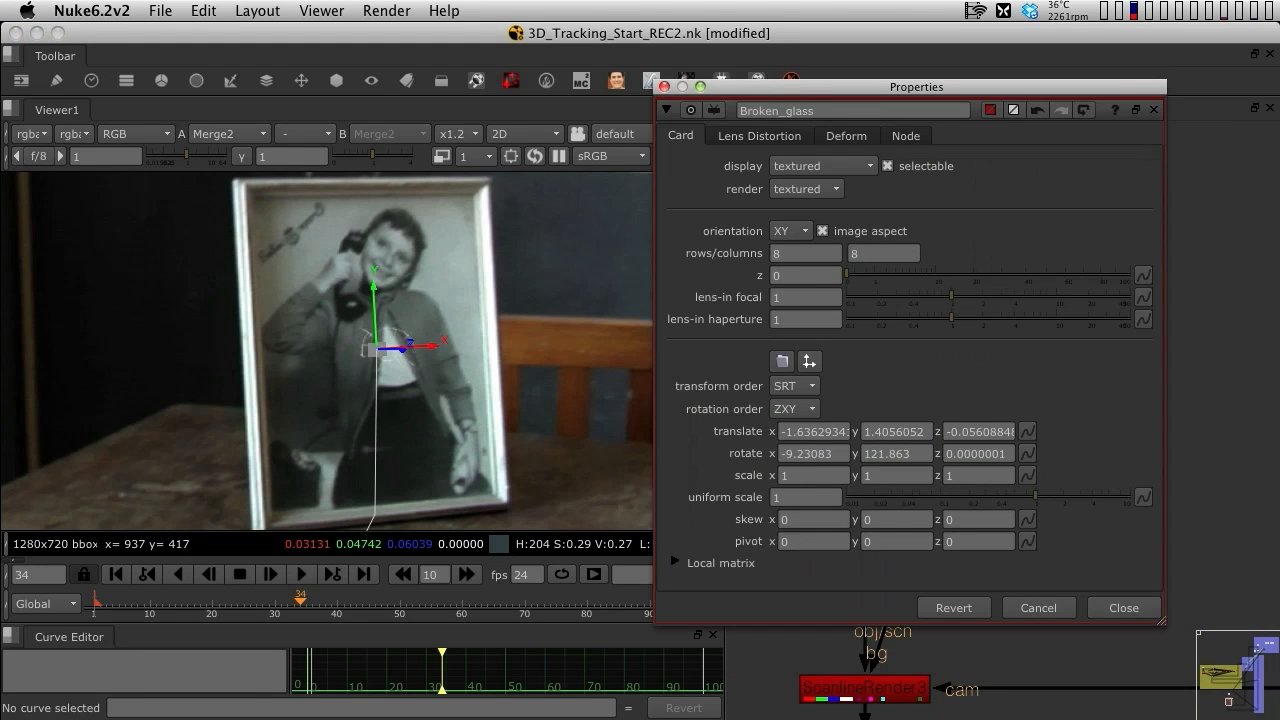
click(806, 496)
text(3)
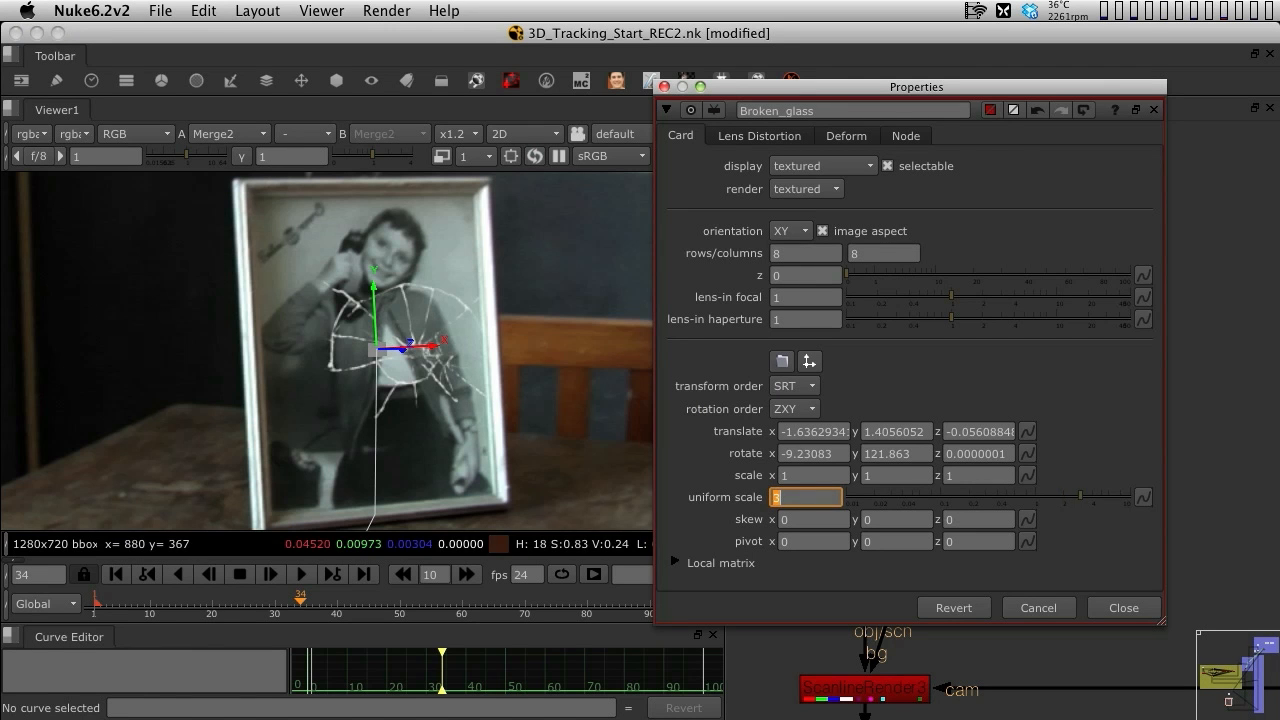
text(4)
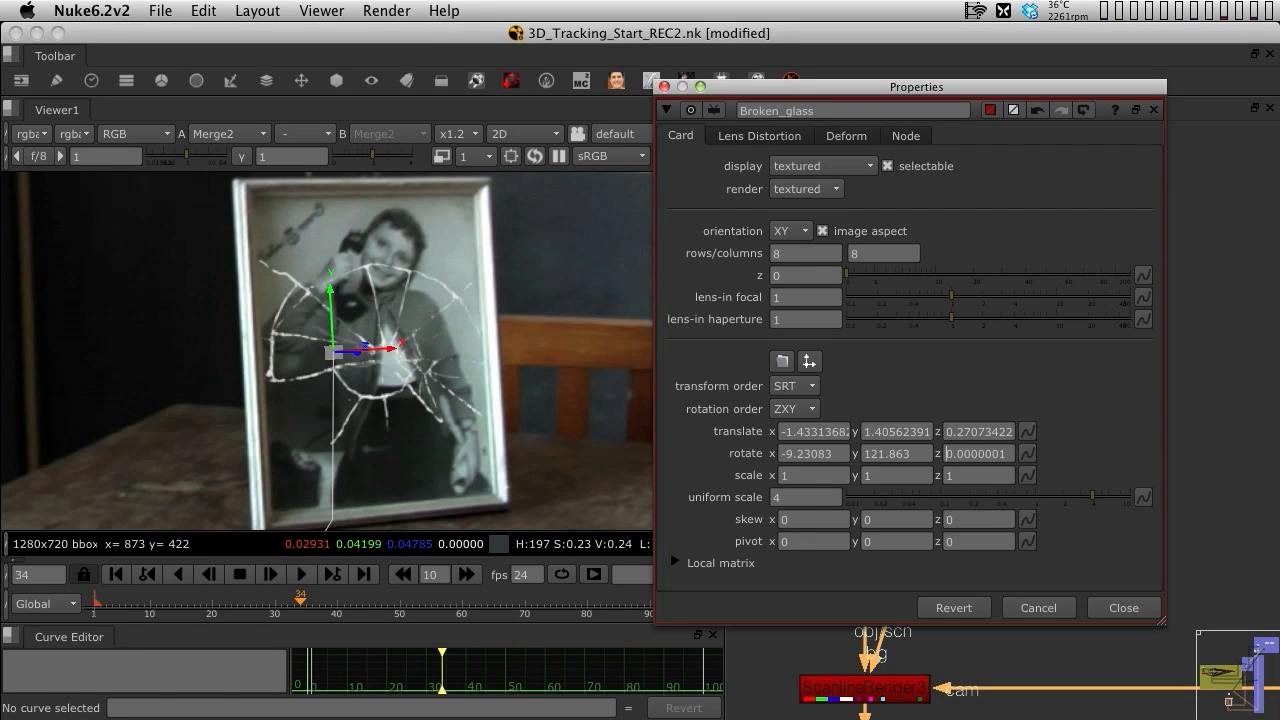
triple_click(804, 496)
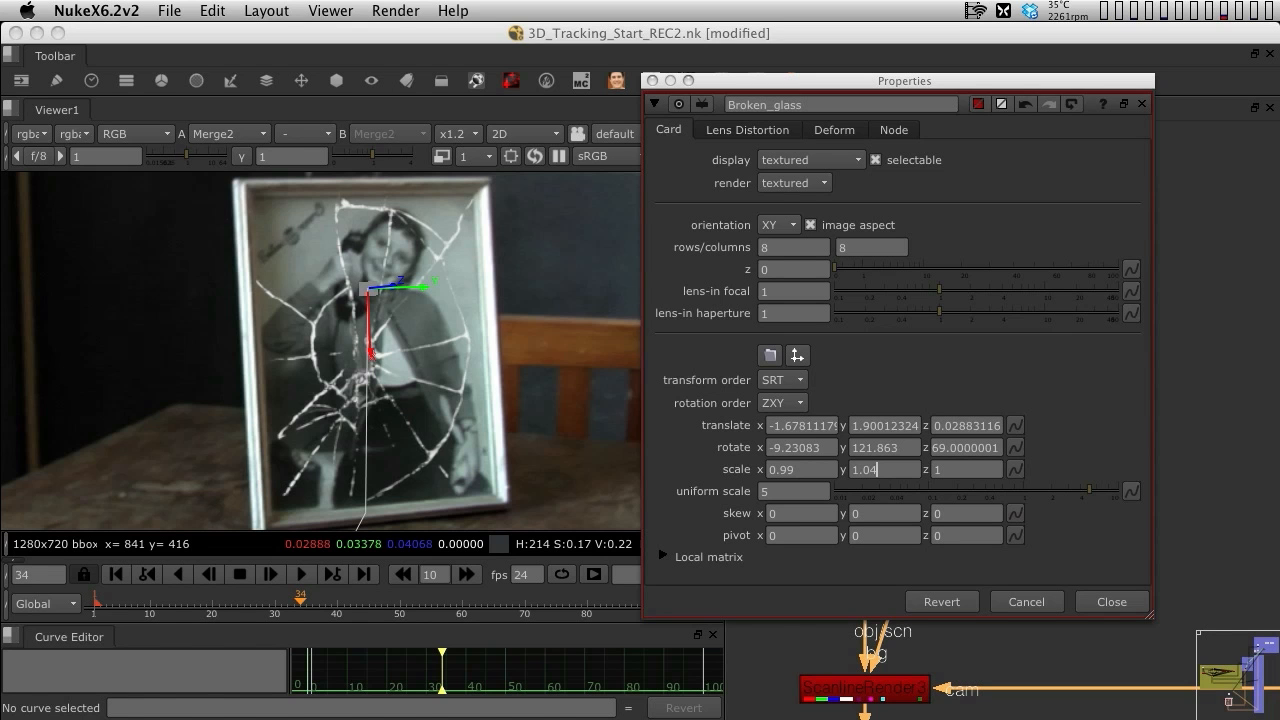
click(1112, 600)
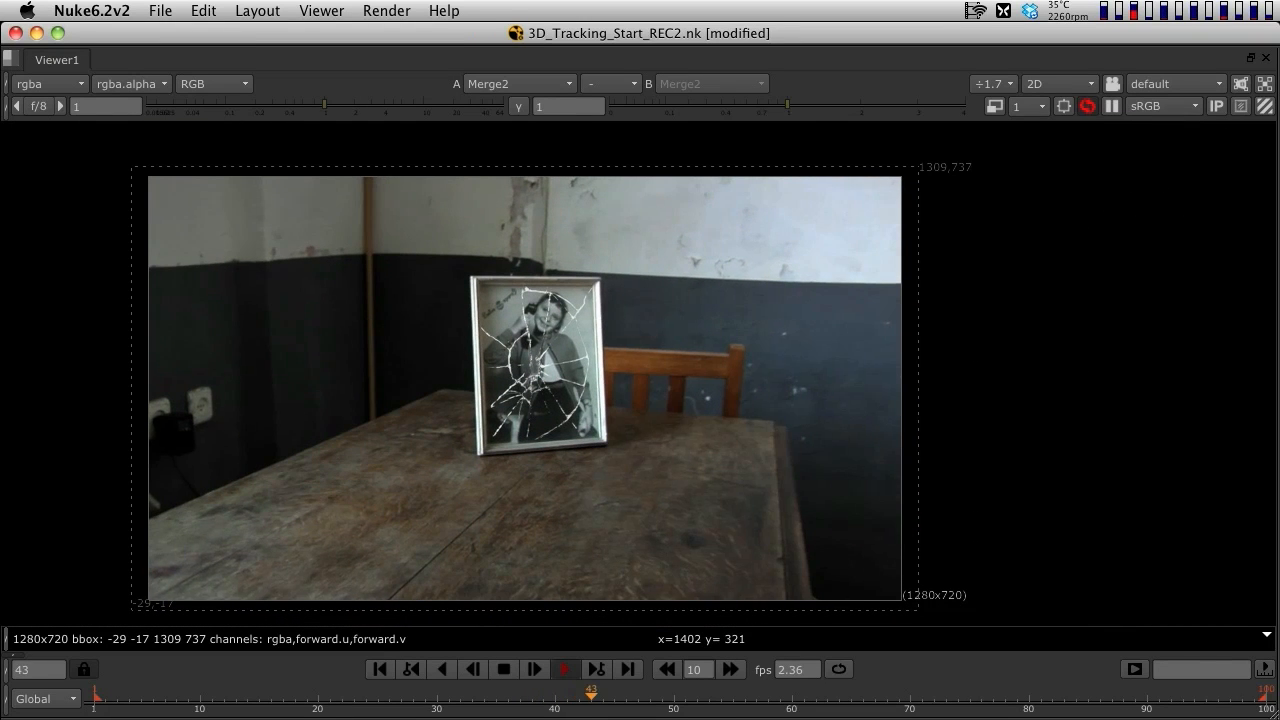
click(534, 668)
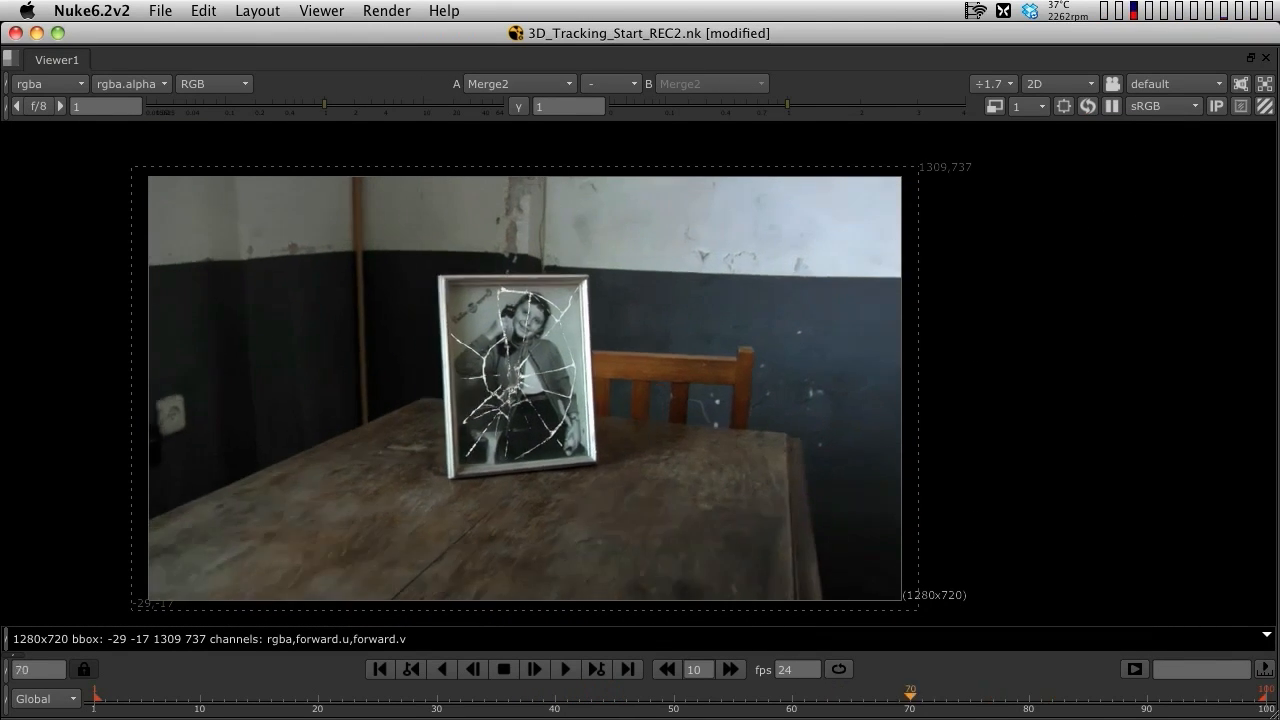
click(672, 692)
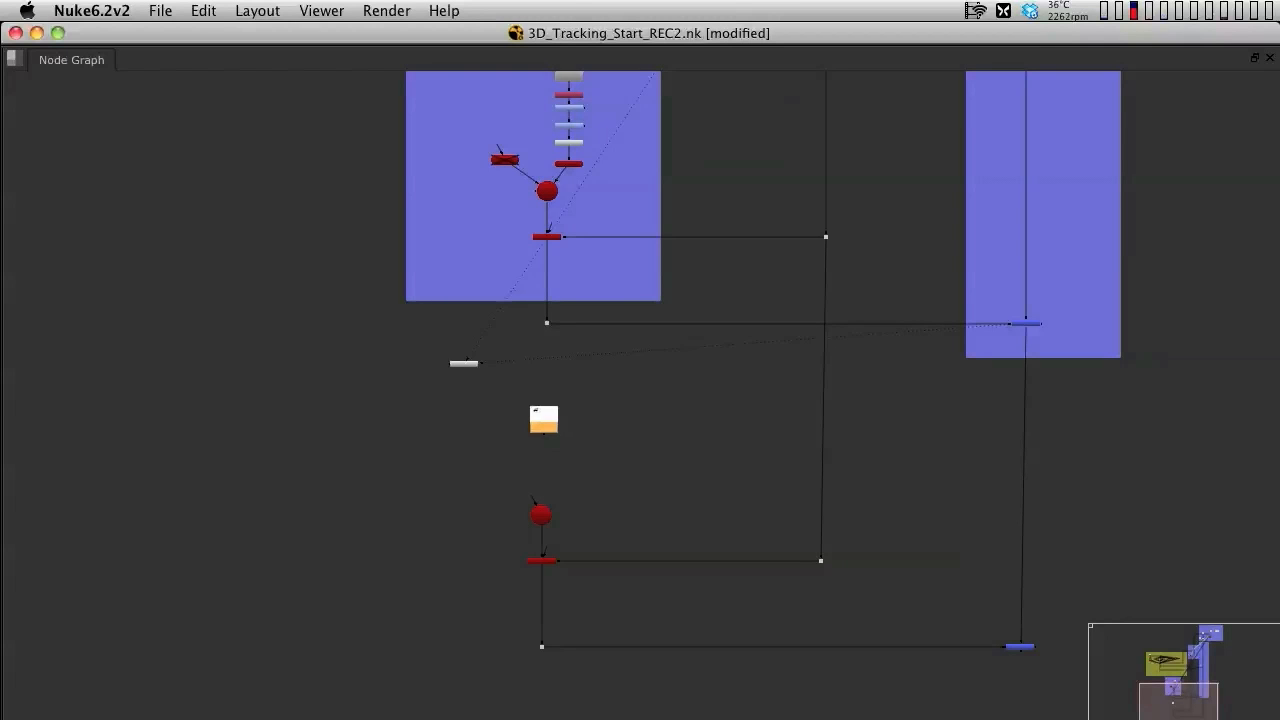
Add Grade, Premult and a new Card under the plaster texture read, feeding the Scene
click(540, 514)
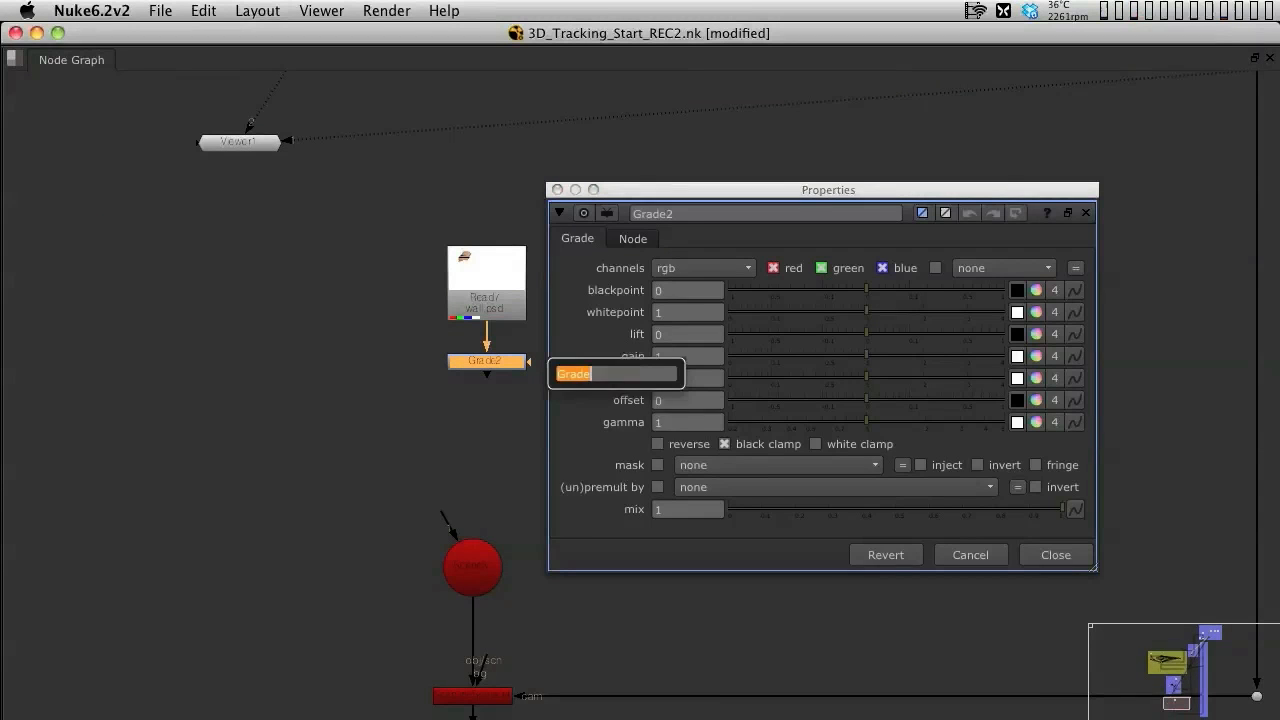
text(Premult)
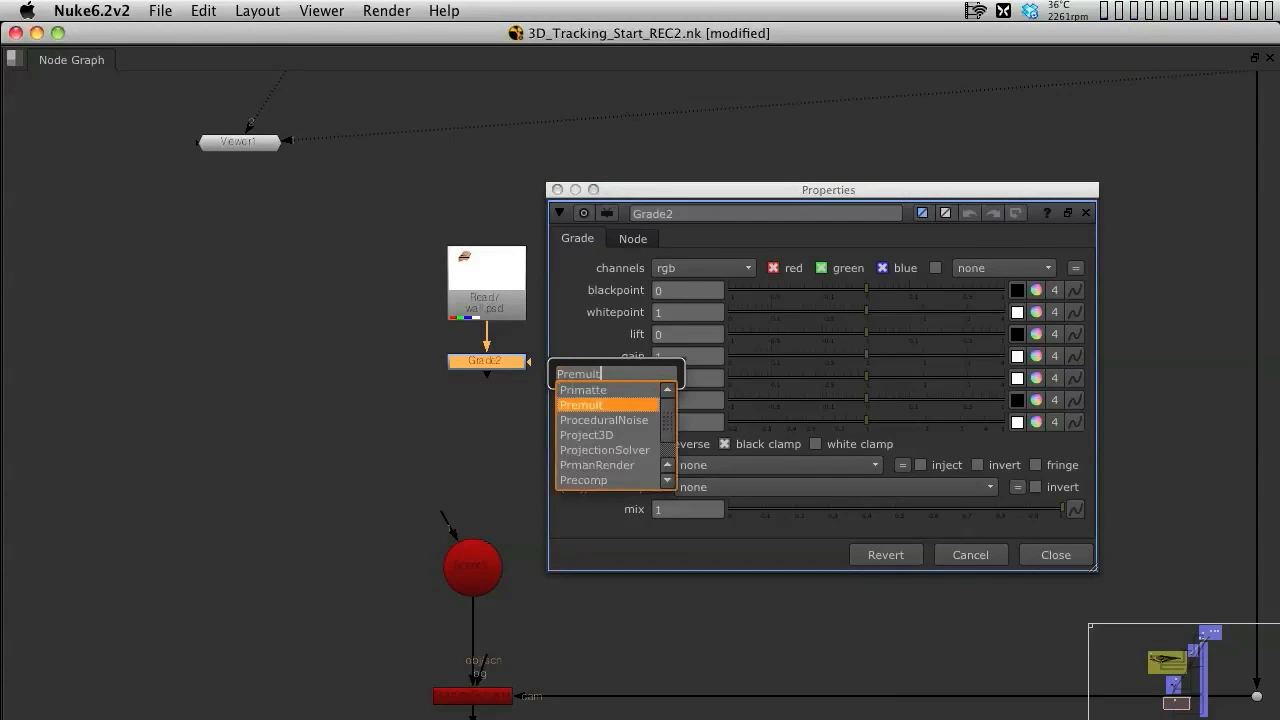
click(582, 404)
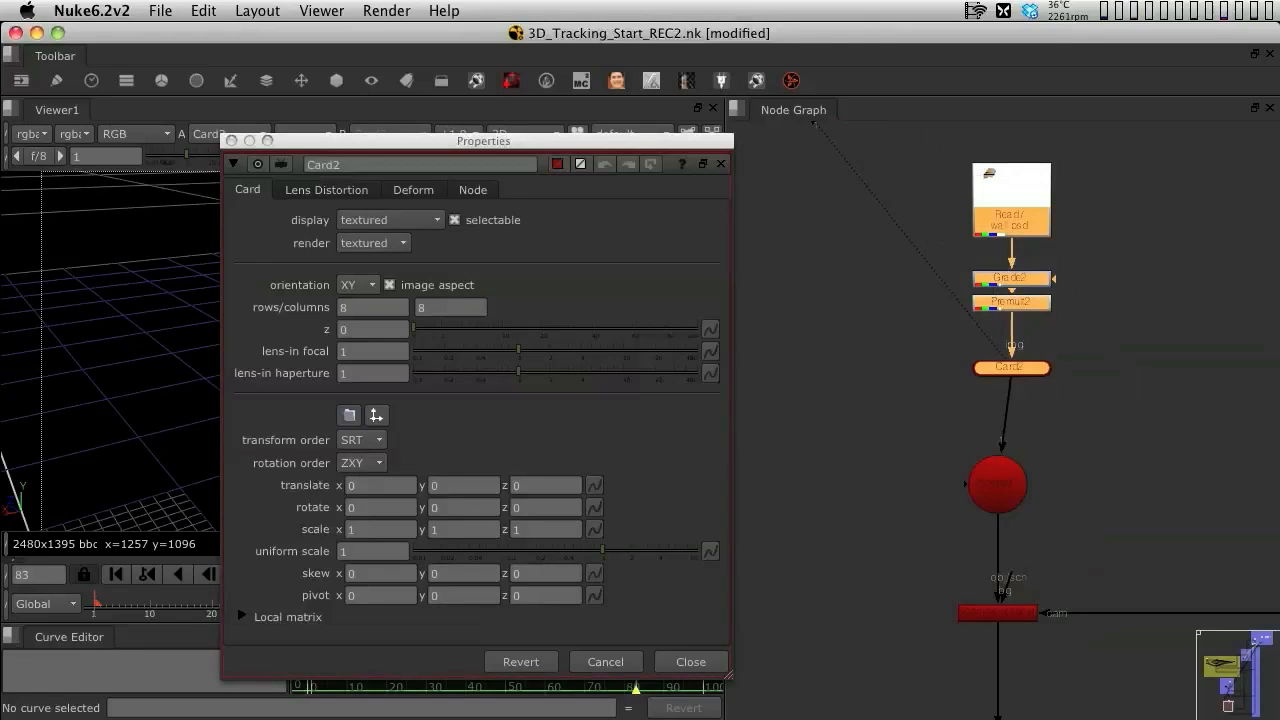
click(690, 660)
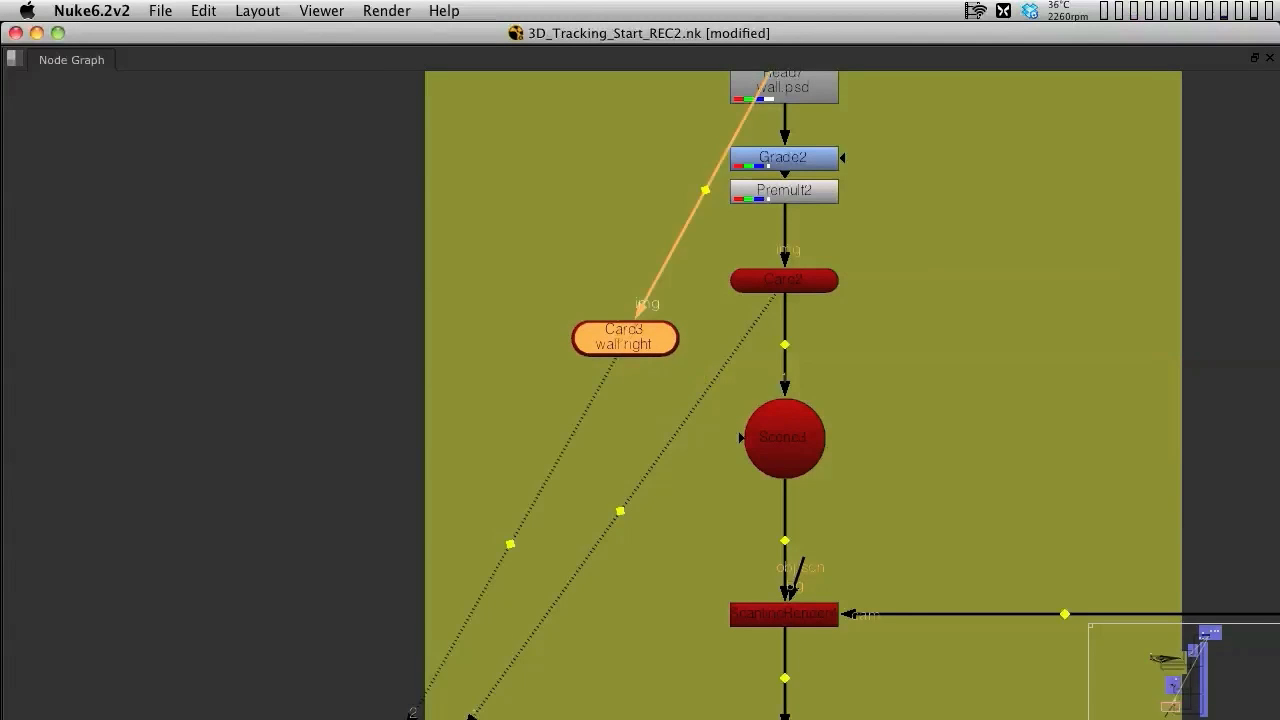
Rewire the wall-right Card3's input in the Node Graph
drag(624, 338, 540, 290)
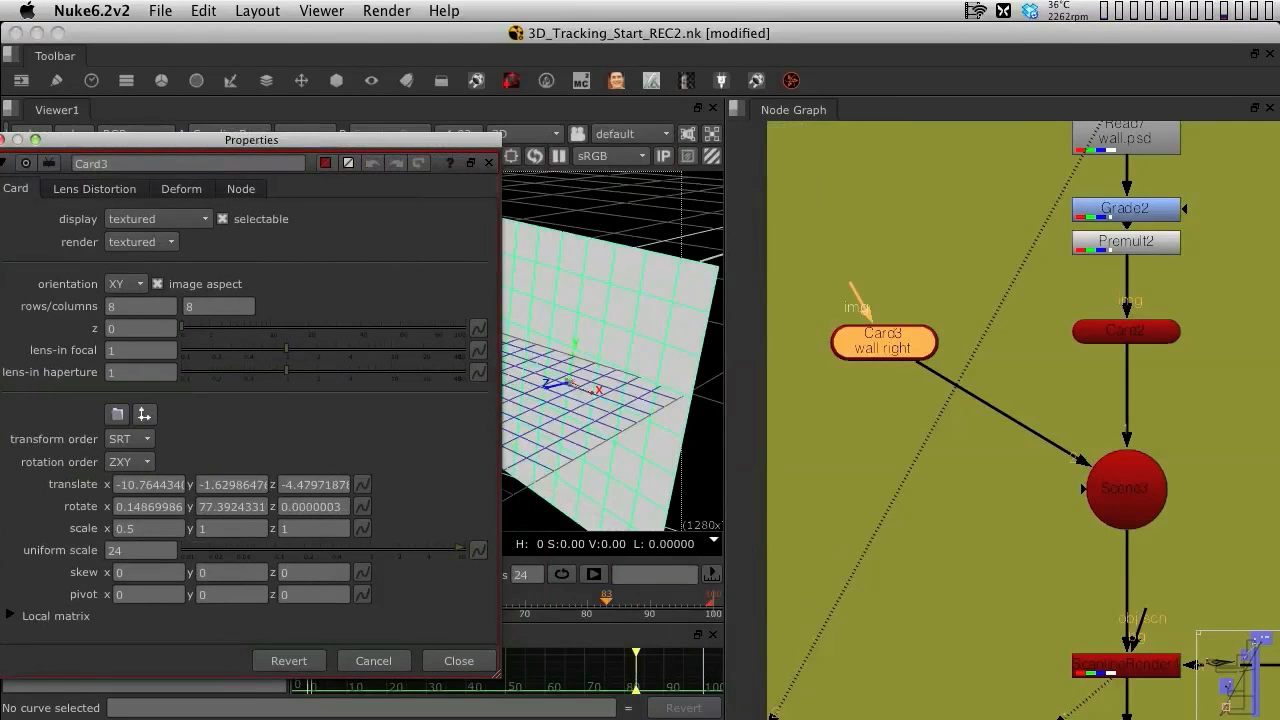
Rename Card2 to 'PLaster', give it Card3's translate and rotate values and check it in 3D
double_click(1124, 332)
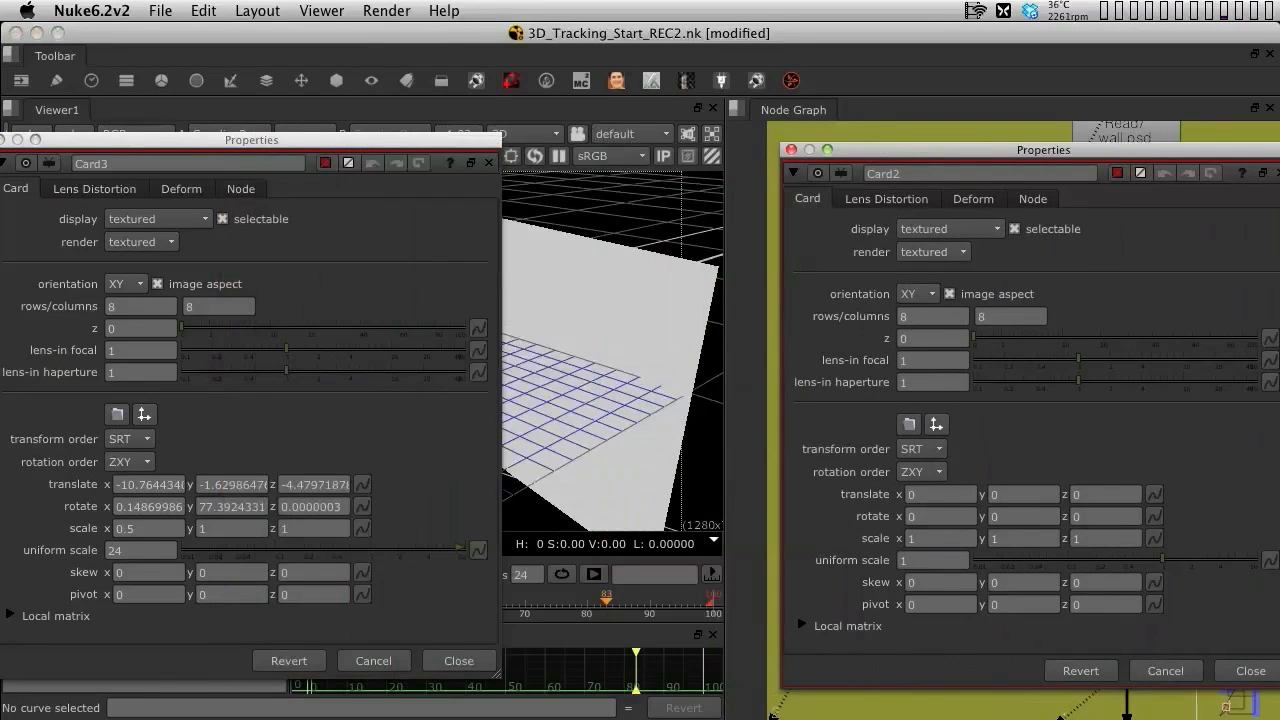
double_click(980, 172)
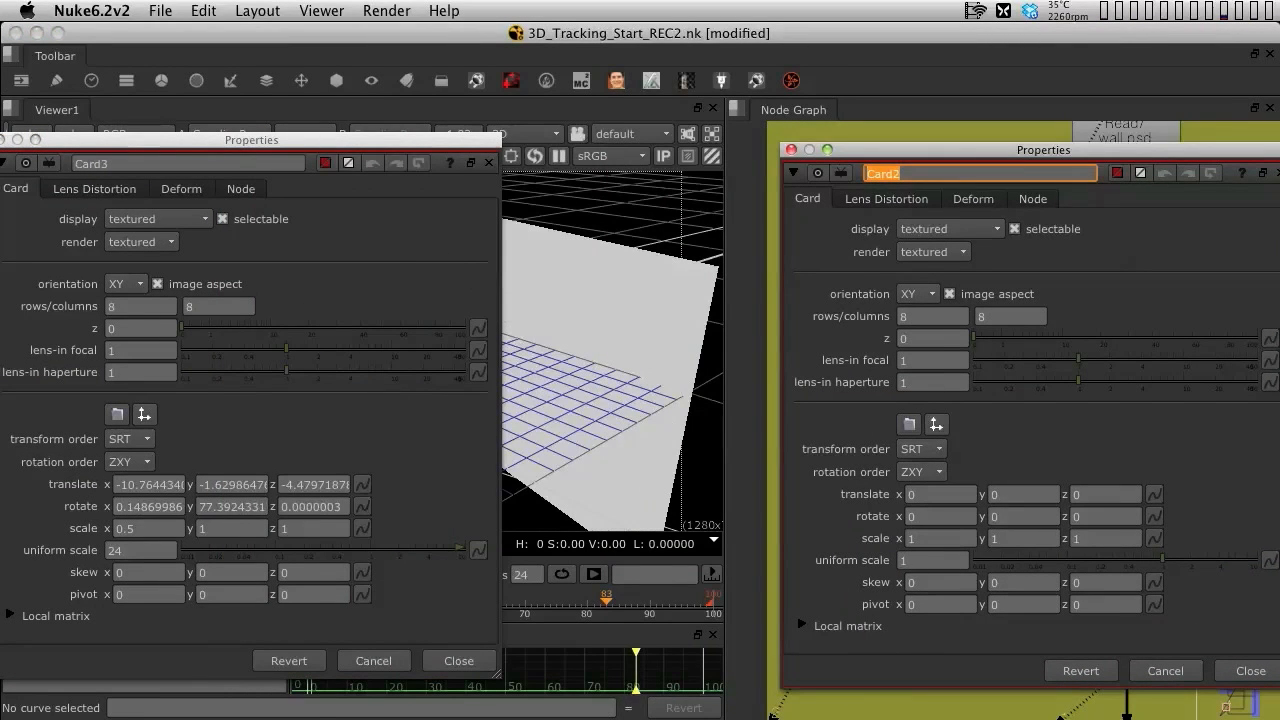
text(PLaster)
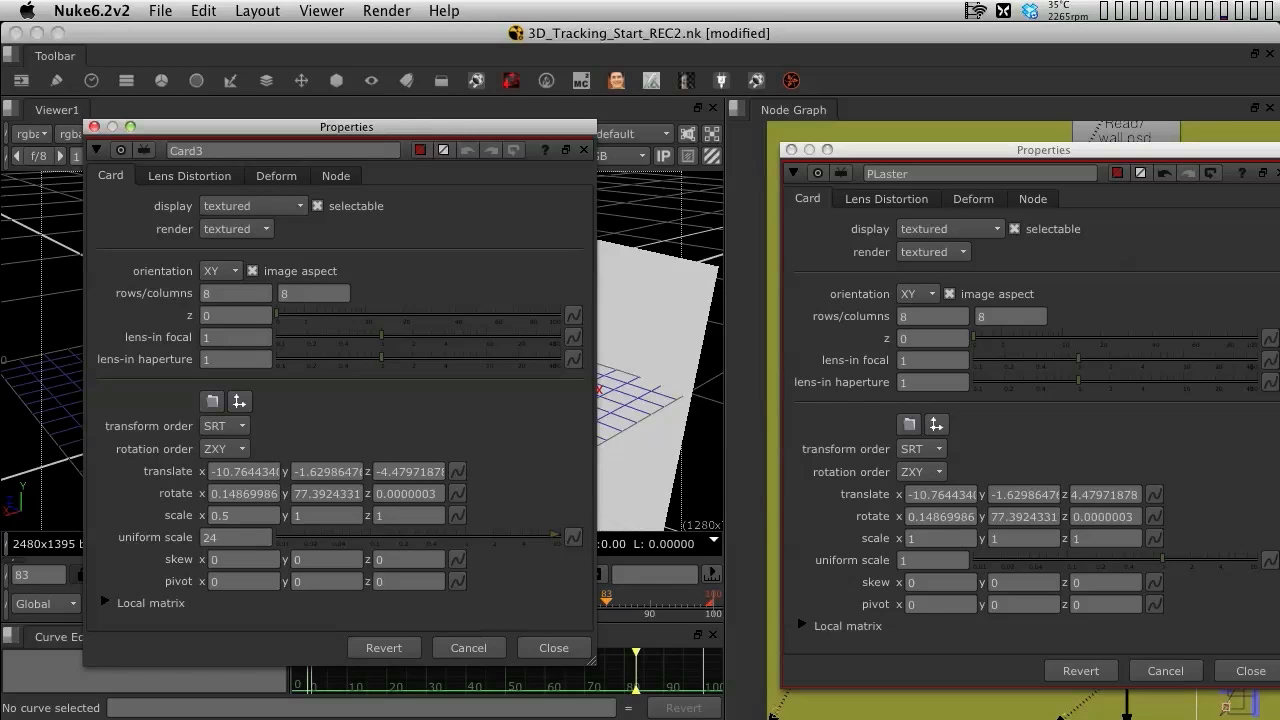
click(552, 648)
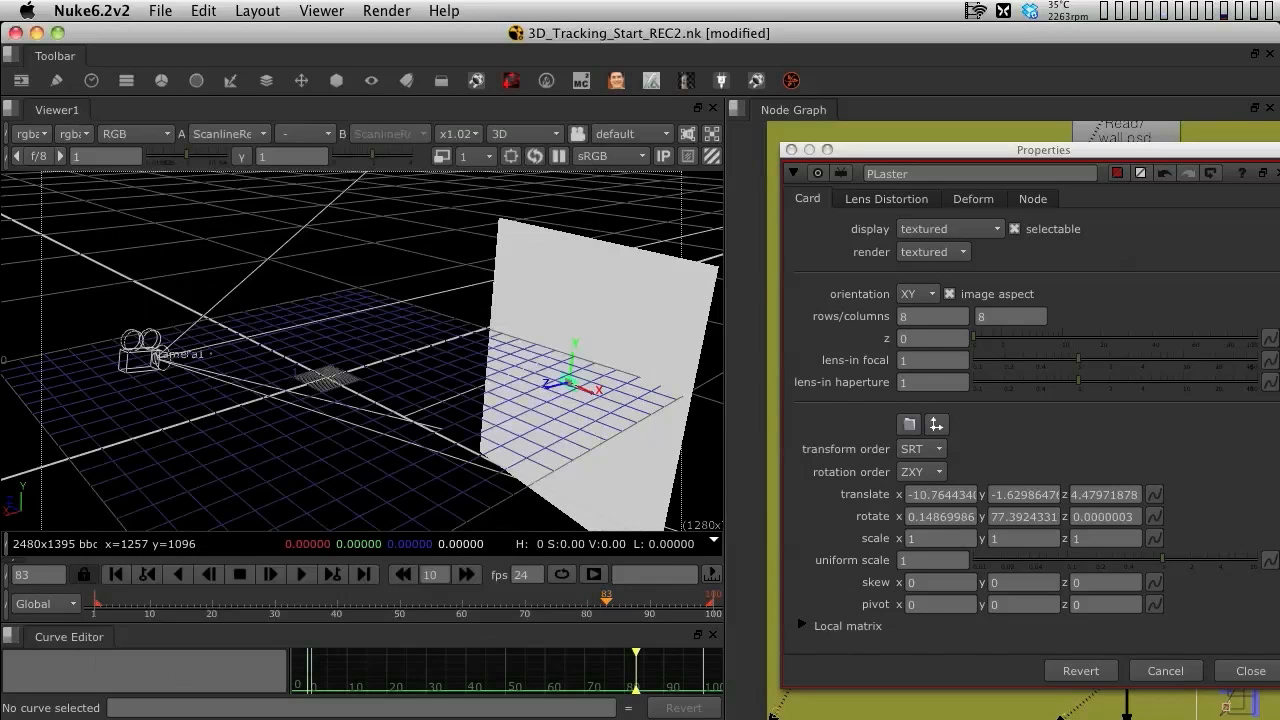
click(1248, 670)
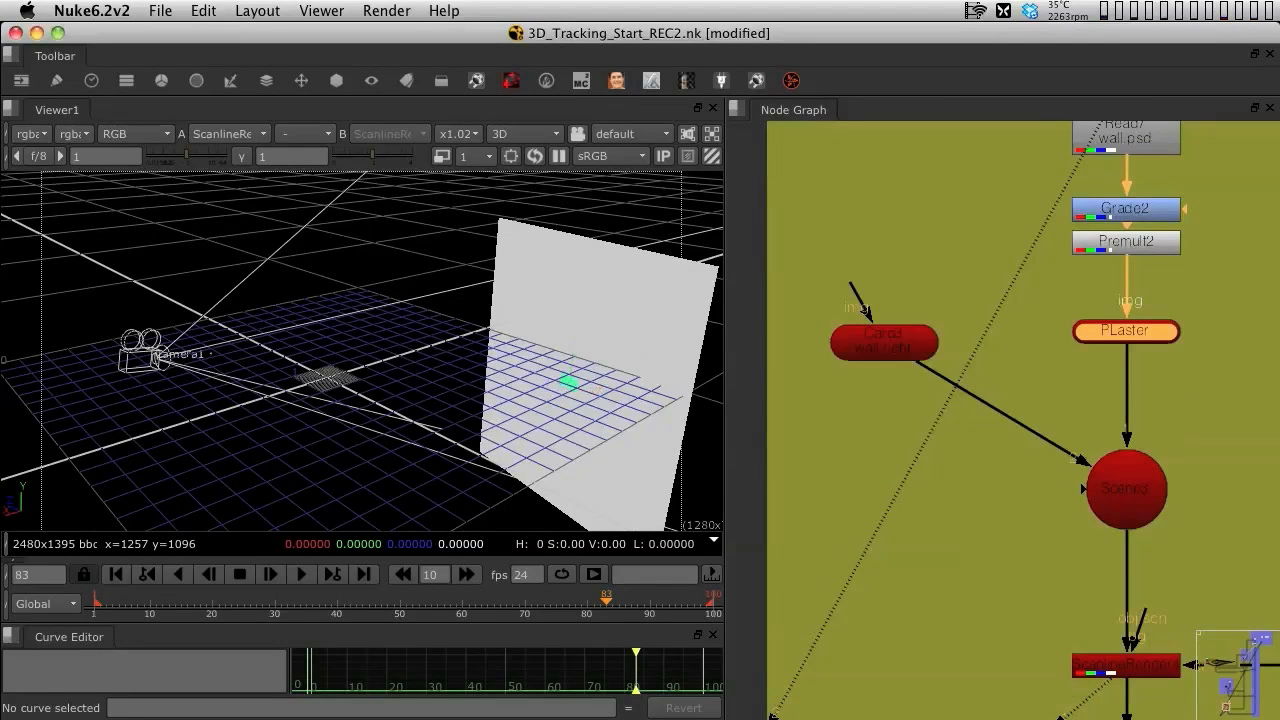
drag(400, 350, 360, 360)
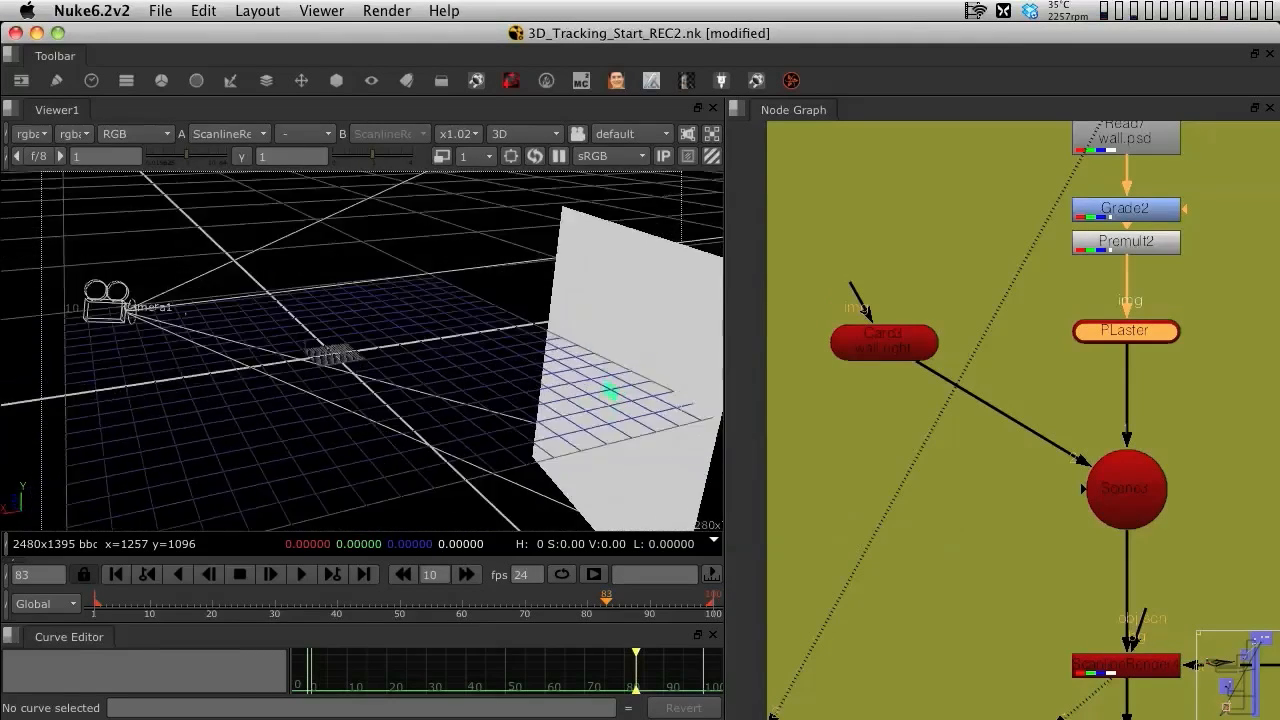
double_click(1124, 332)
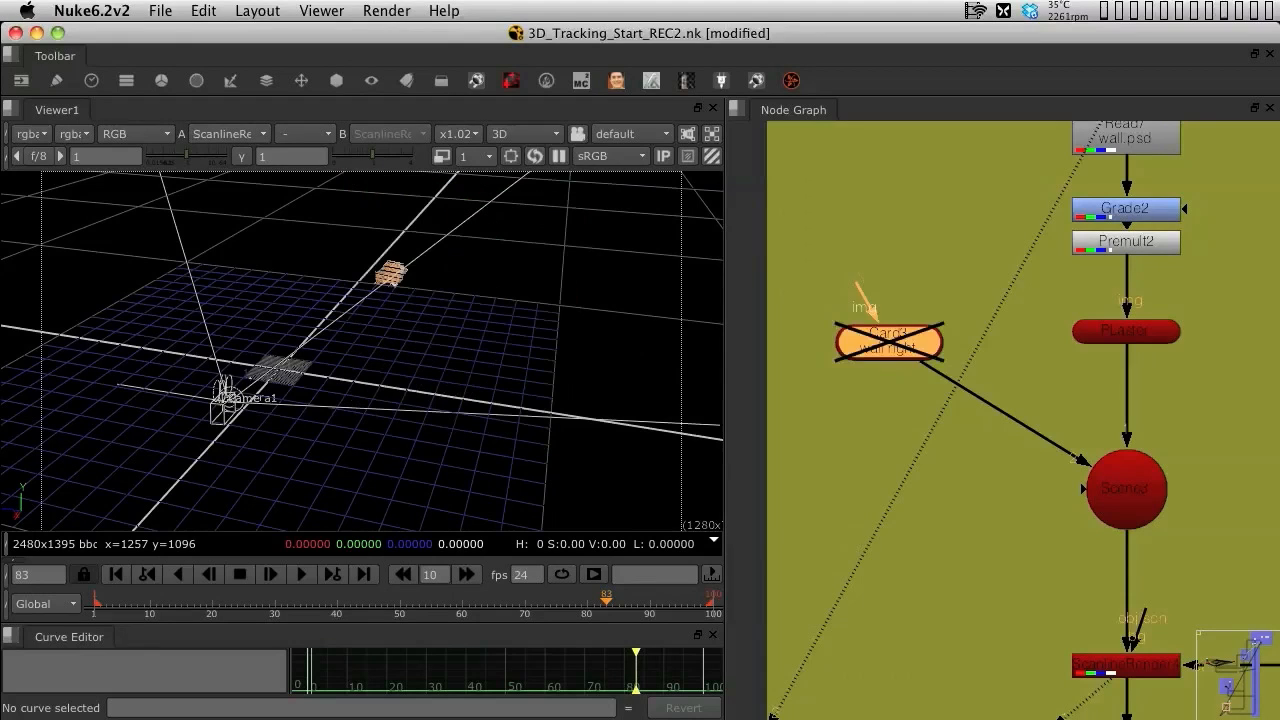
View the final merge and drag the PLaster card up onto the back wall above the chair
drag(888, 344, 896, 332)
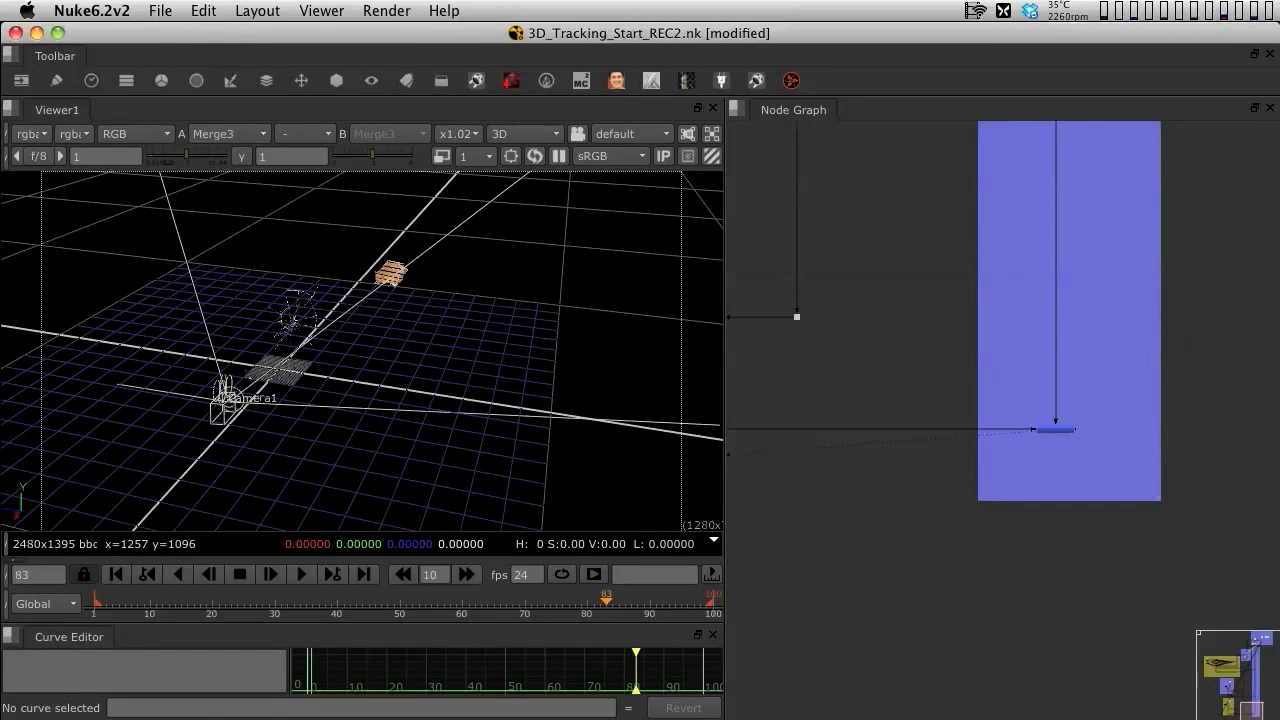
click(524, 132)
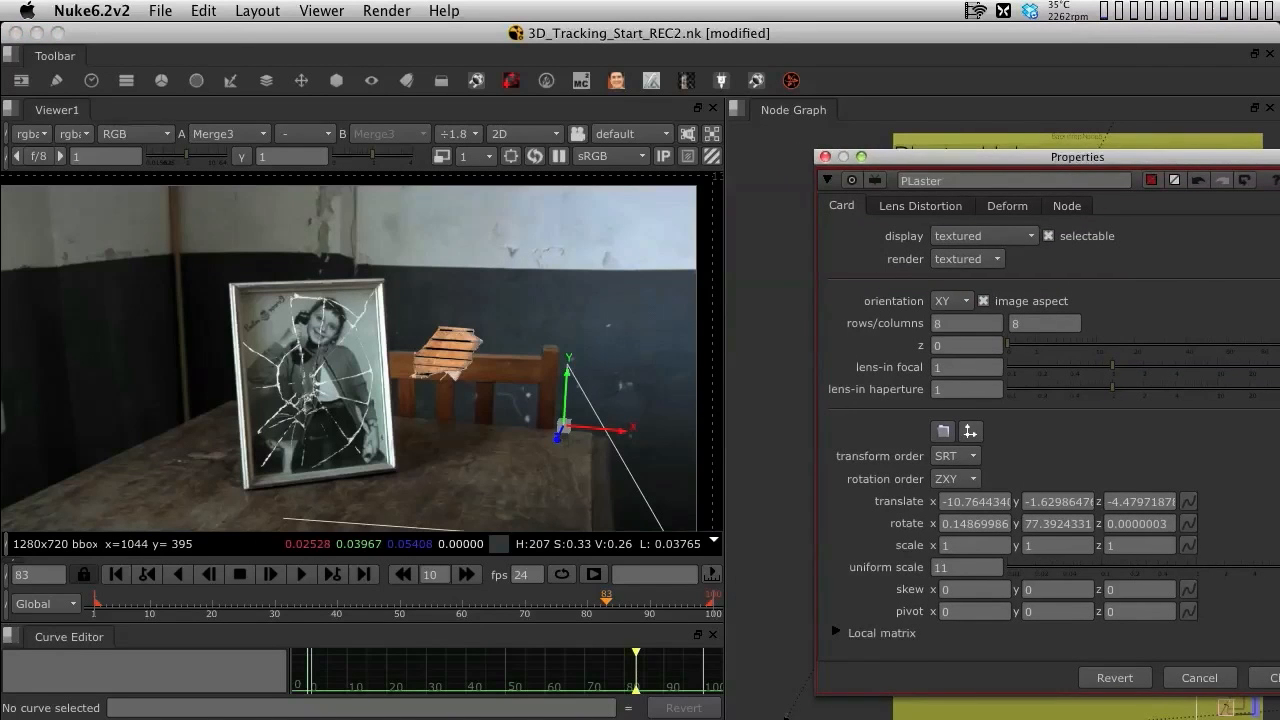
drag(558, 438, 568, 296)
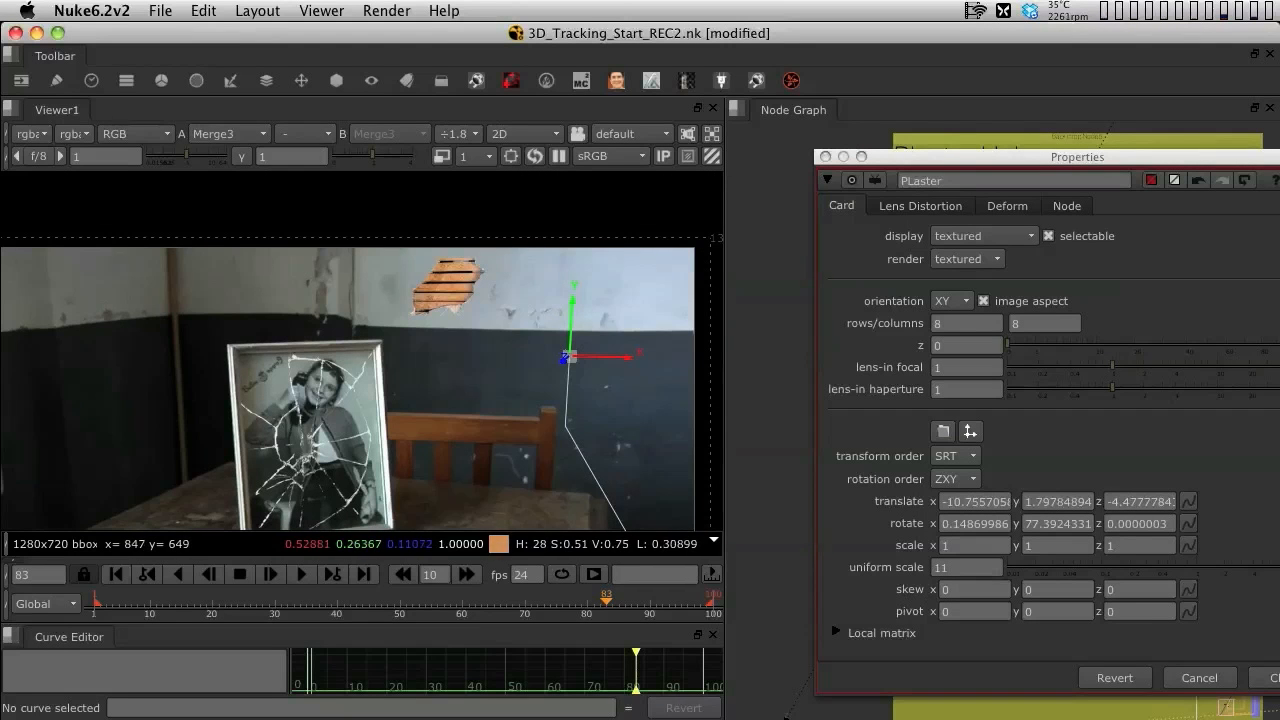
drag(1076, 156, 494, 192)
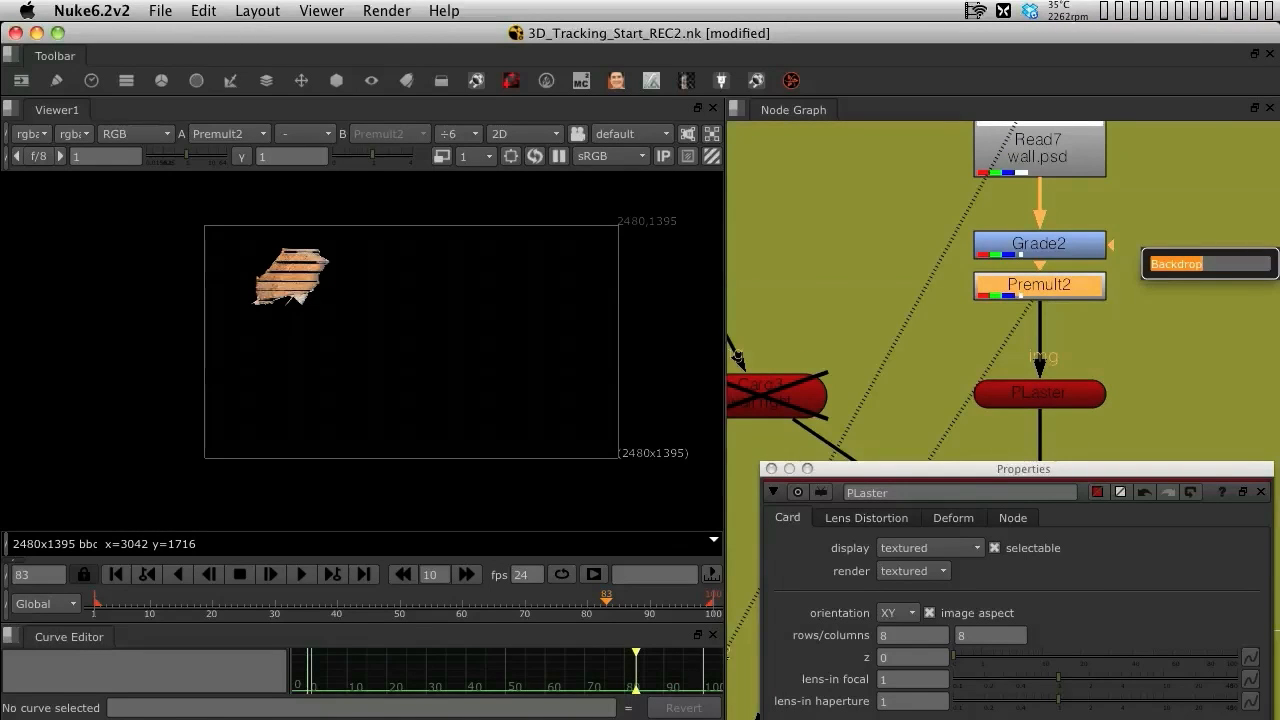
Crop the plaster texture tightly around the hole with reformat enabled, then check it on the 3D card
text(cro)
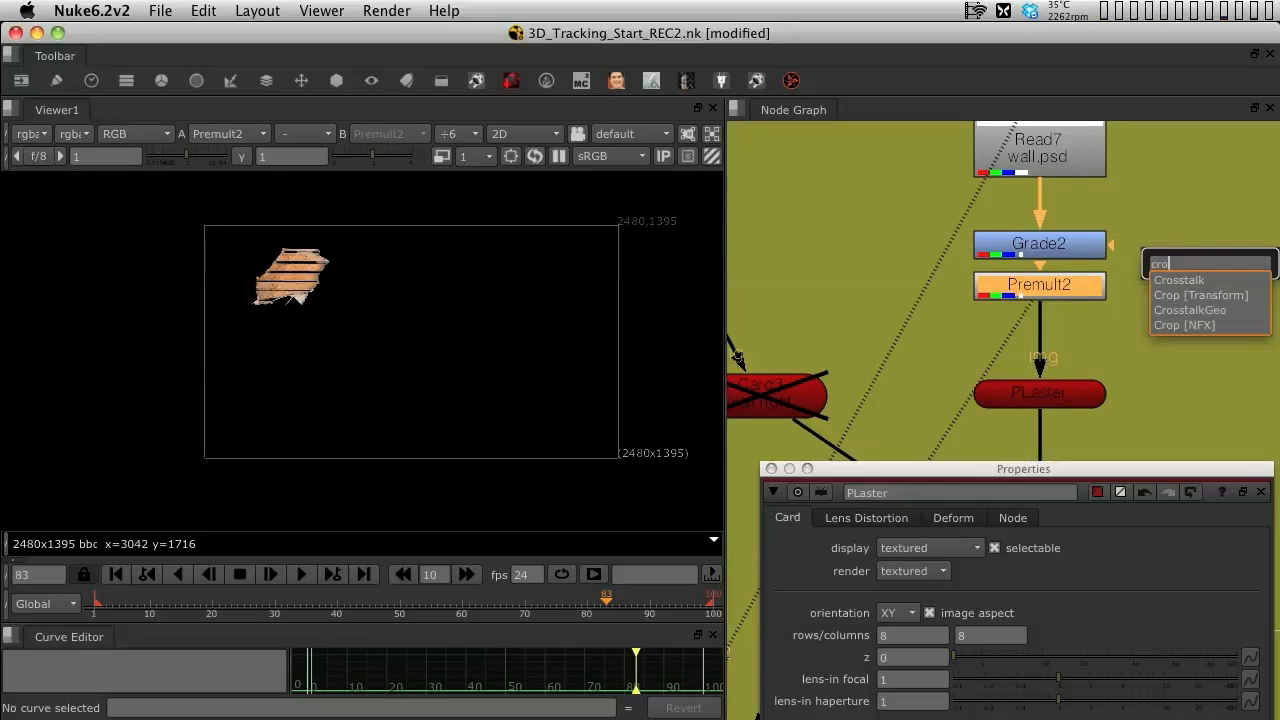
click(1200, 294)
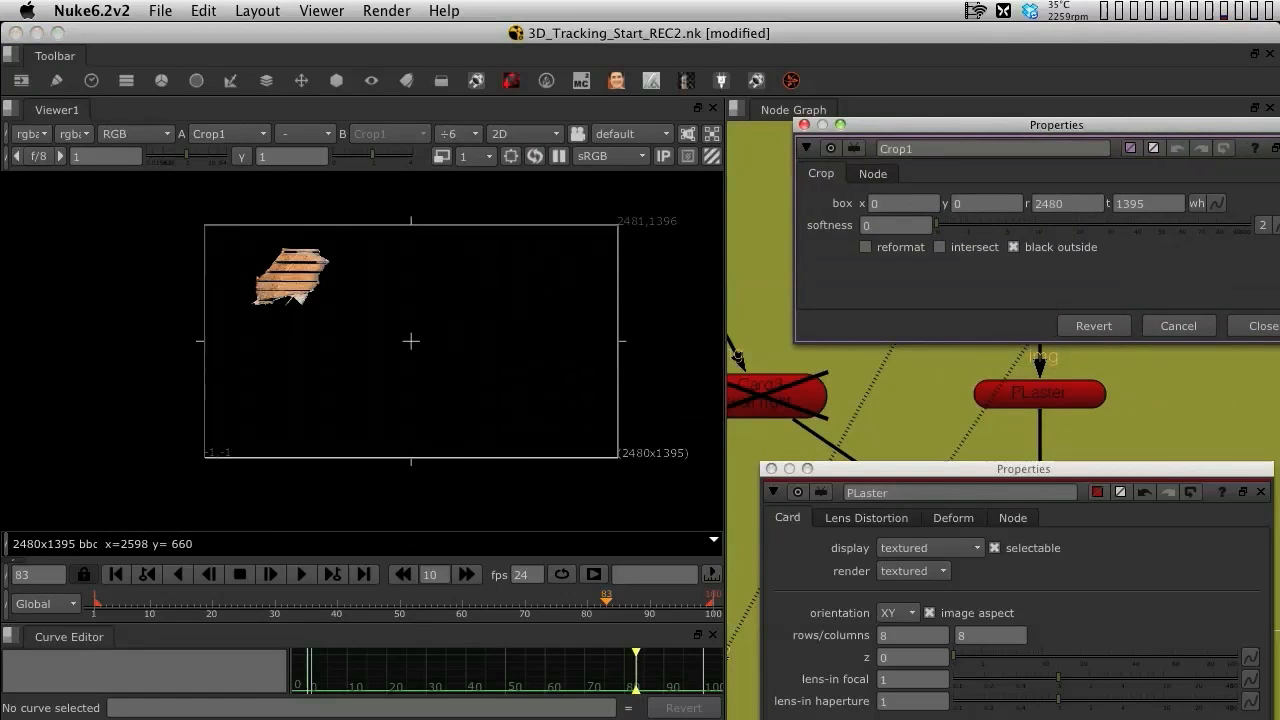
drag(624, 340, 348, 340)
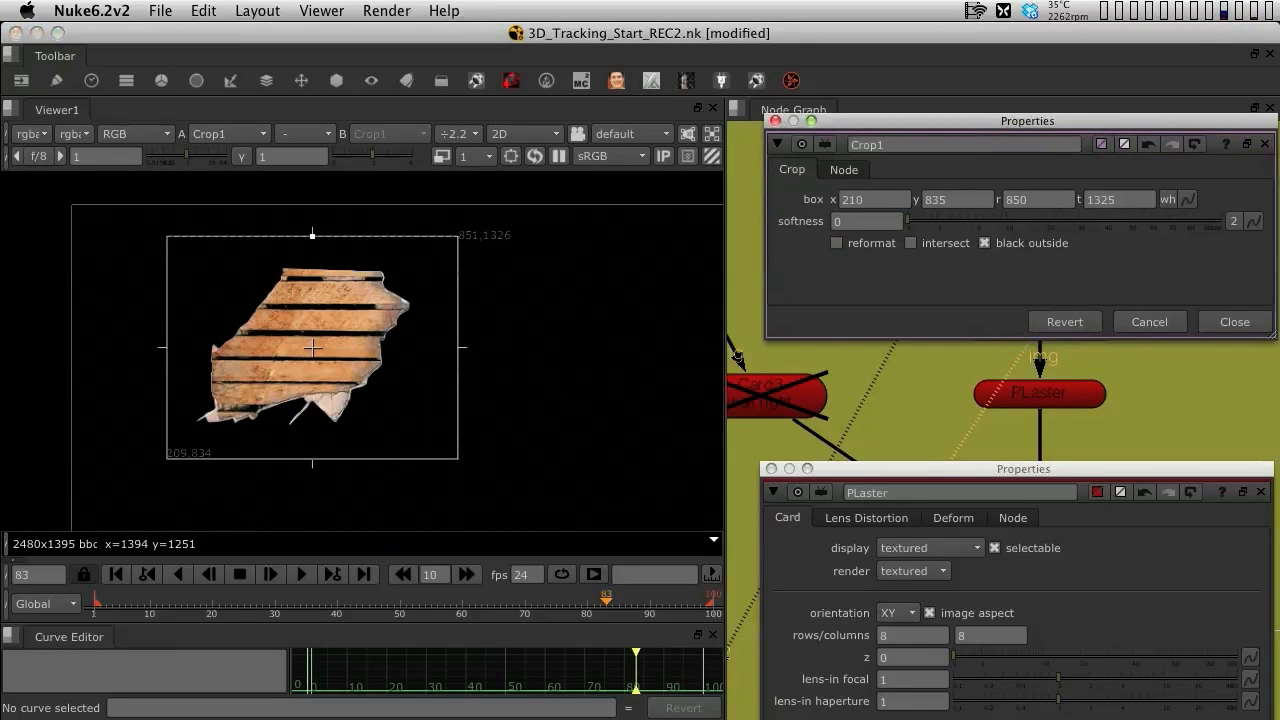
click(836, 244)
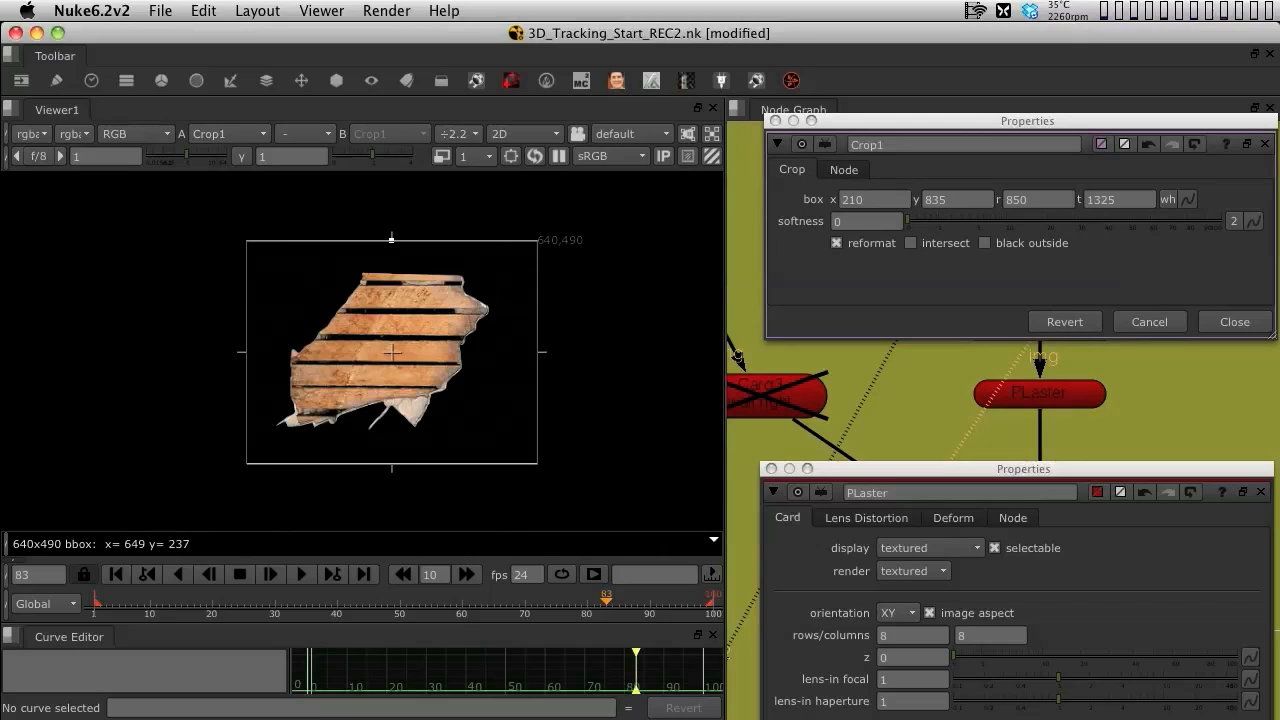
drag(540, 352, 540, 352)
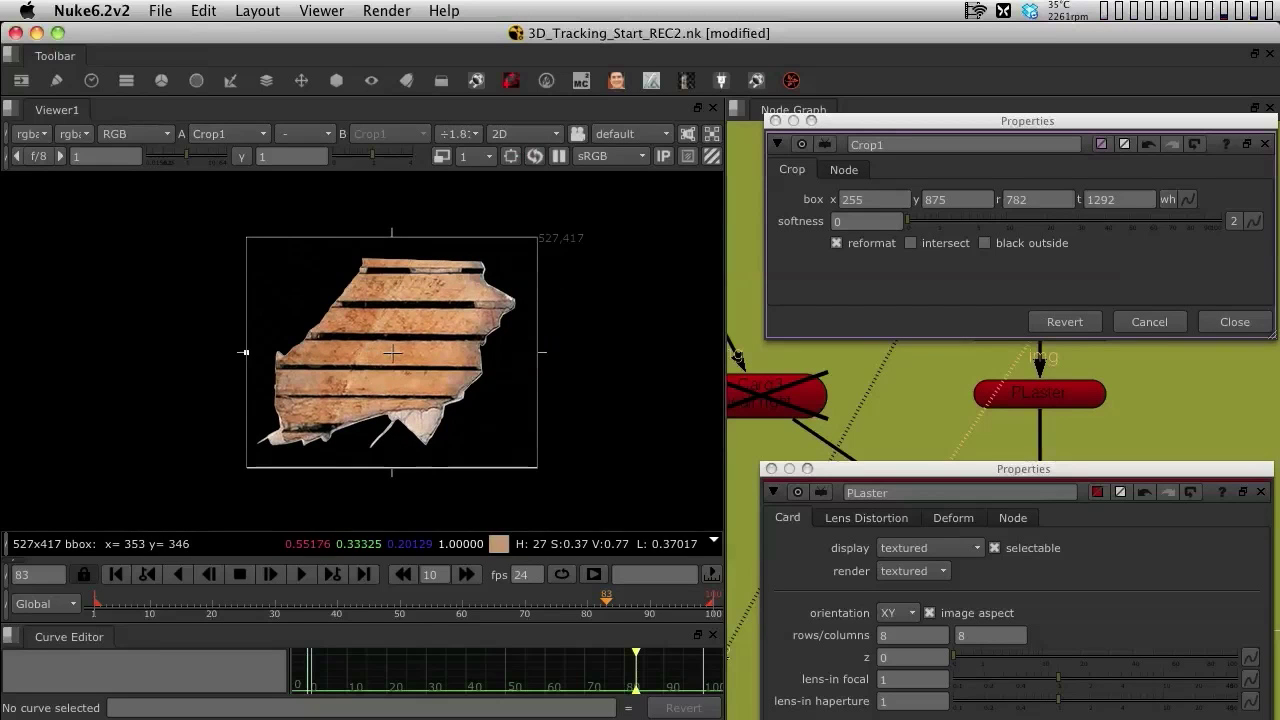
click(1234, 320)
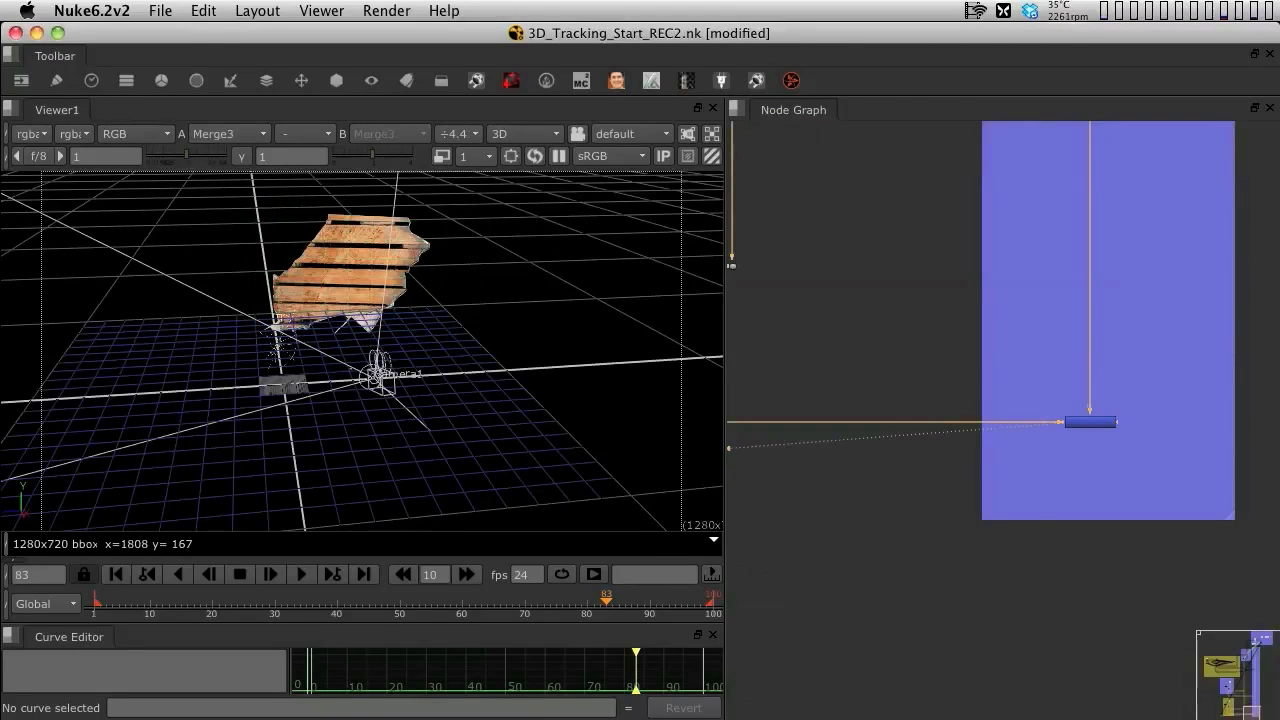
Lower the PLaster card's uniform scale from 11 to 5 and play the shot to check placement
click(524, 132)
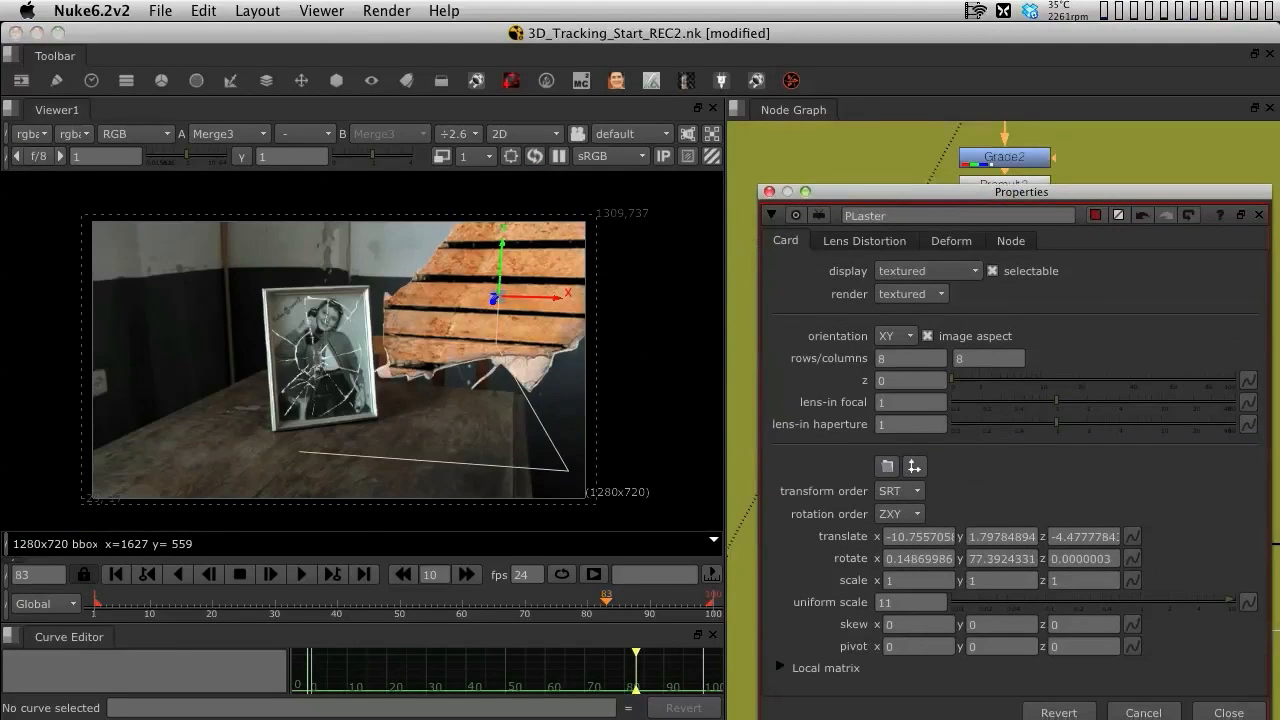
triple_click(910, 600)
text(5)
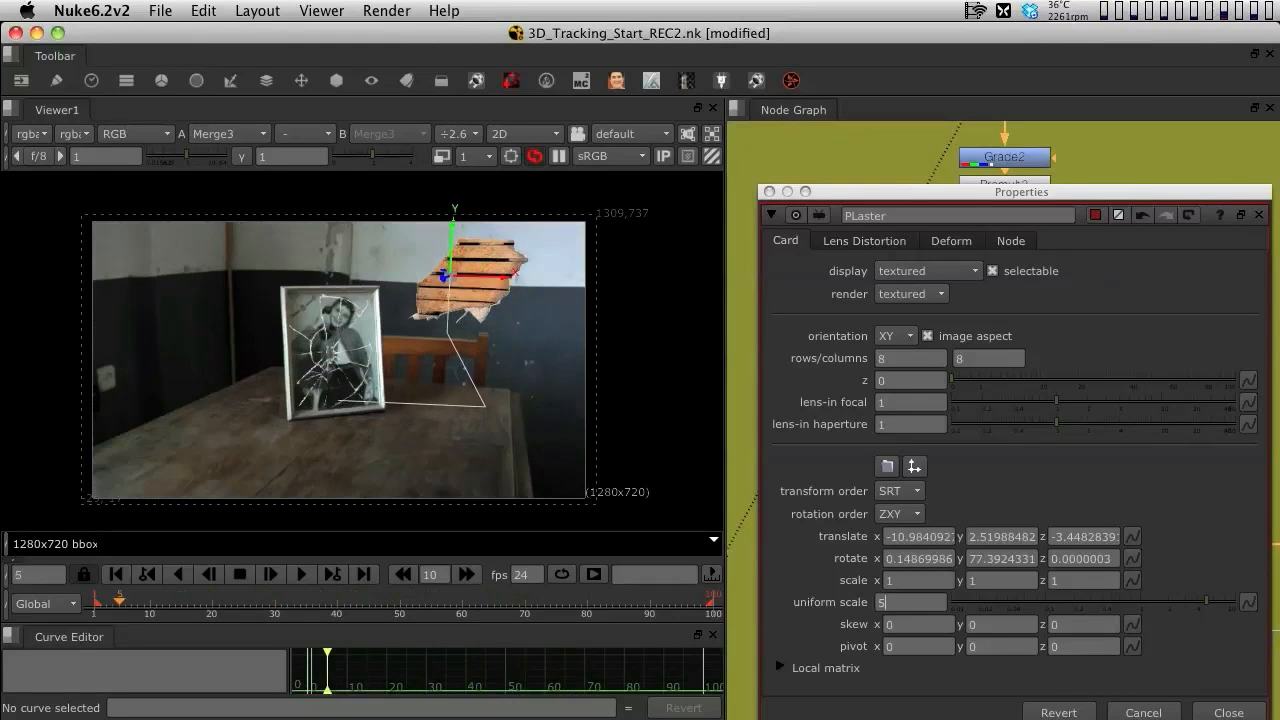
click(300, 574)
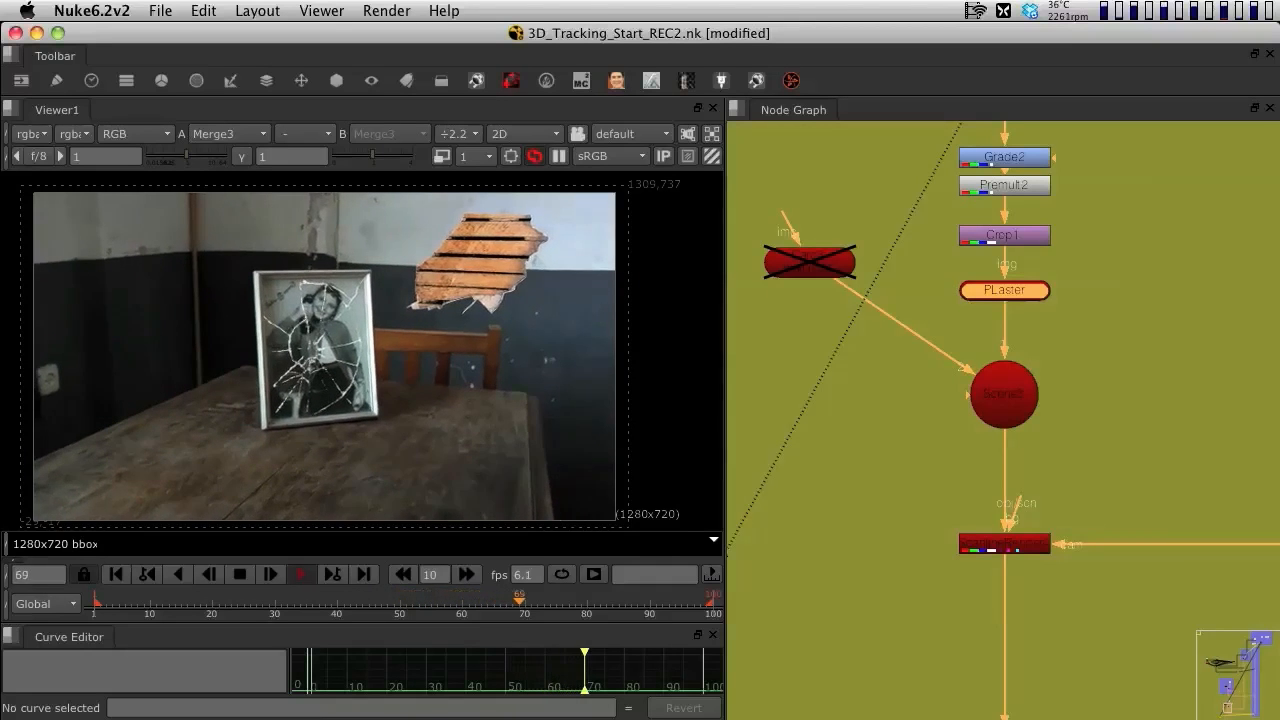
click(268, 574)
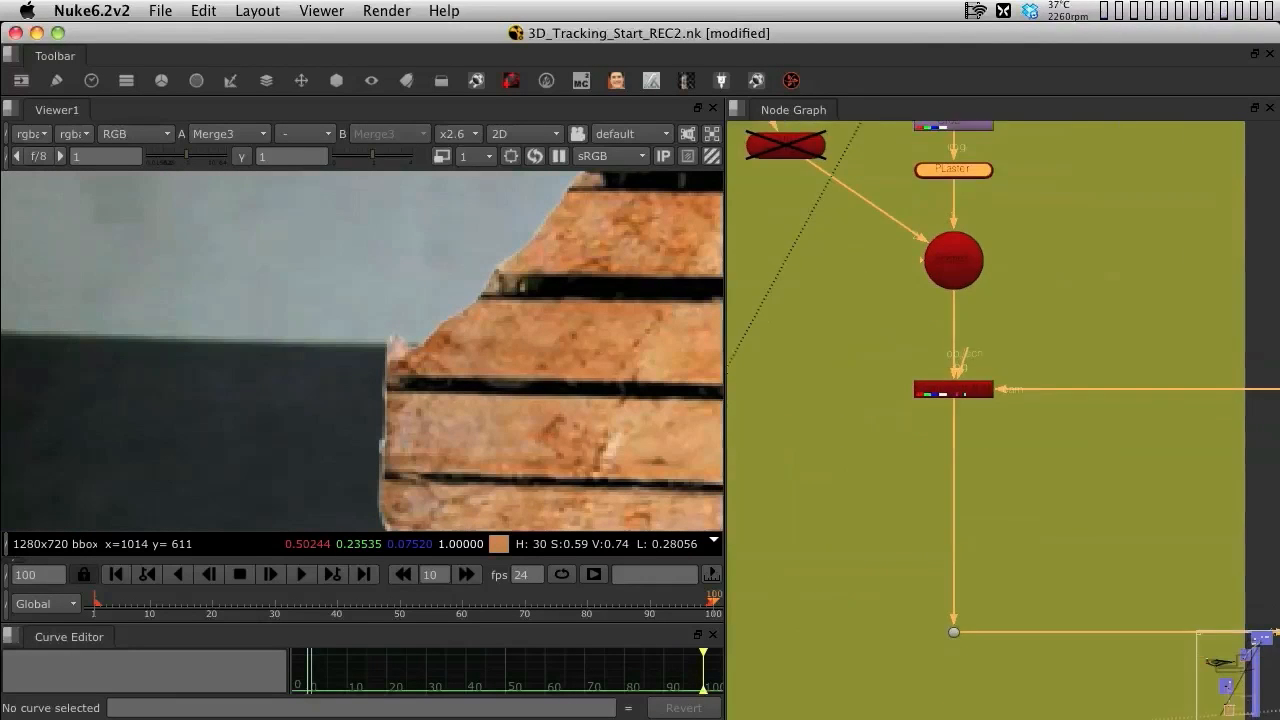
Add Defocus1 after the ScanlineRender to soften the hole, then bring up Grade2's settings
text(d)
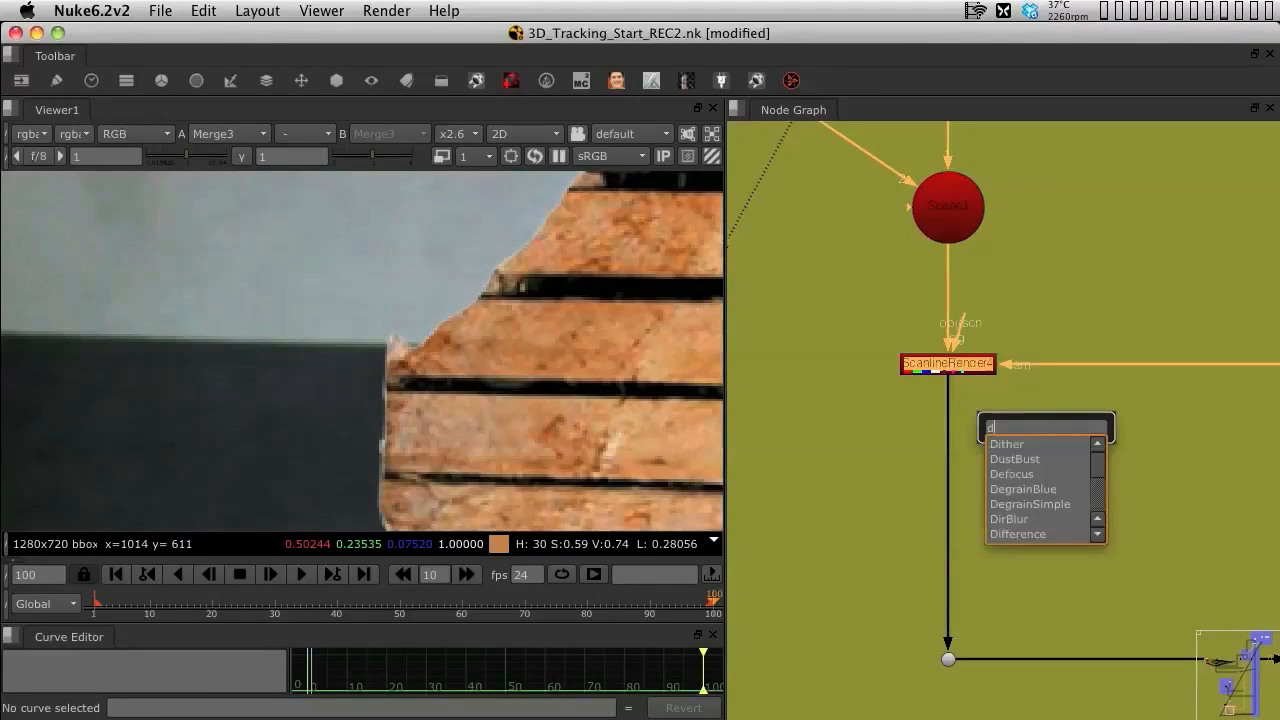
click(1012, 472)
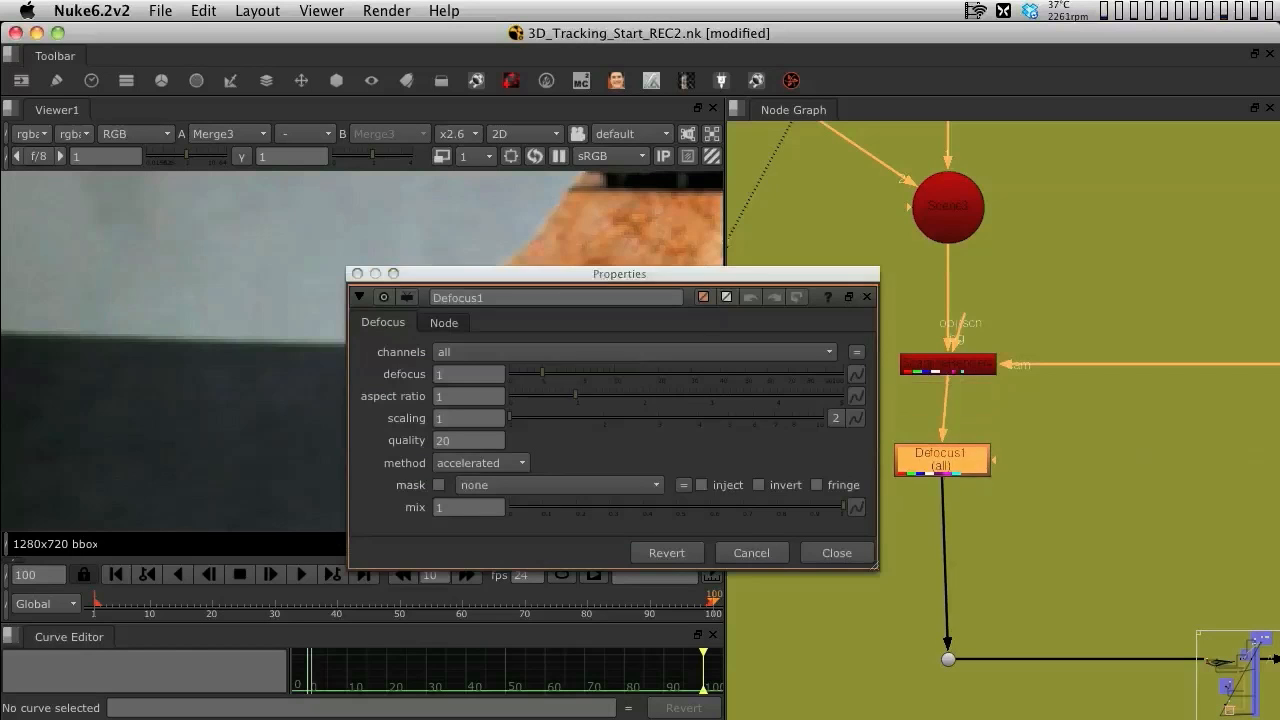
drag(620, 272, 1062, 128)
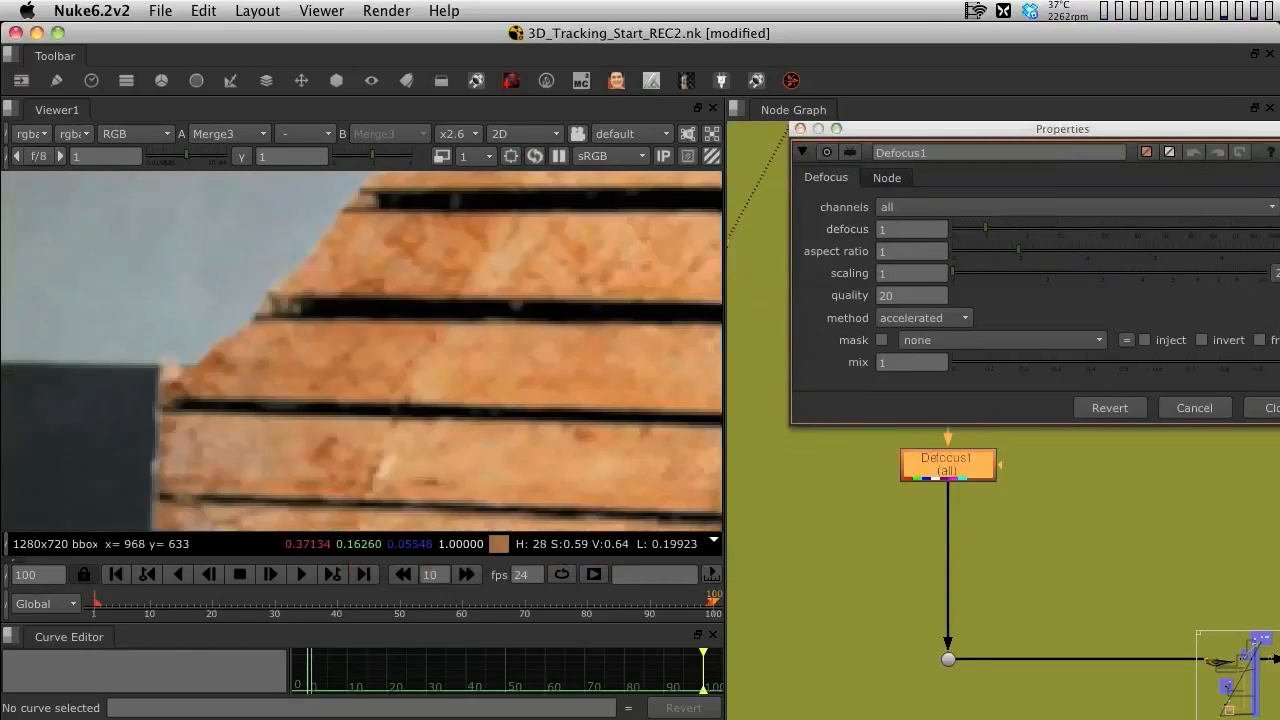
click(910, 228)
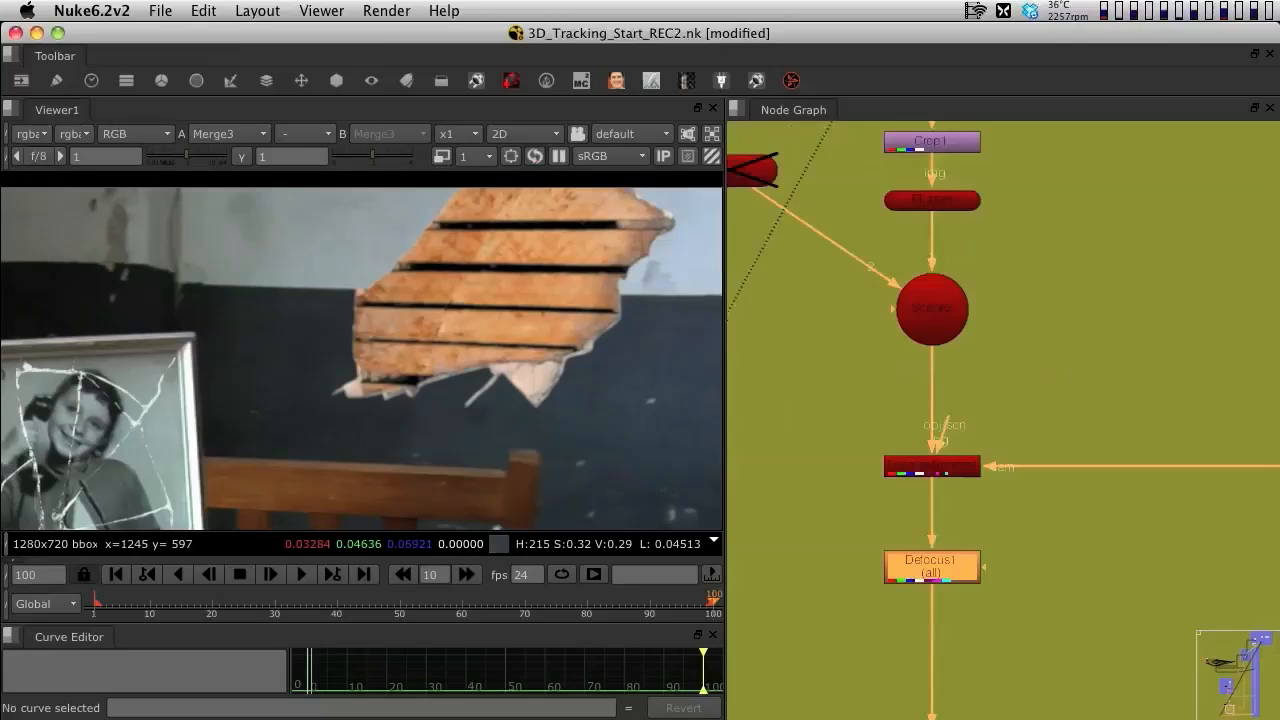
double_click(930, 466)
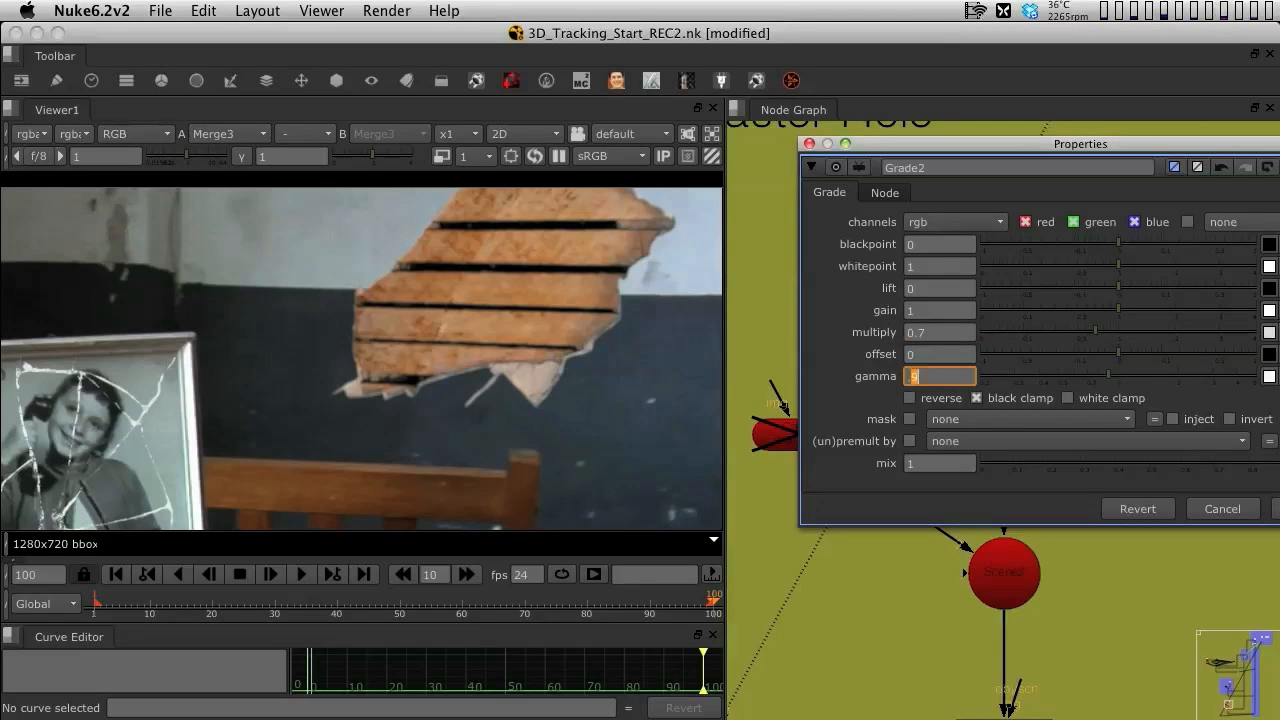
Set Grade2's gamma to 1.12 with multiply lowered to 0.5
text(1.1)
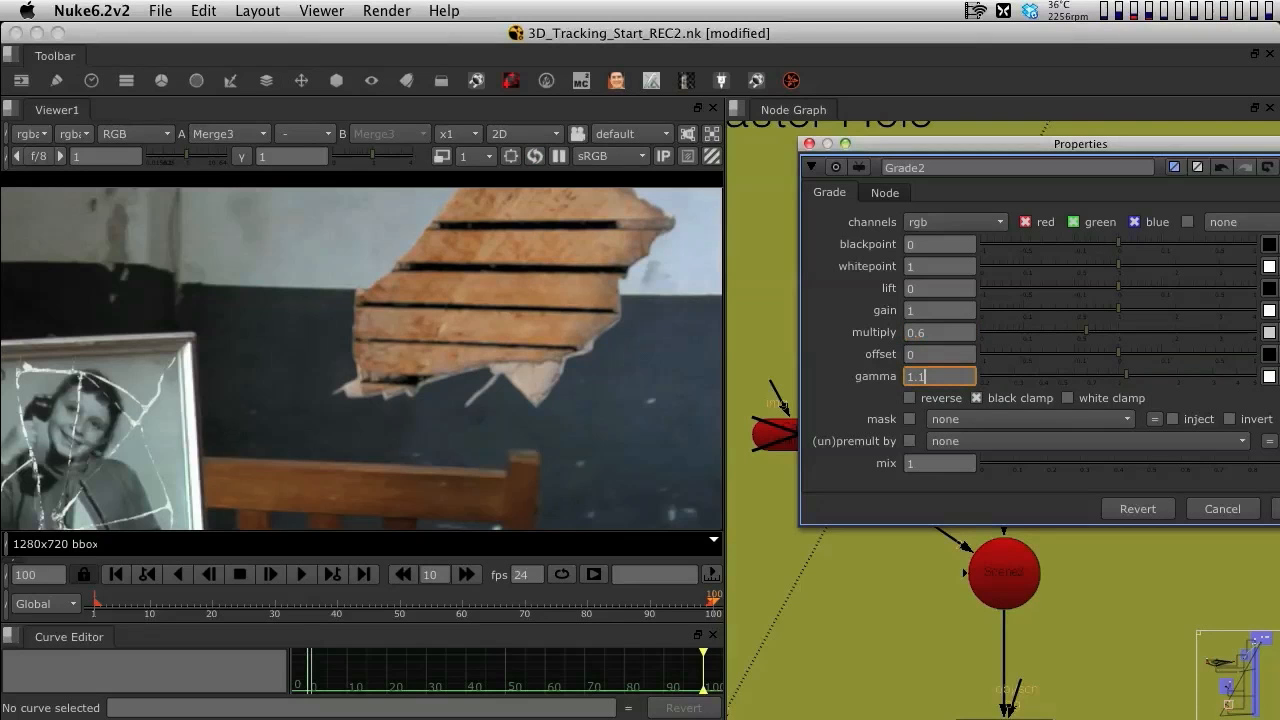
text(2)
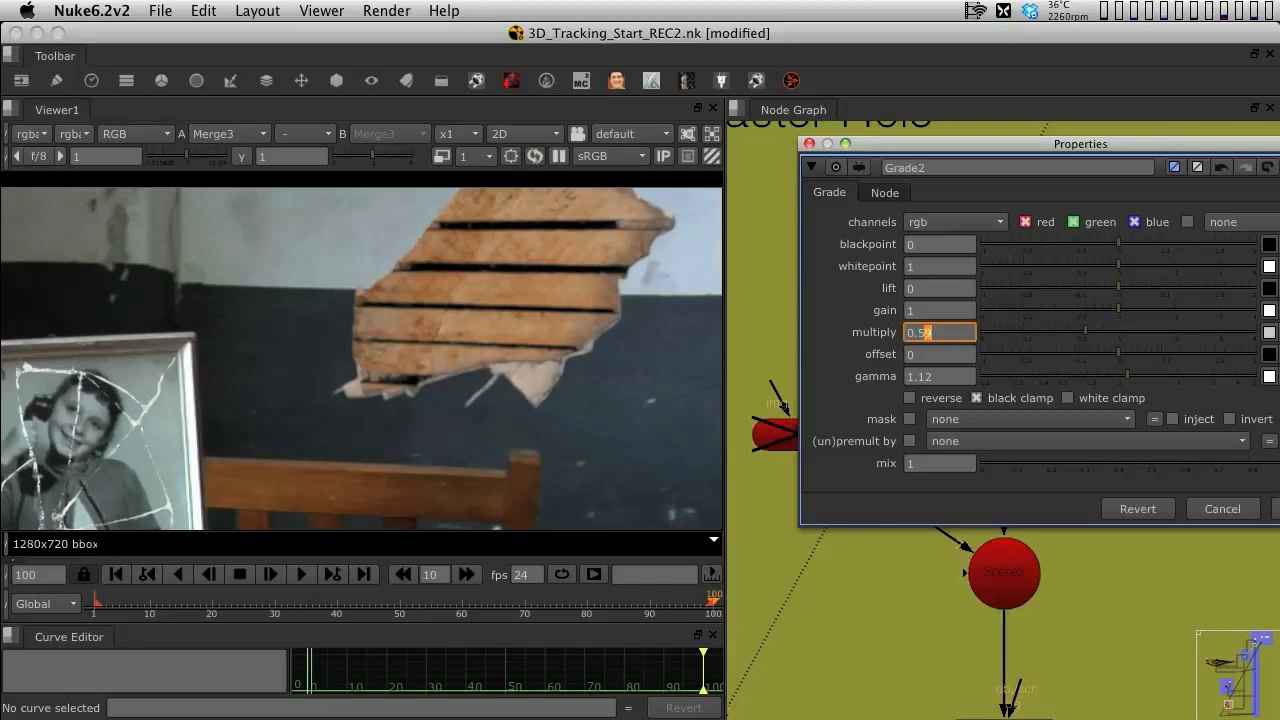
click(1220, 508)
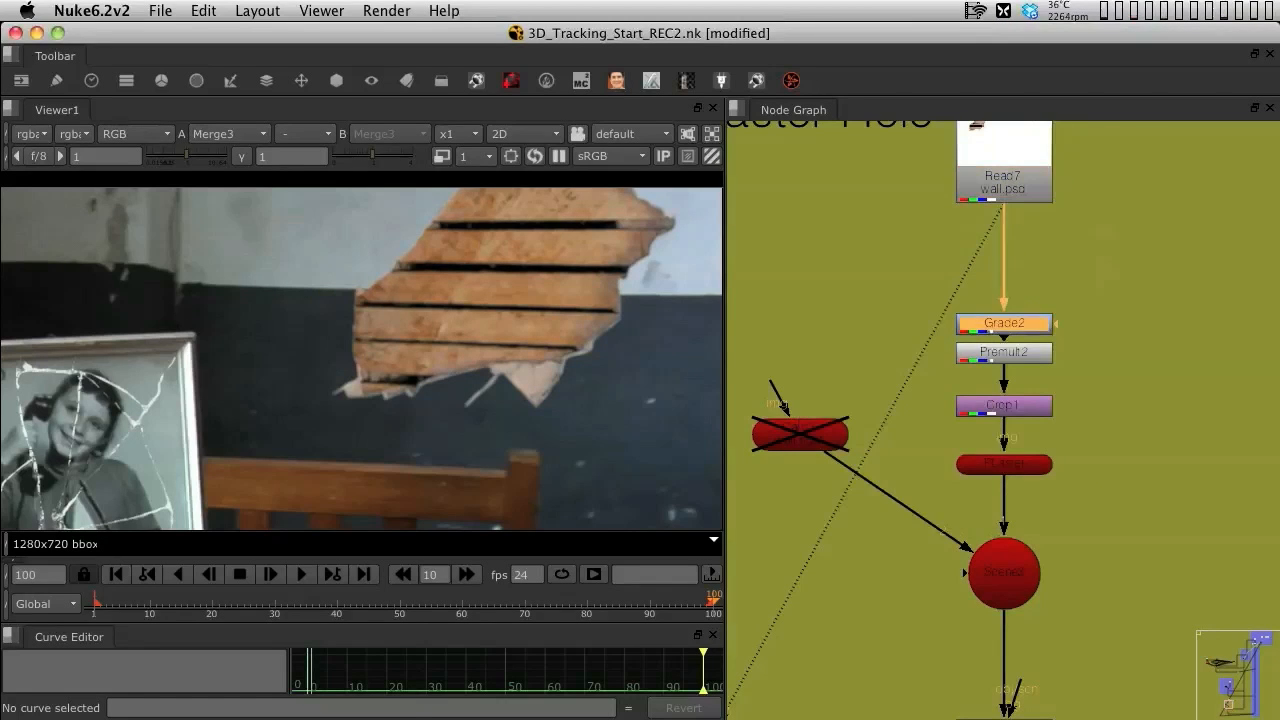
Insert Saturation1 after Grade2 and play the shot to review the composite
text(sa)
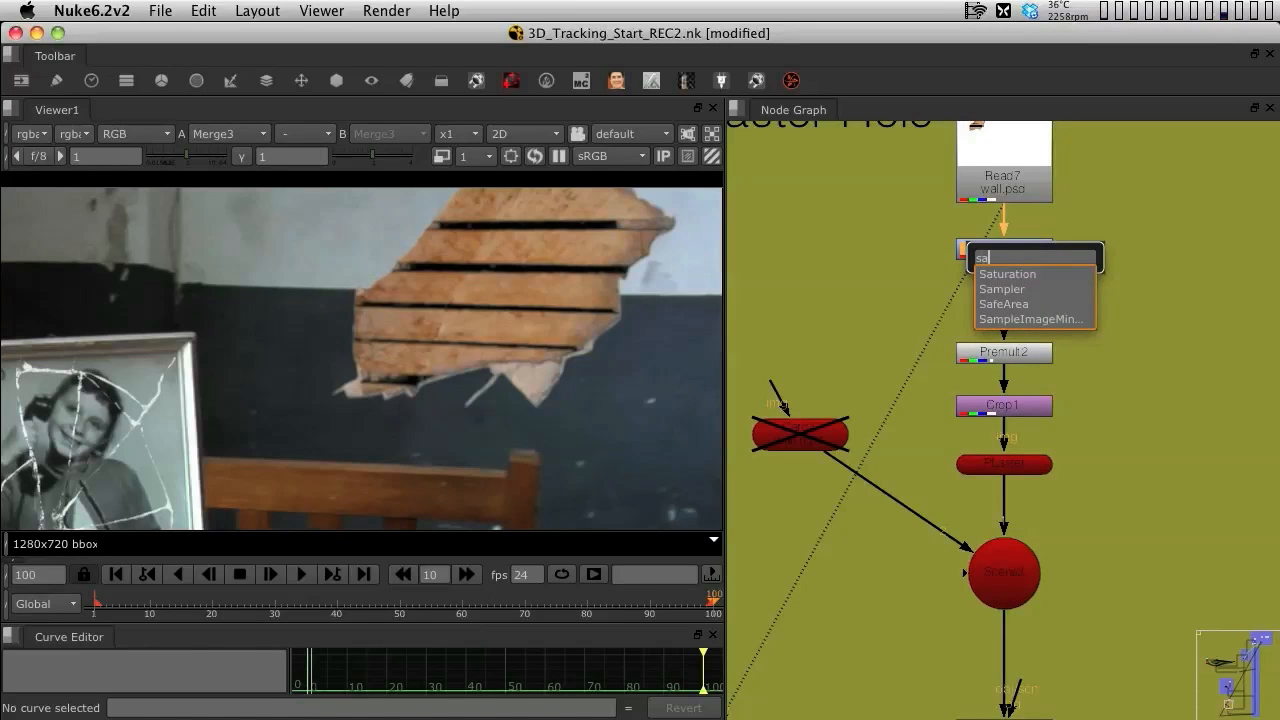
click(1006, 272)
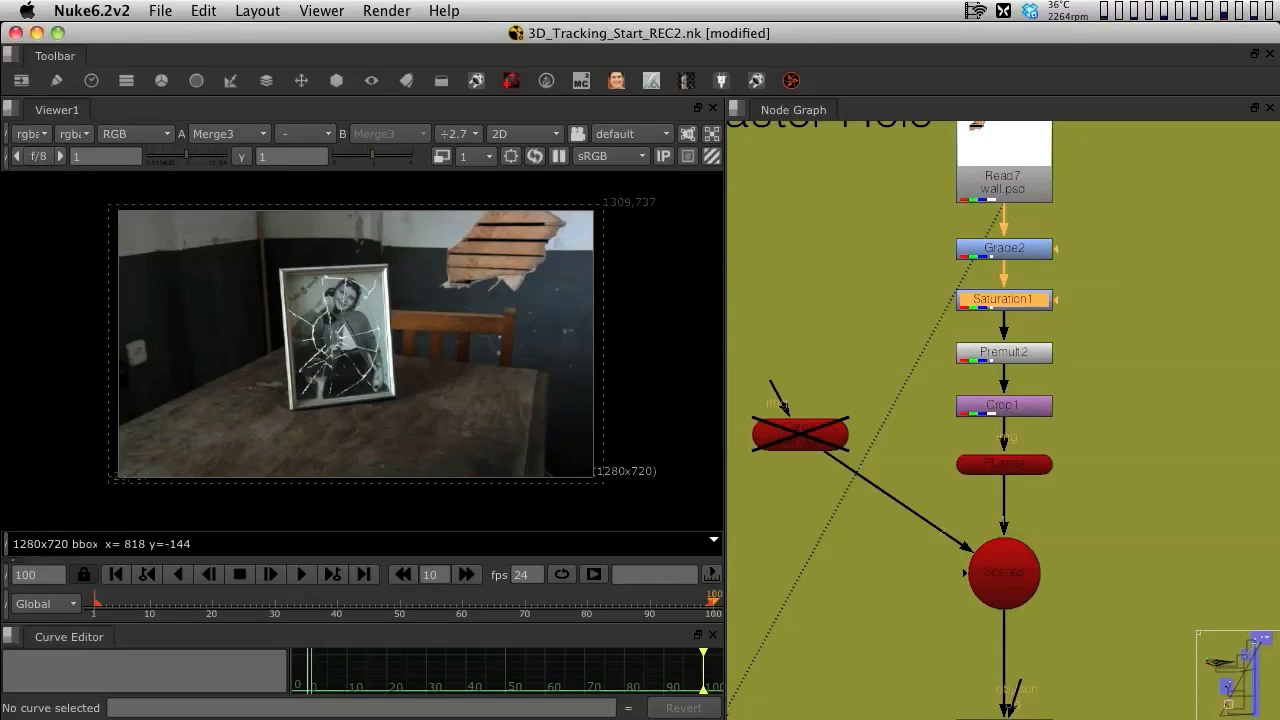
click(300, 572)
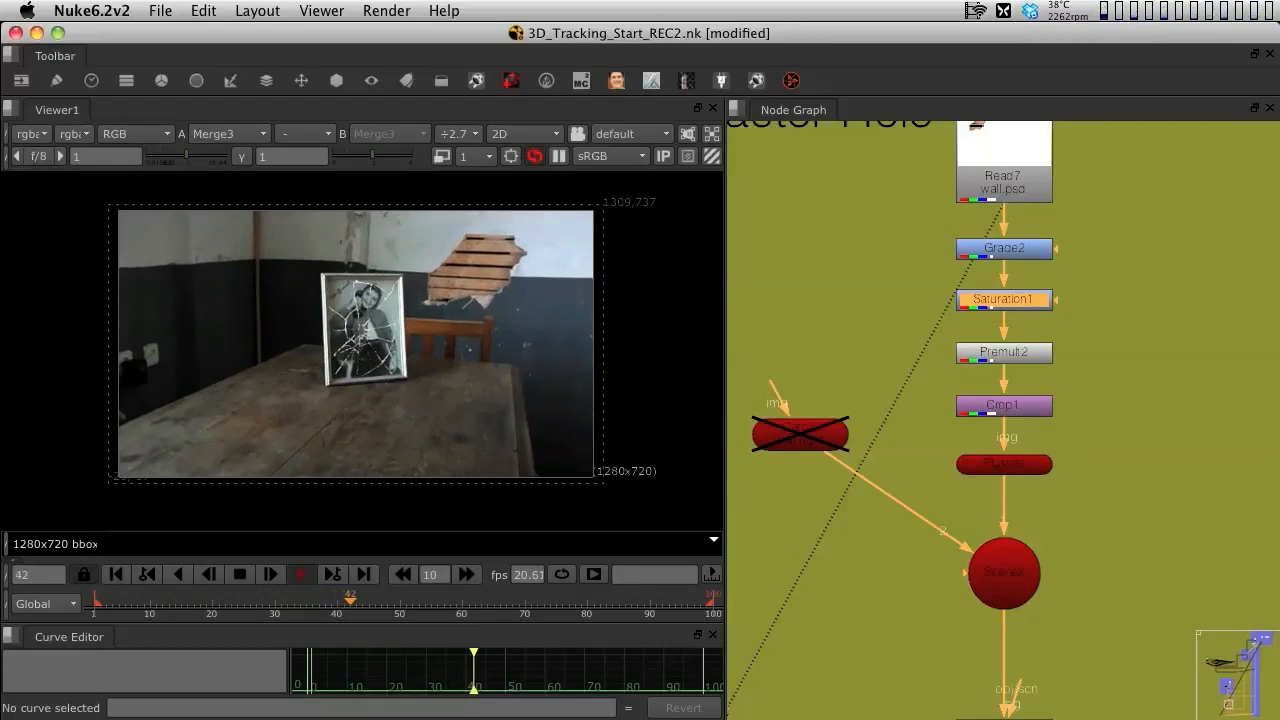
click(270, 574)
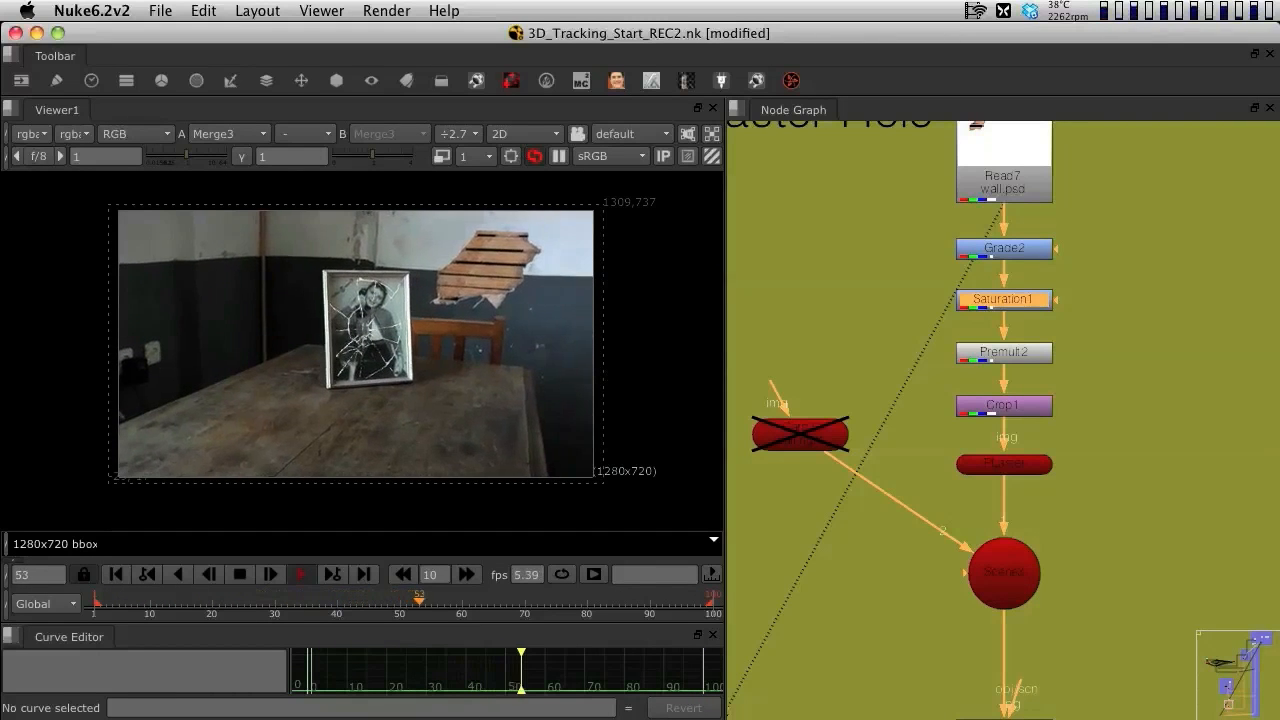